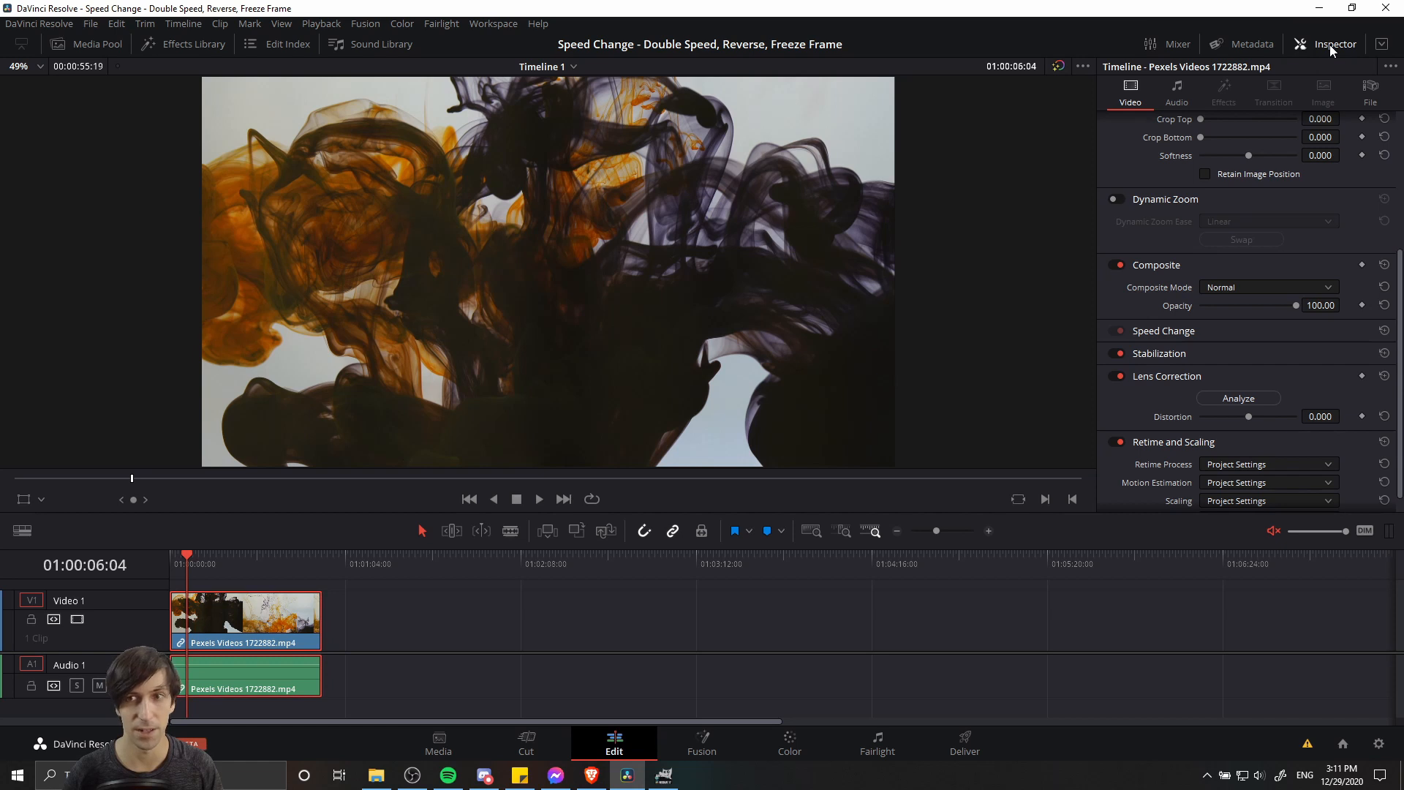
pyautogui.moveTo(1156, 180)
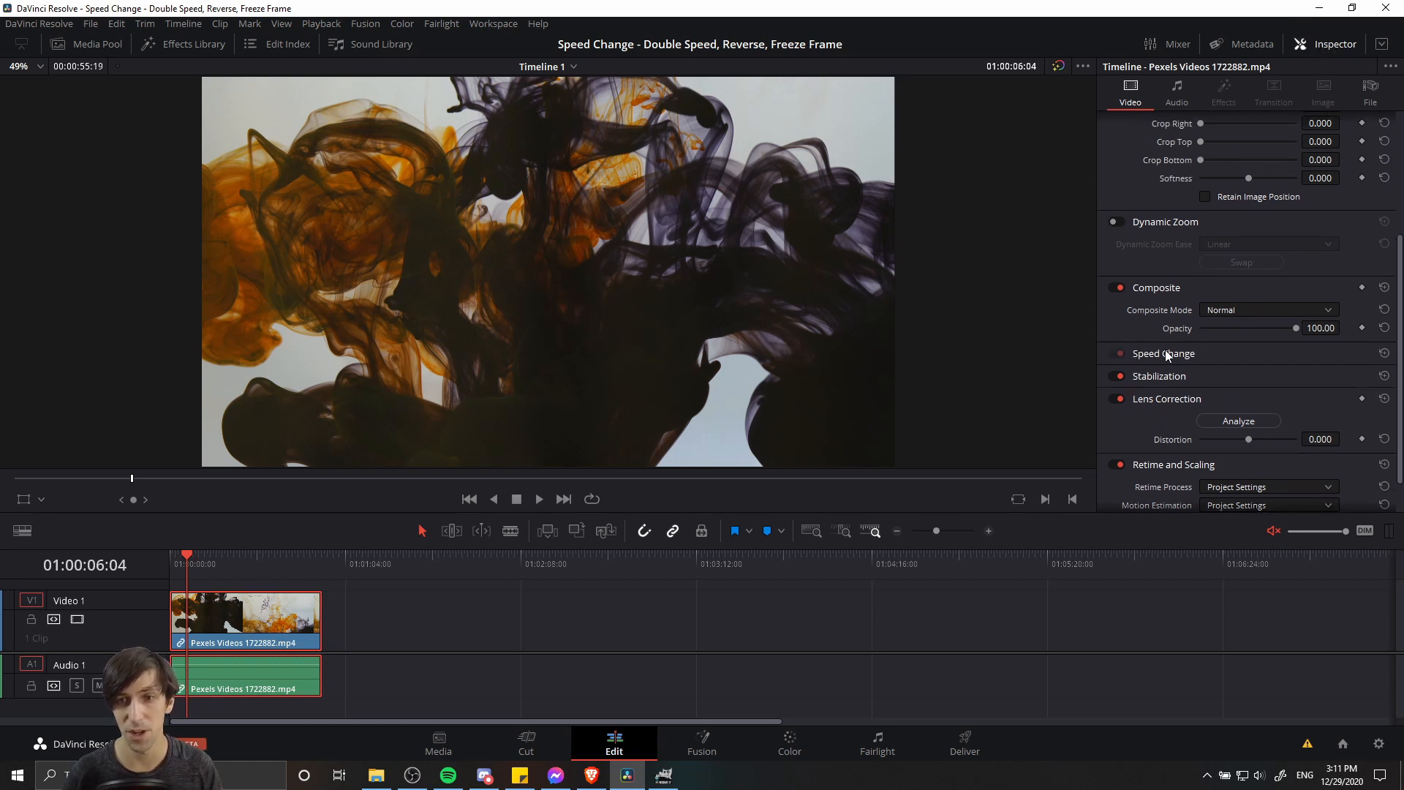
pyautogui.moveTo(1173, 376)
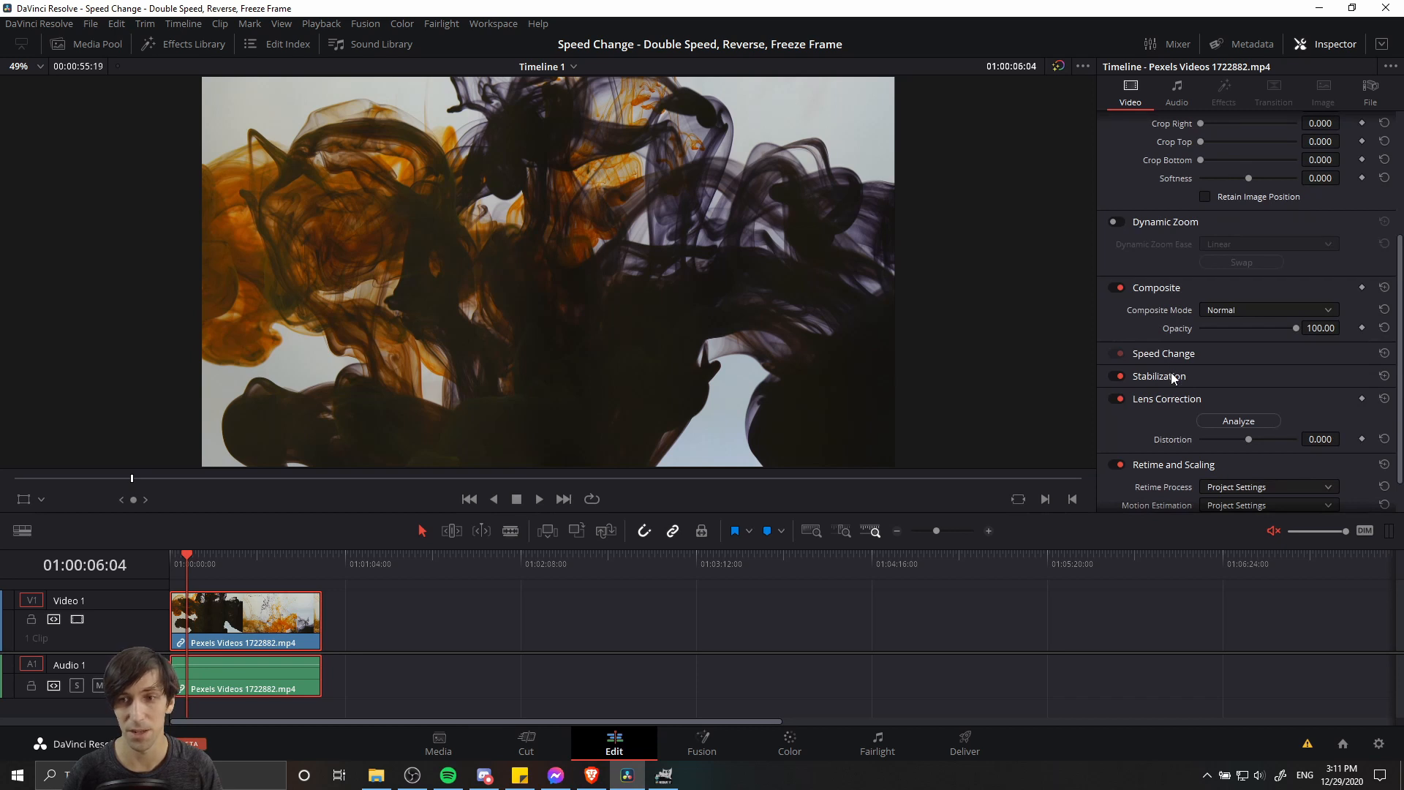
pyautogui.moveTo(1200, 356)
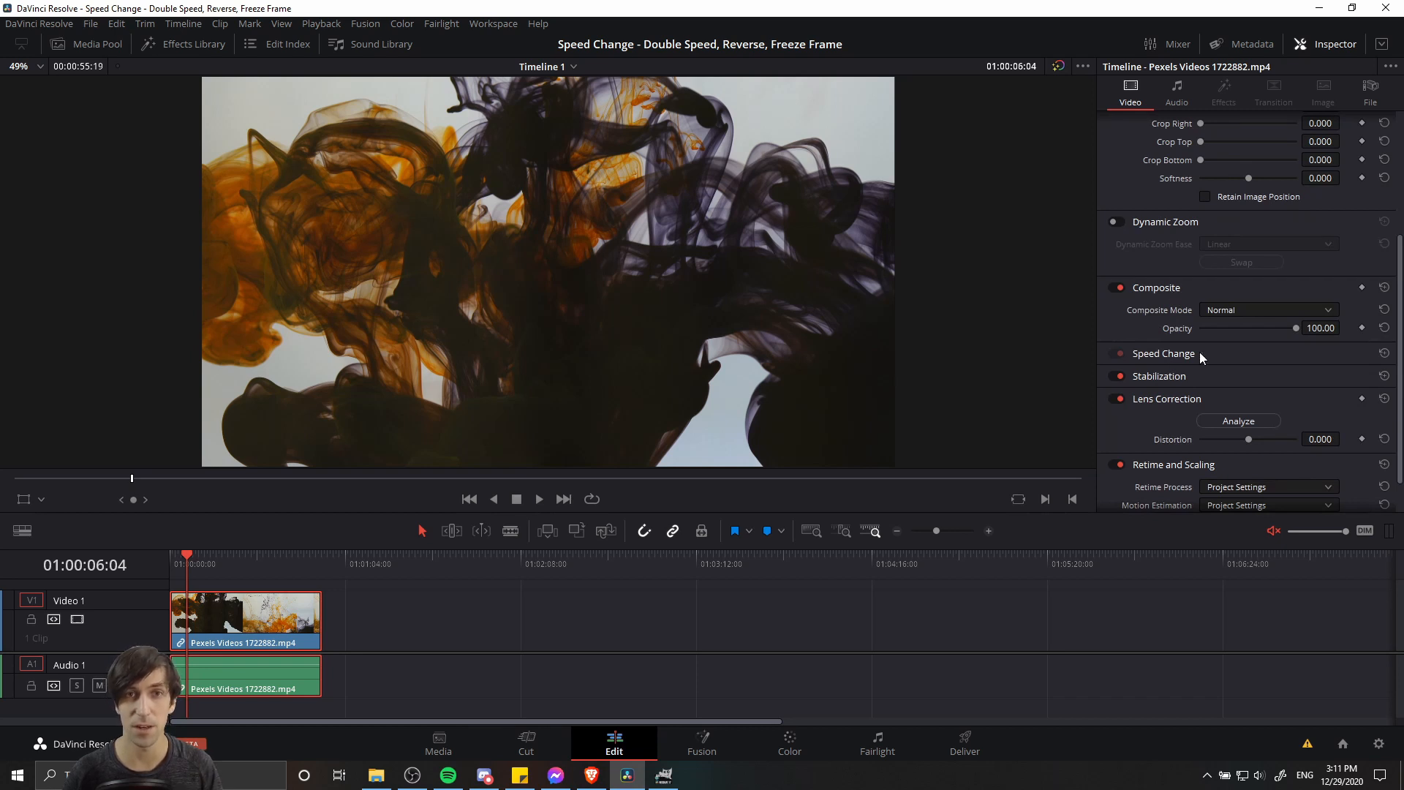
# Expand the Speed Change settings and preview the ink clip at 100% forward
pyautogui.click(1163, 352)
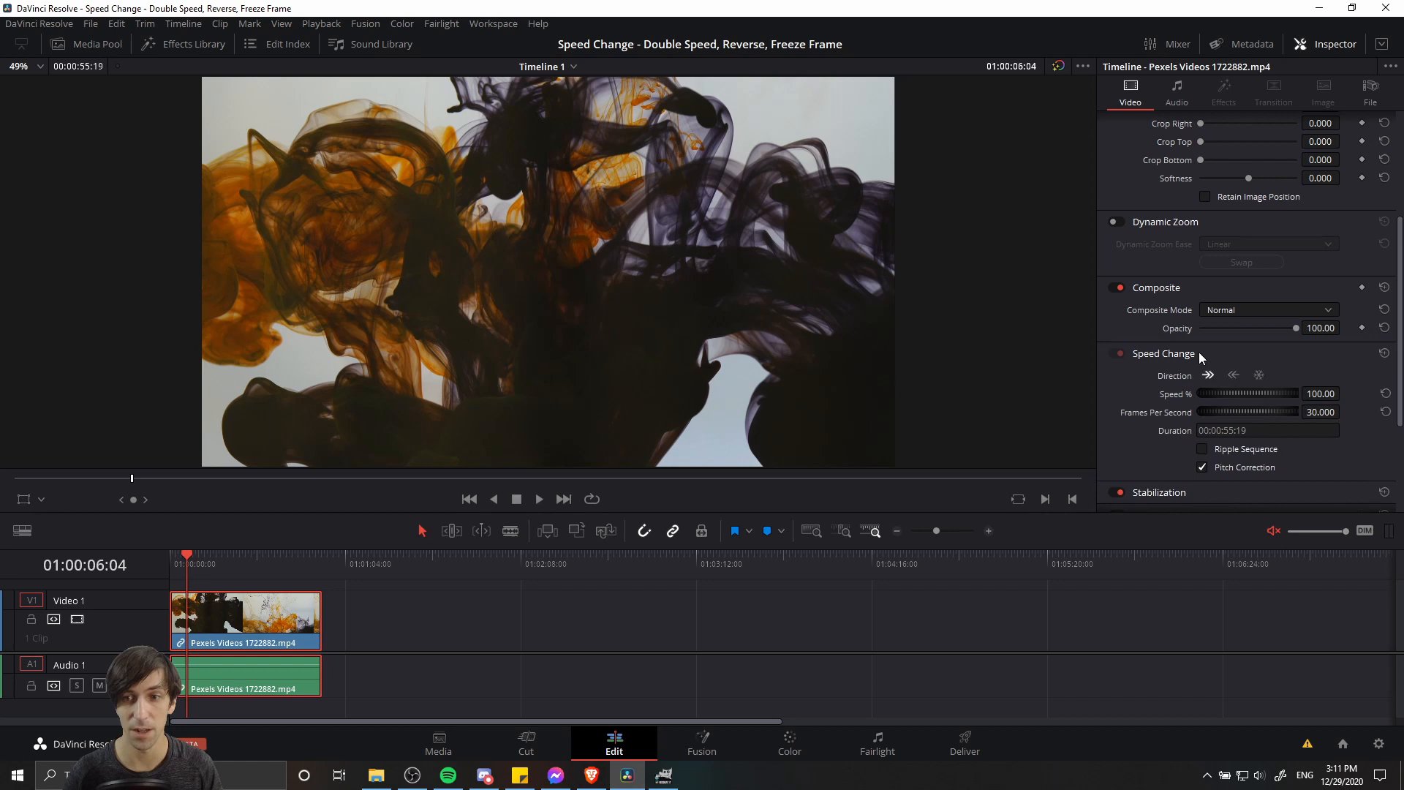
pyautogui.moveTo(1191, 450)
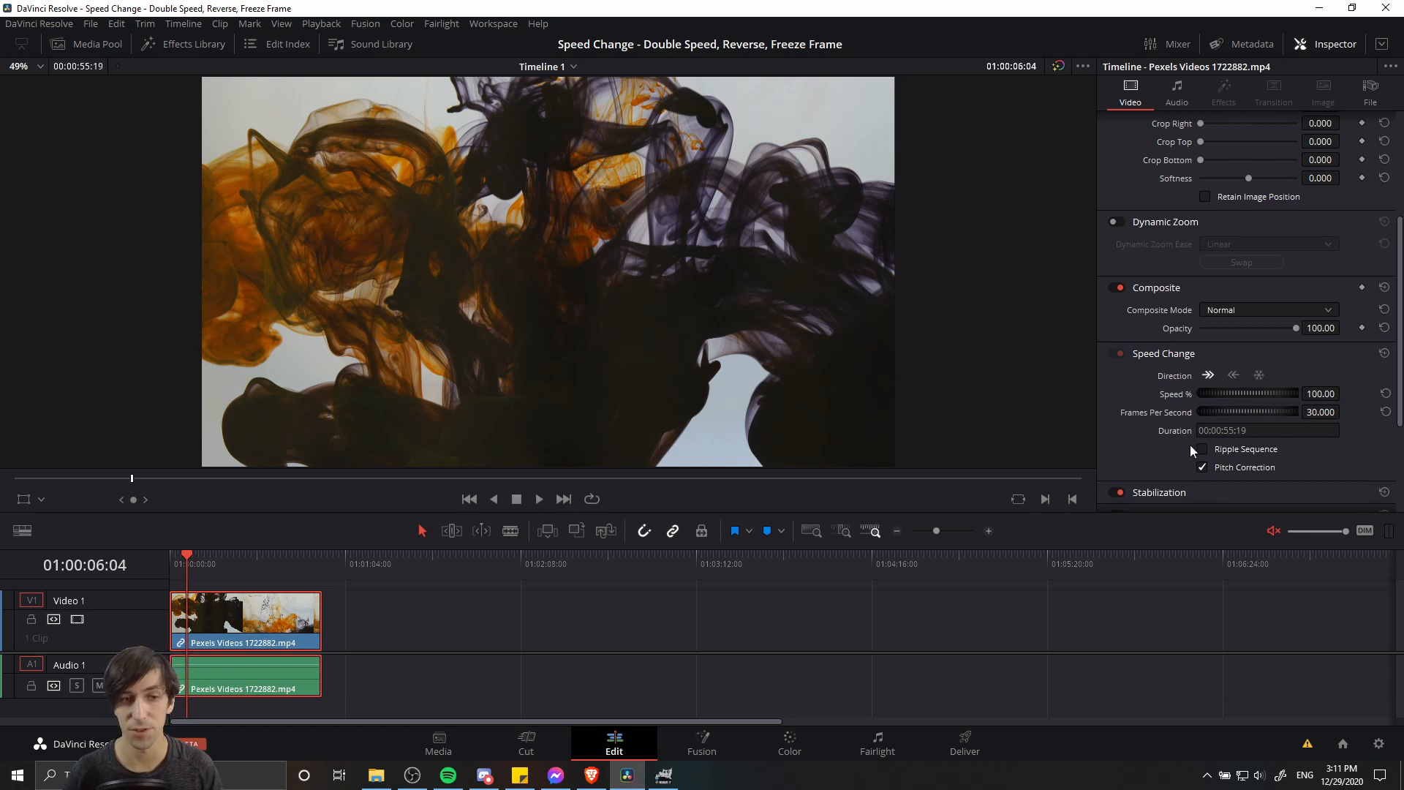
pyautogui.moveTo(1192, 452)
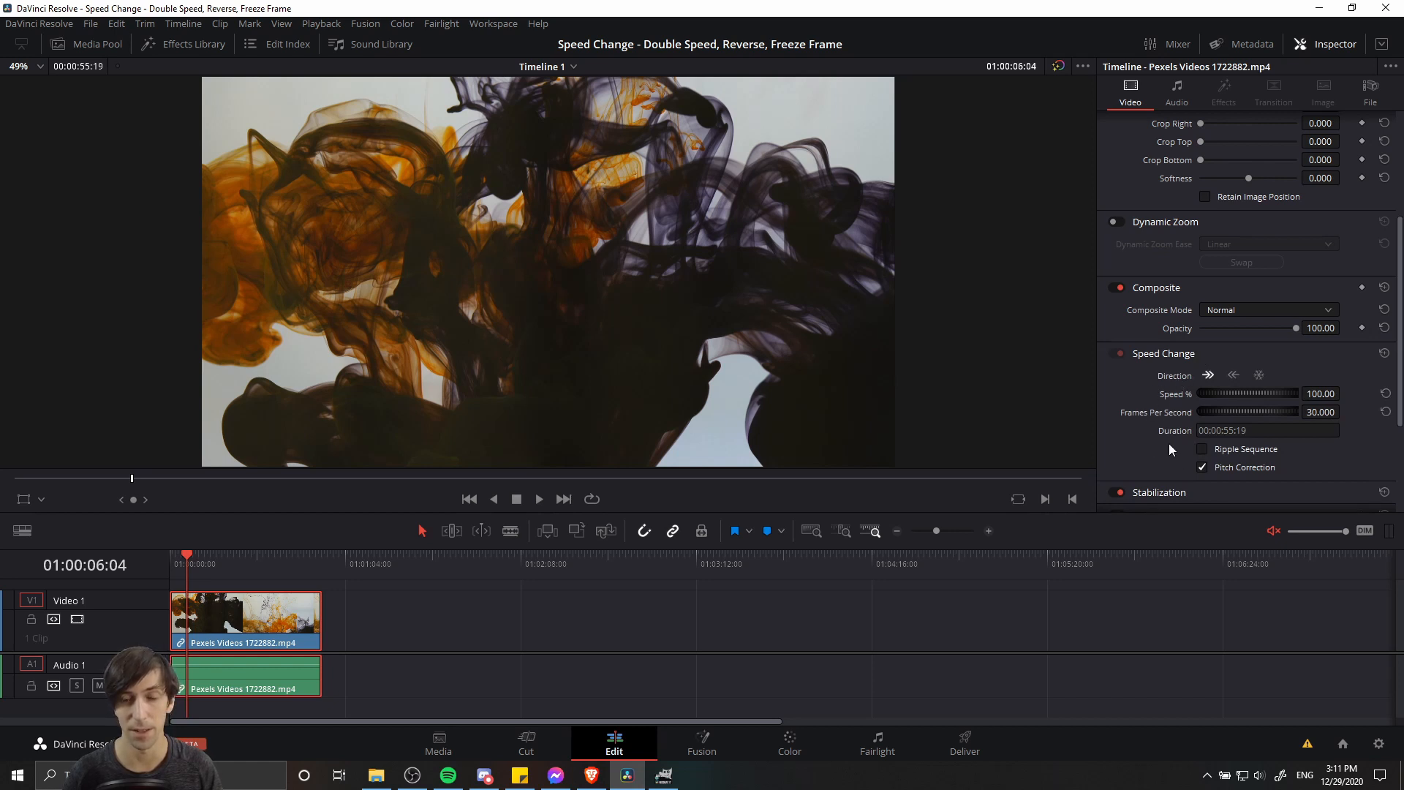
pyautogui.moveTo(1176, 376)
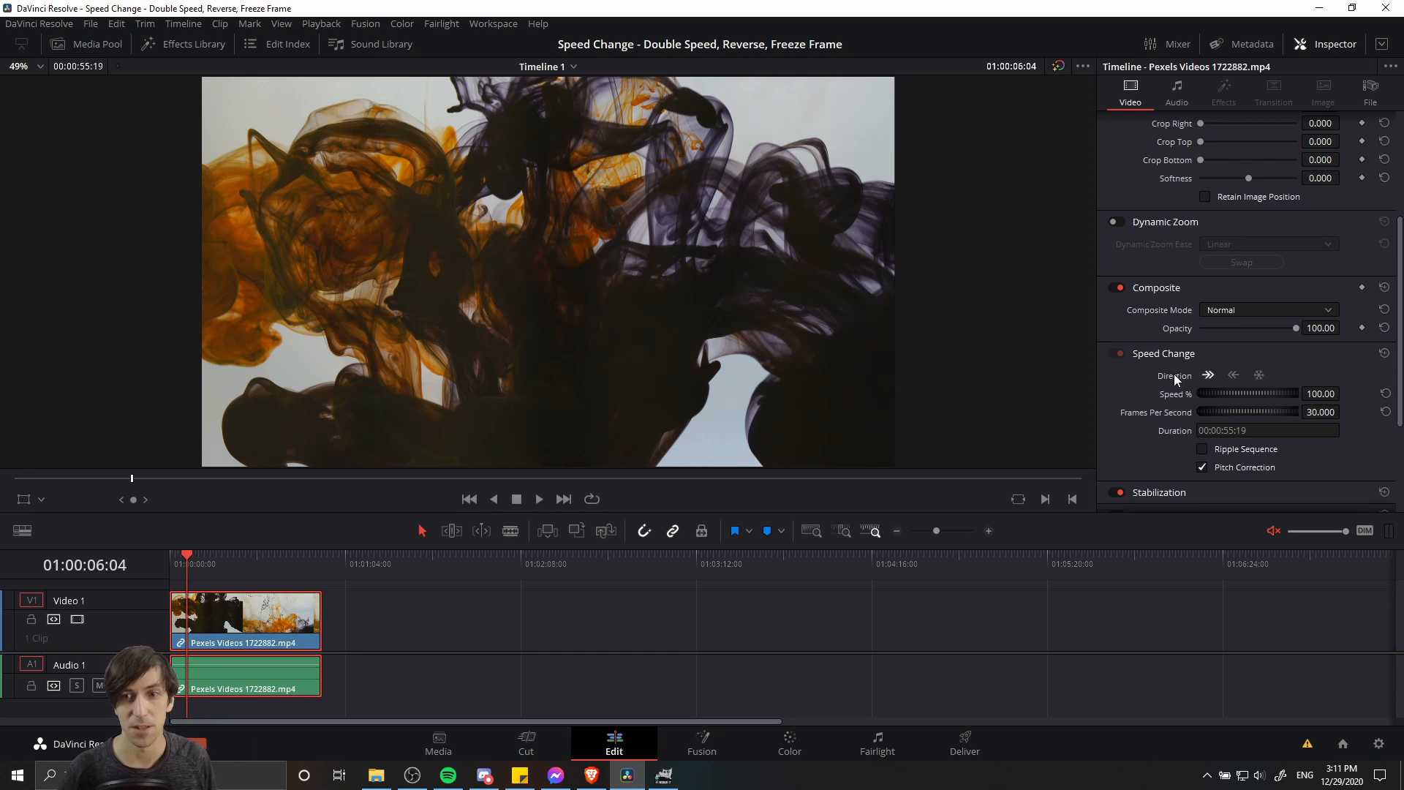
pyautogui.moveTo(1209, 385)
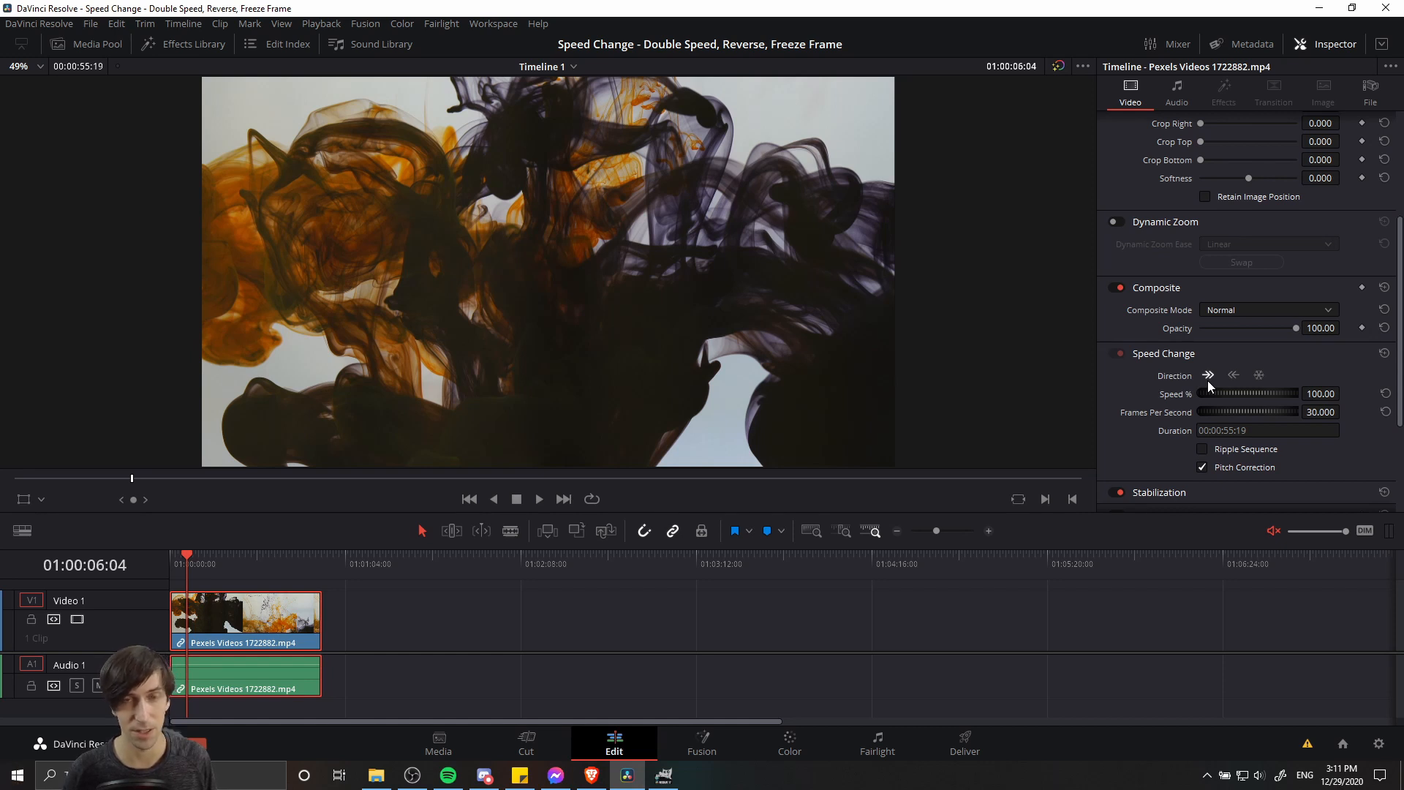
pyautogui.click(538, 498)
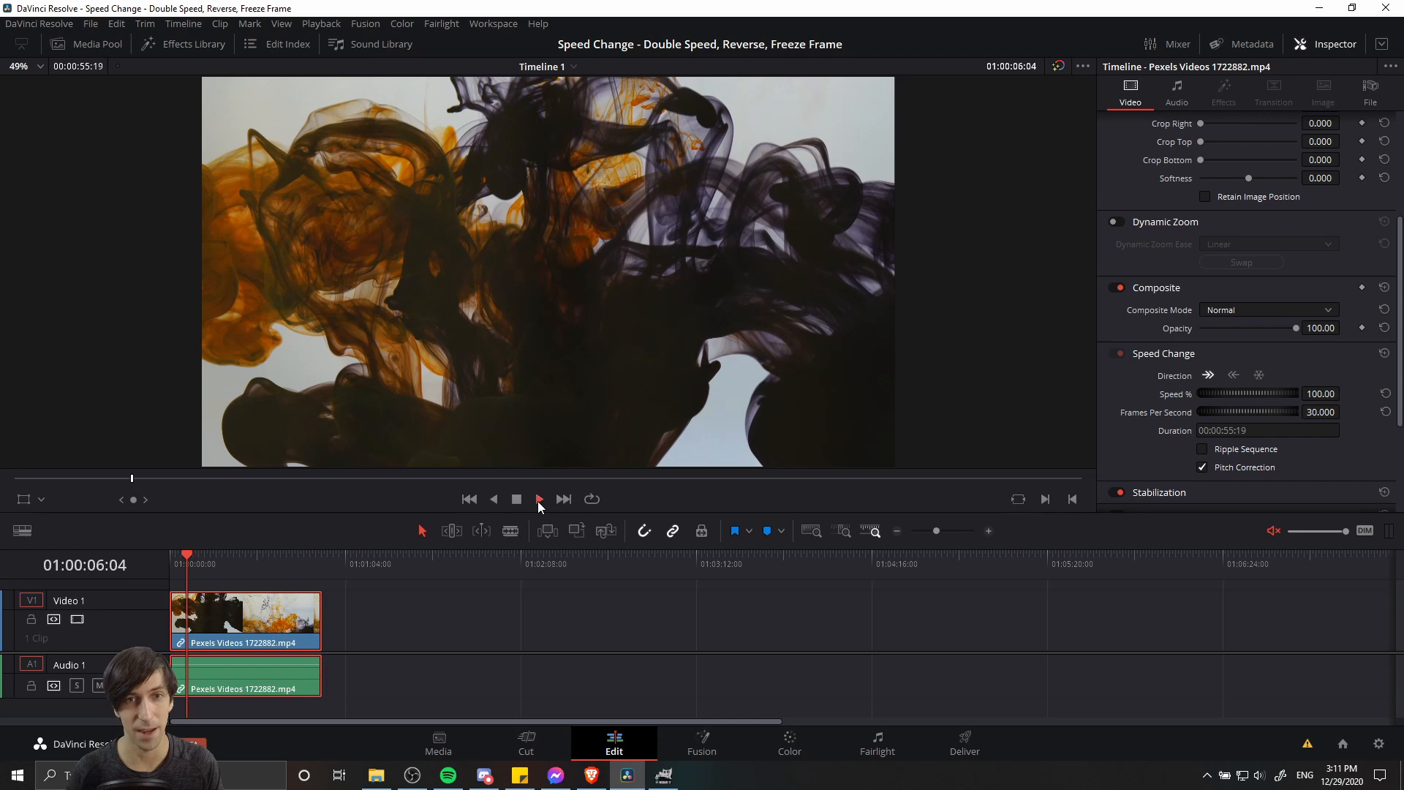
pyautogui.click(538, 499)
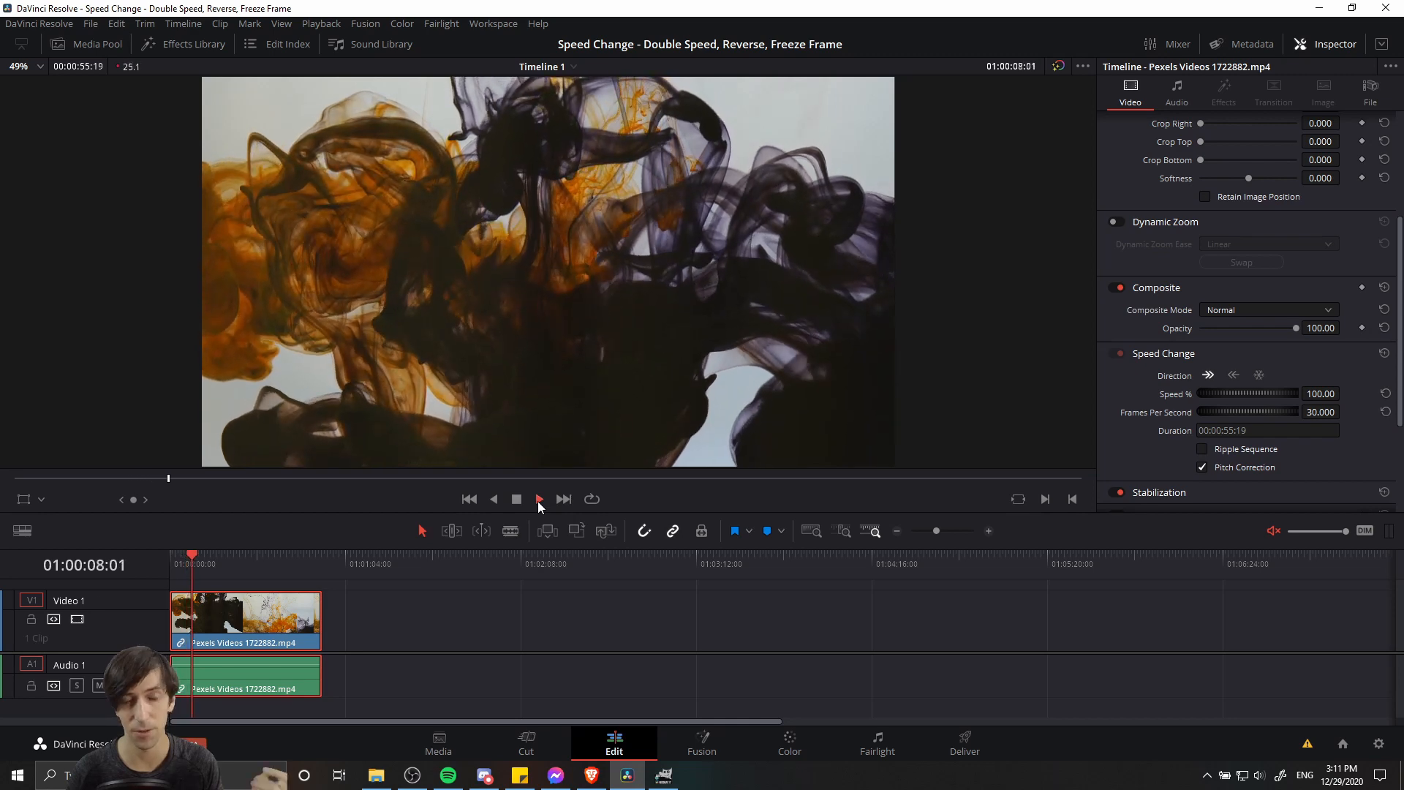
pyautogui.click(538, 499)
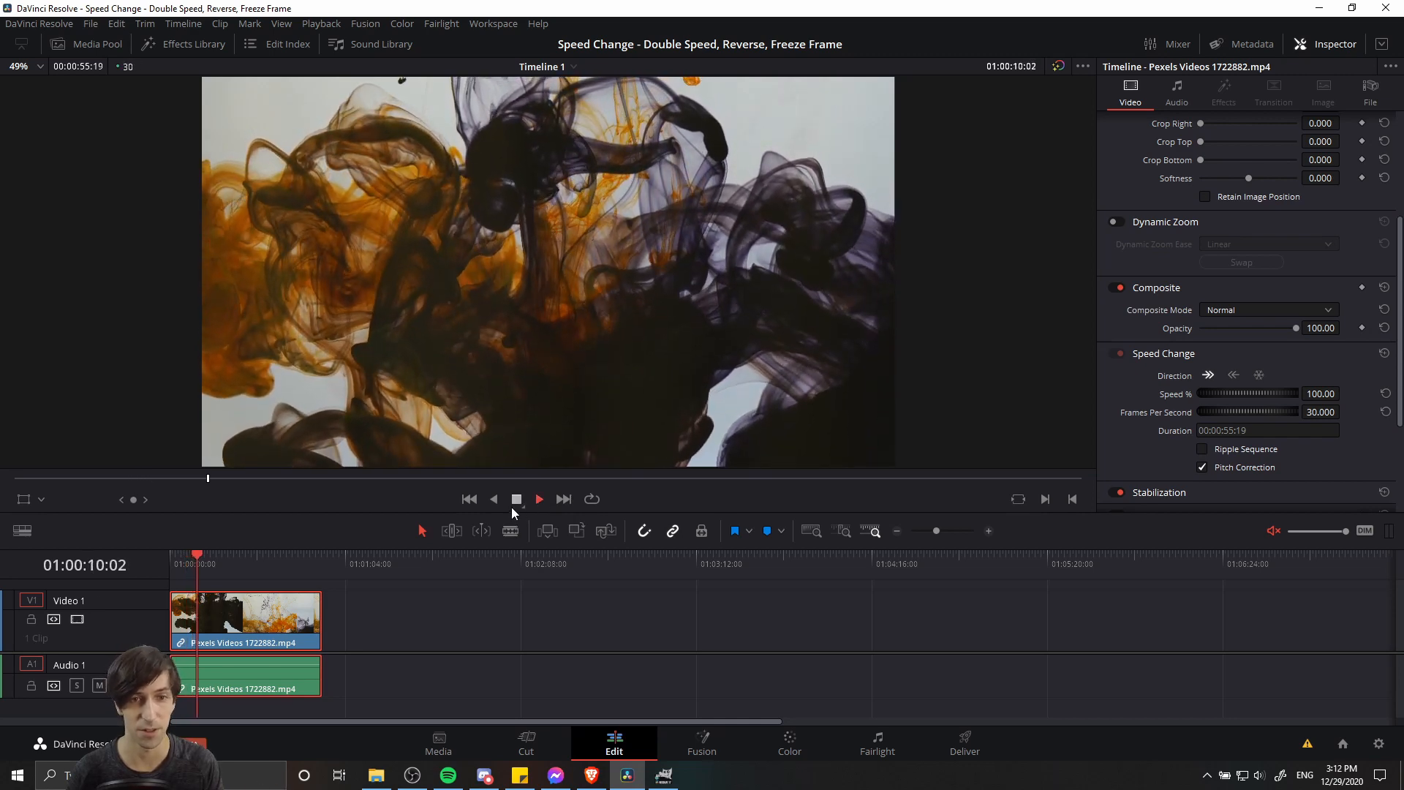
# Reverse the ink clip to -100% speed and preview the reversed playback
pyautogui.click(1233, 375)
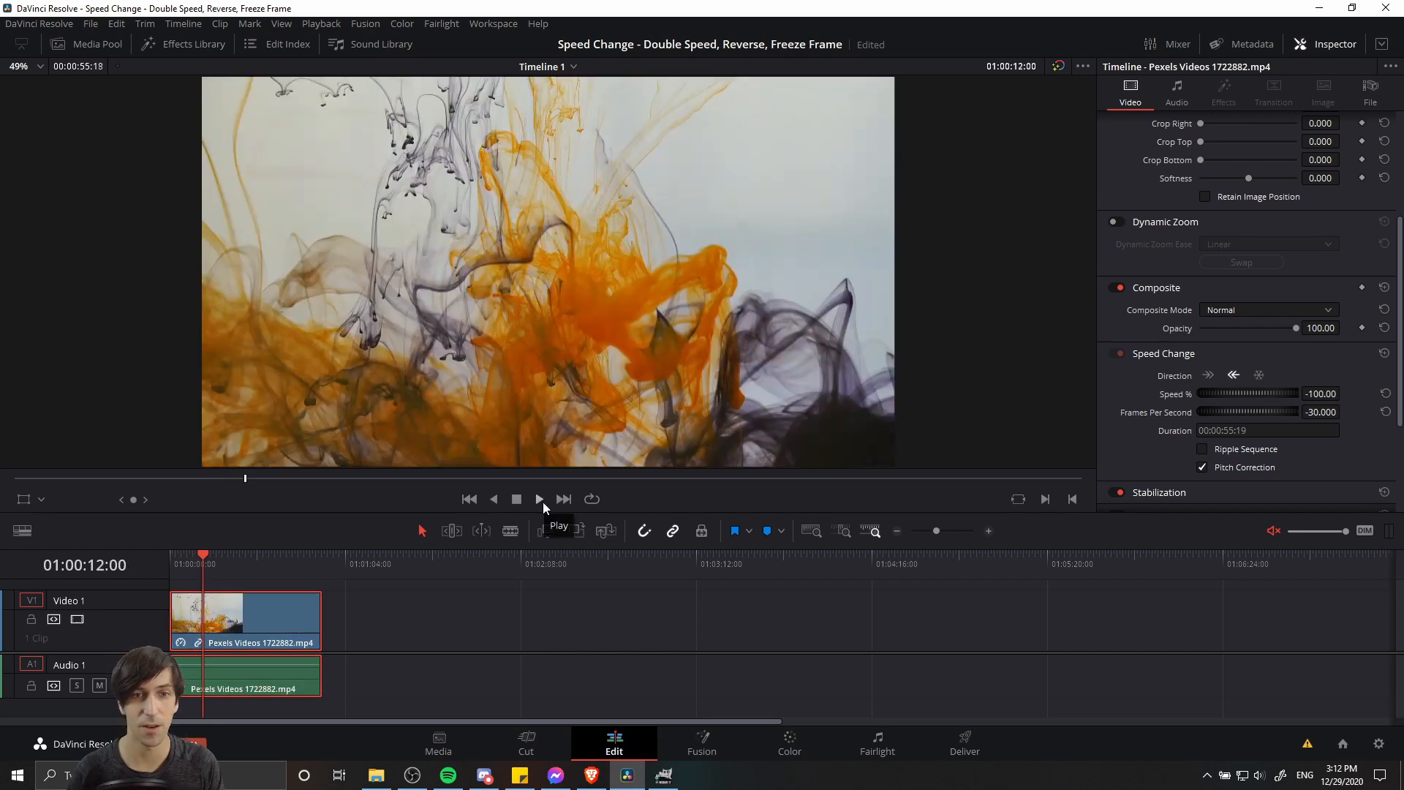
pyautogui.click(539, 499)
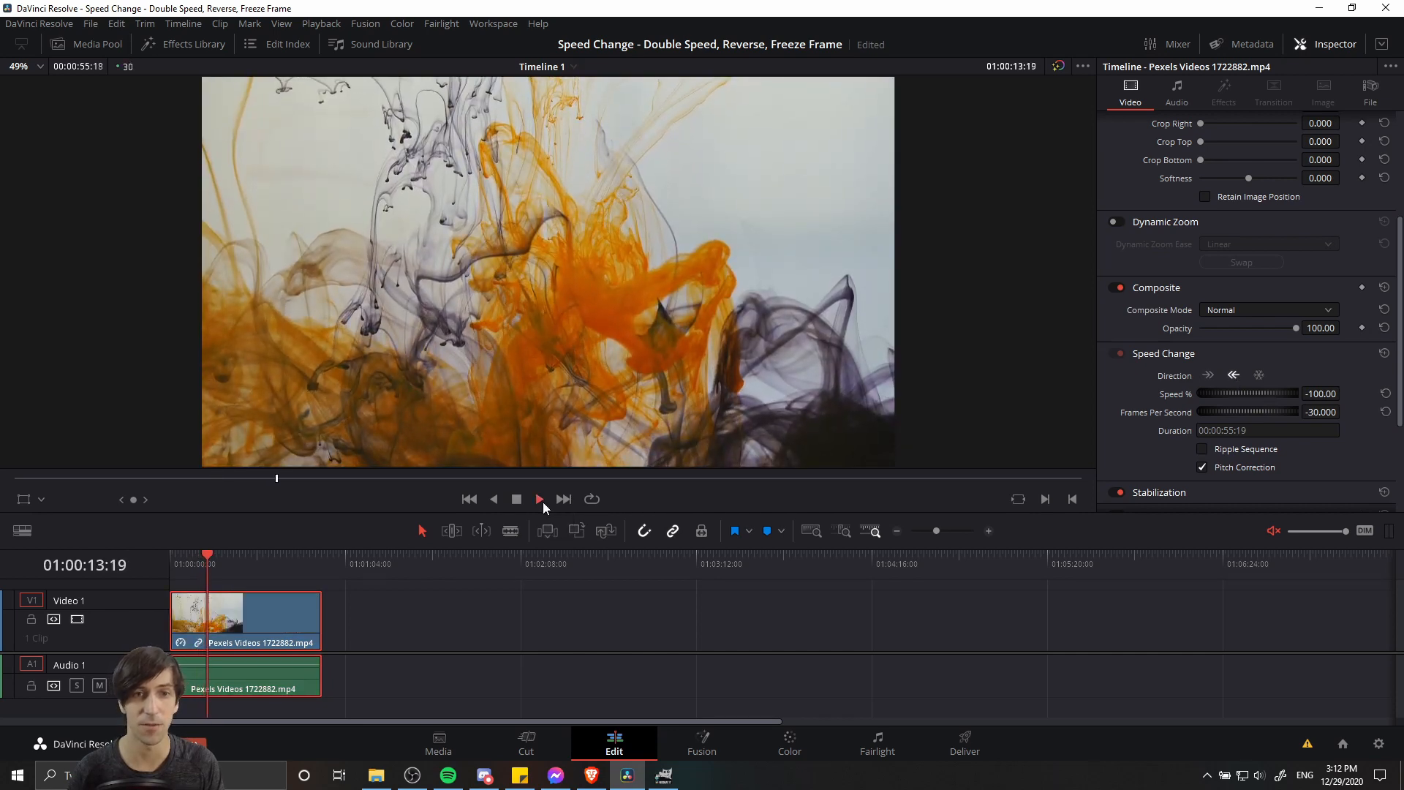
pyautogui.click(538, 499)
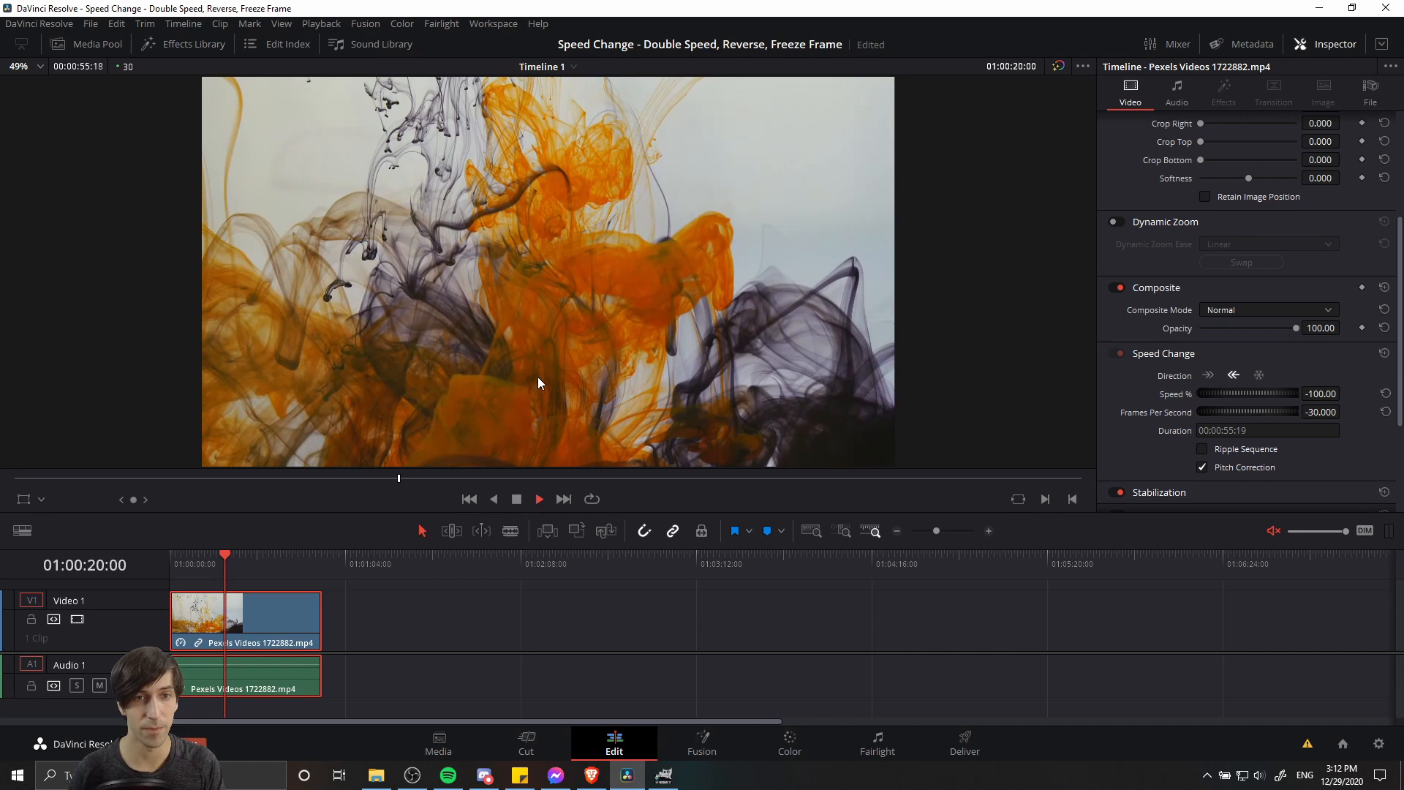
pyautogui.click(538, 499)
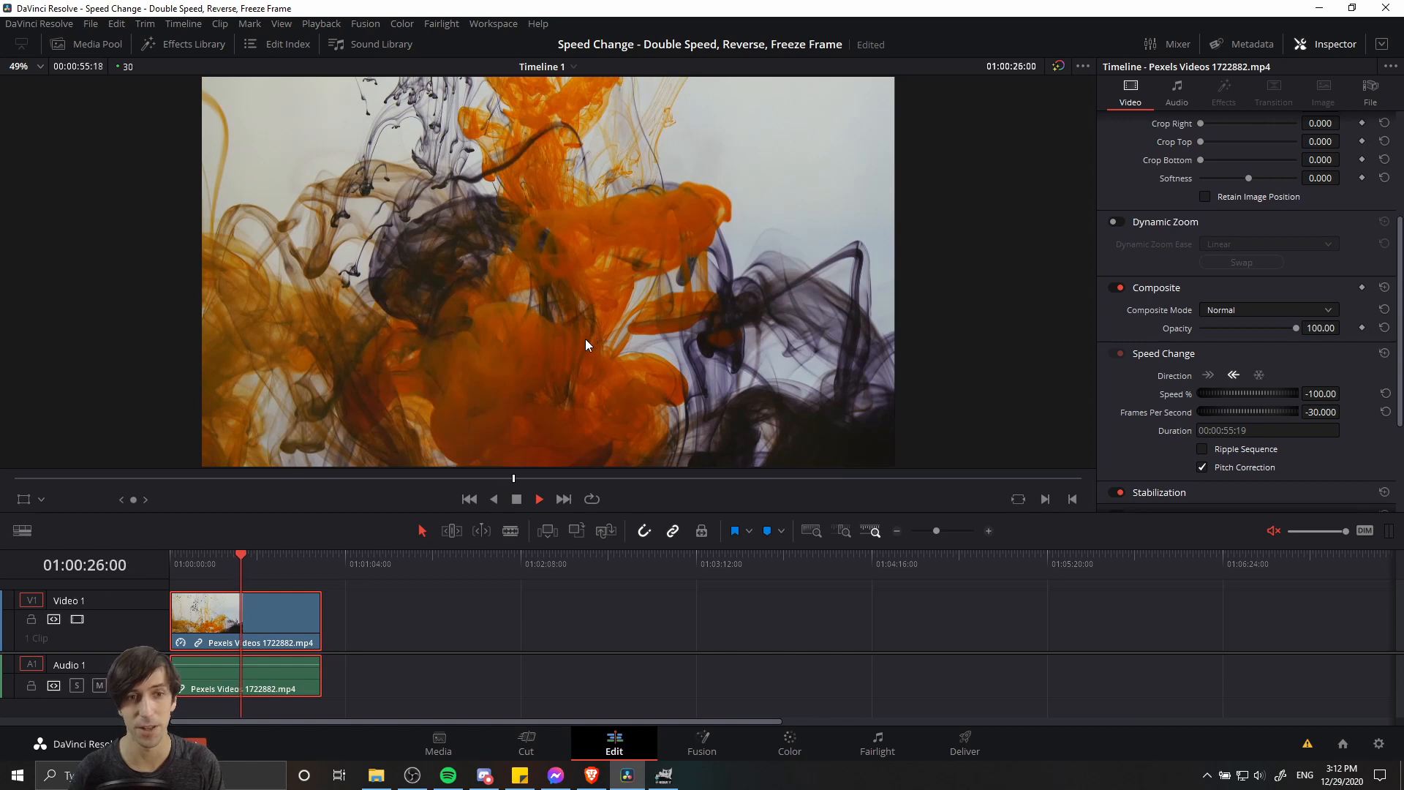
pyautogui.click(539, 498)
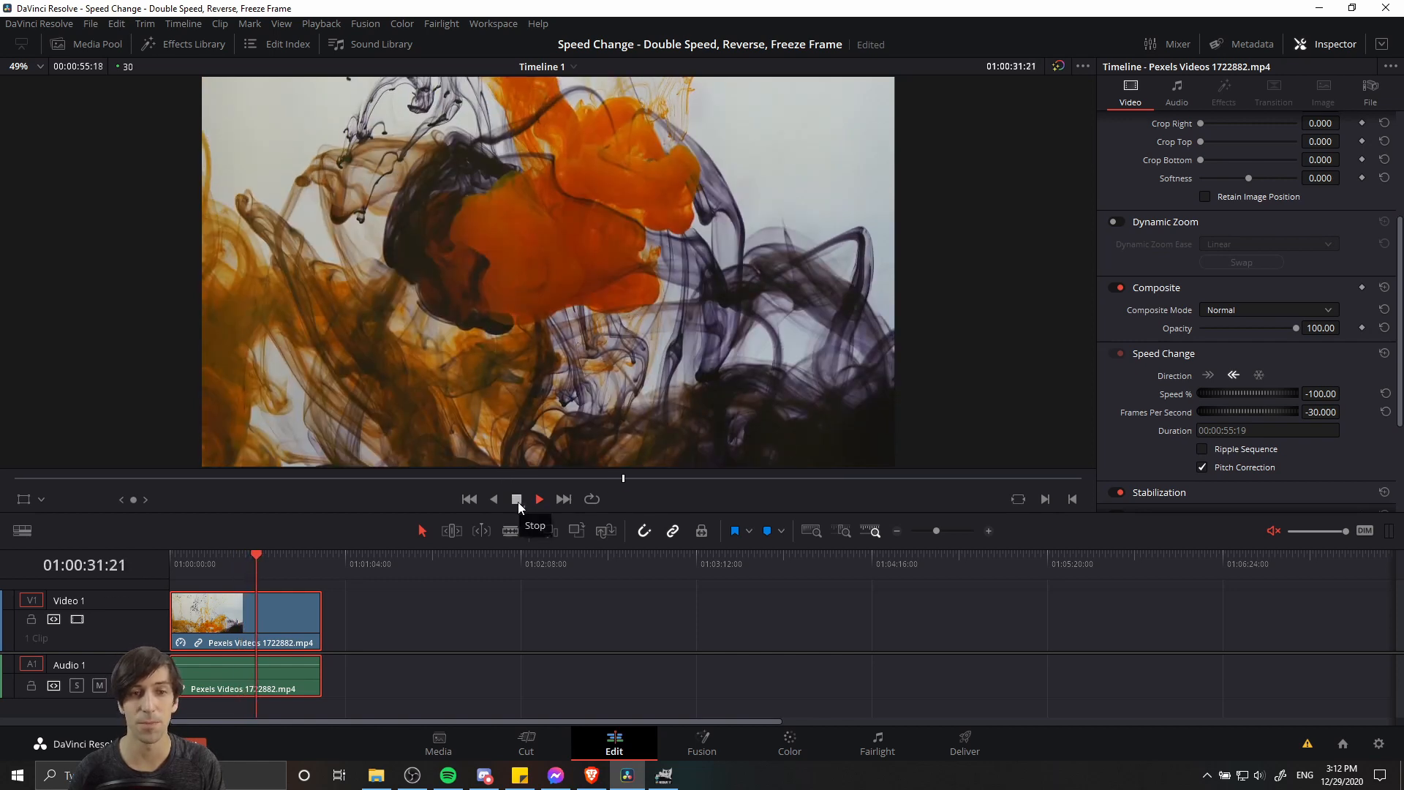
pyautogui.click(518, 499)
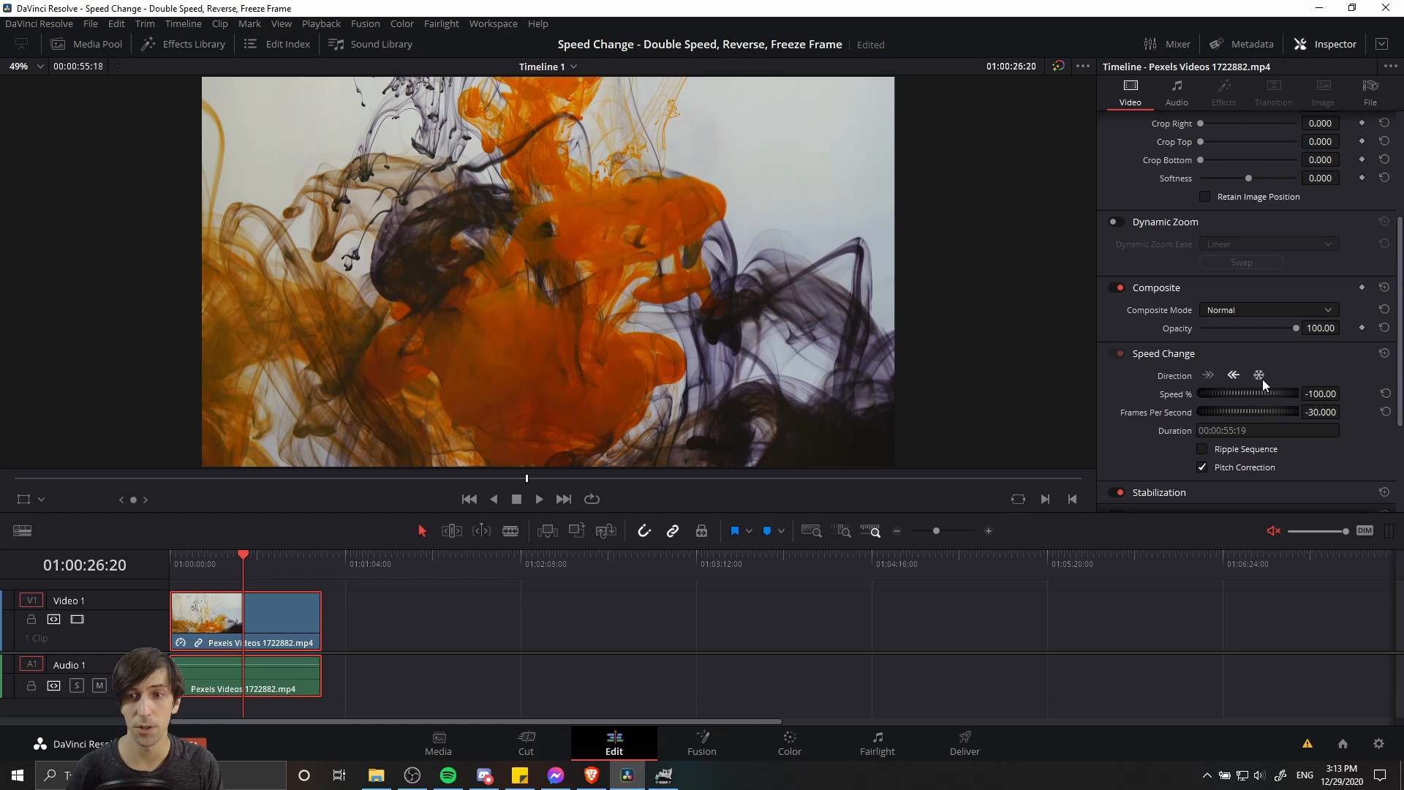
# Set the second part of the split clip to Freeze Frame
pyautogui.click(1233, 375)
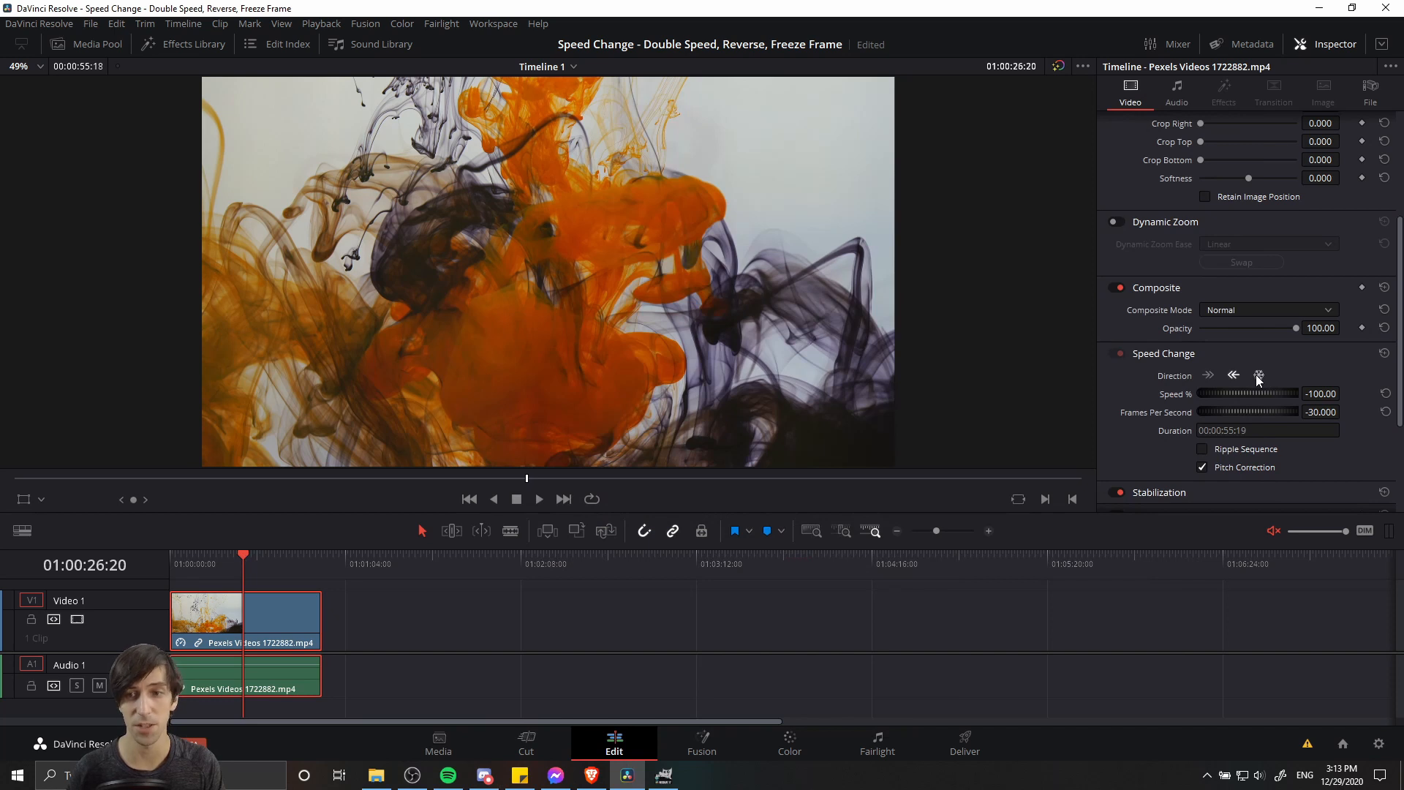
pyautogui.click(1234, 375)
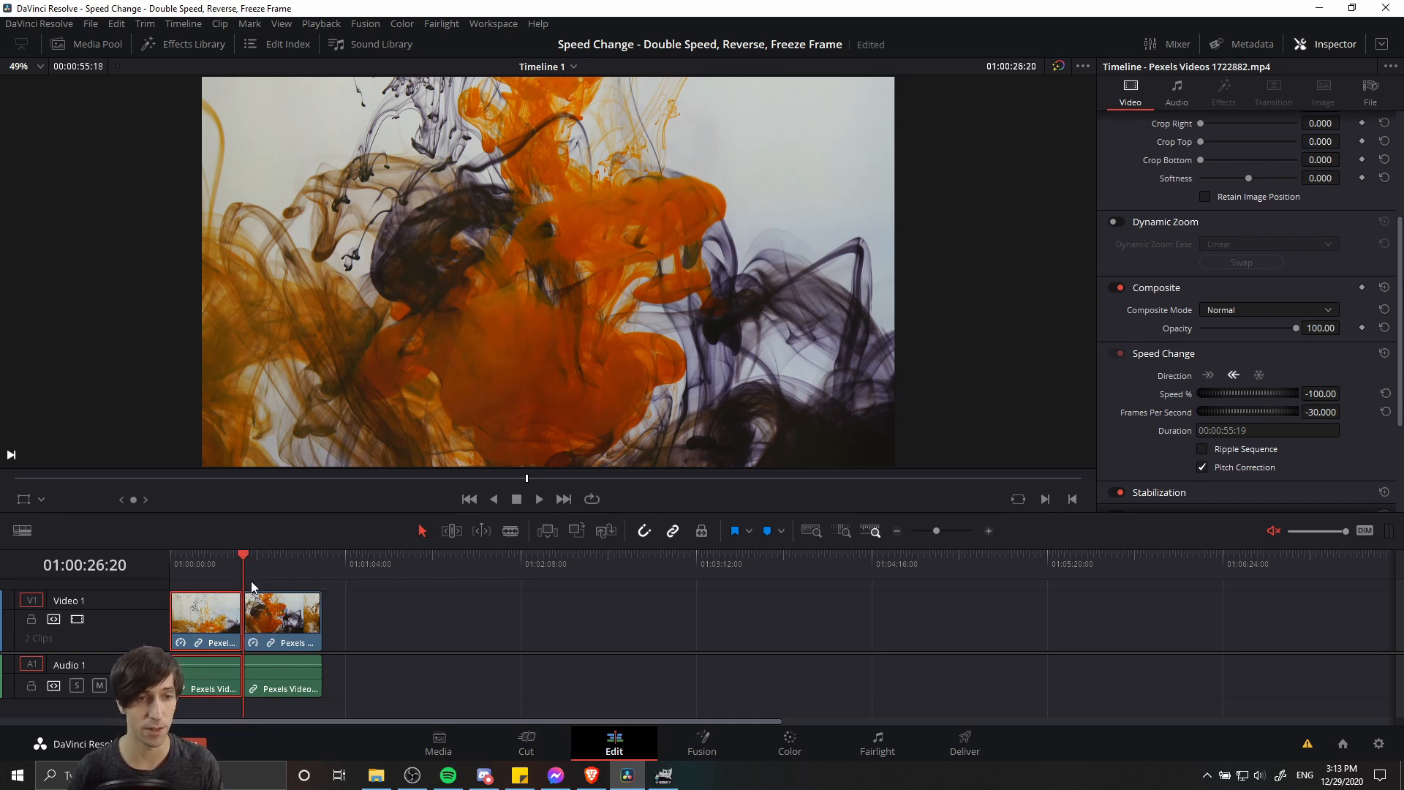
pyautogui.click(1259, 374)
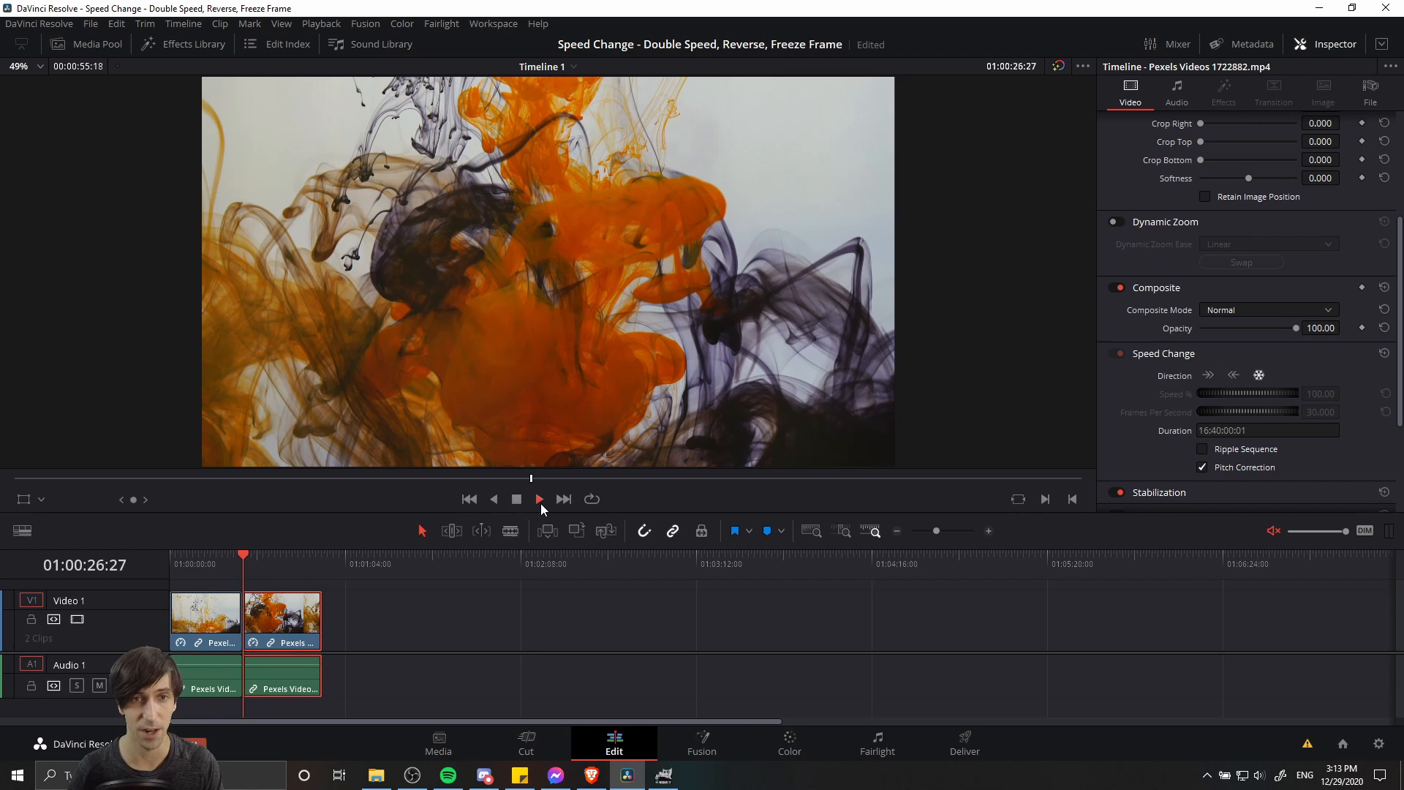
# Preview playback across the cut into the frozen section
pyautogui.click(539, 498)
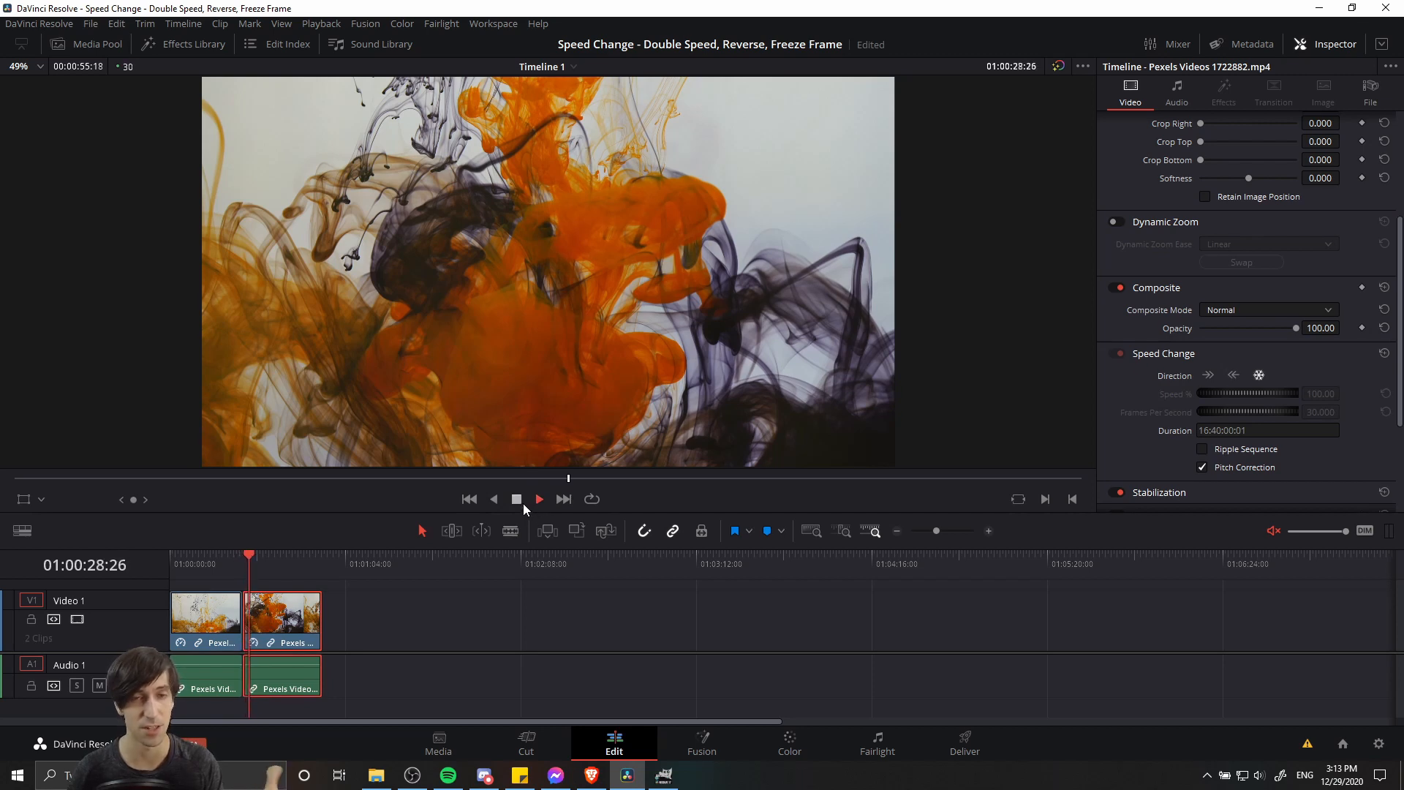
pyautogui.click(228, 557)
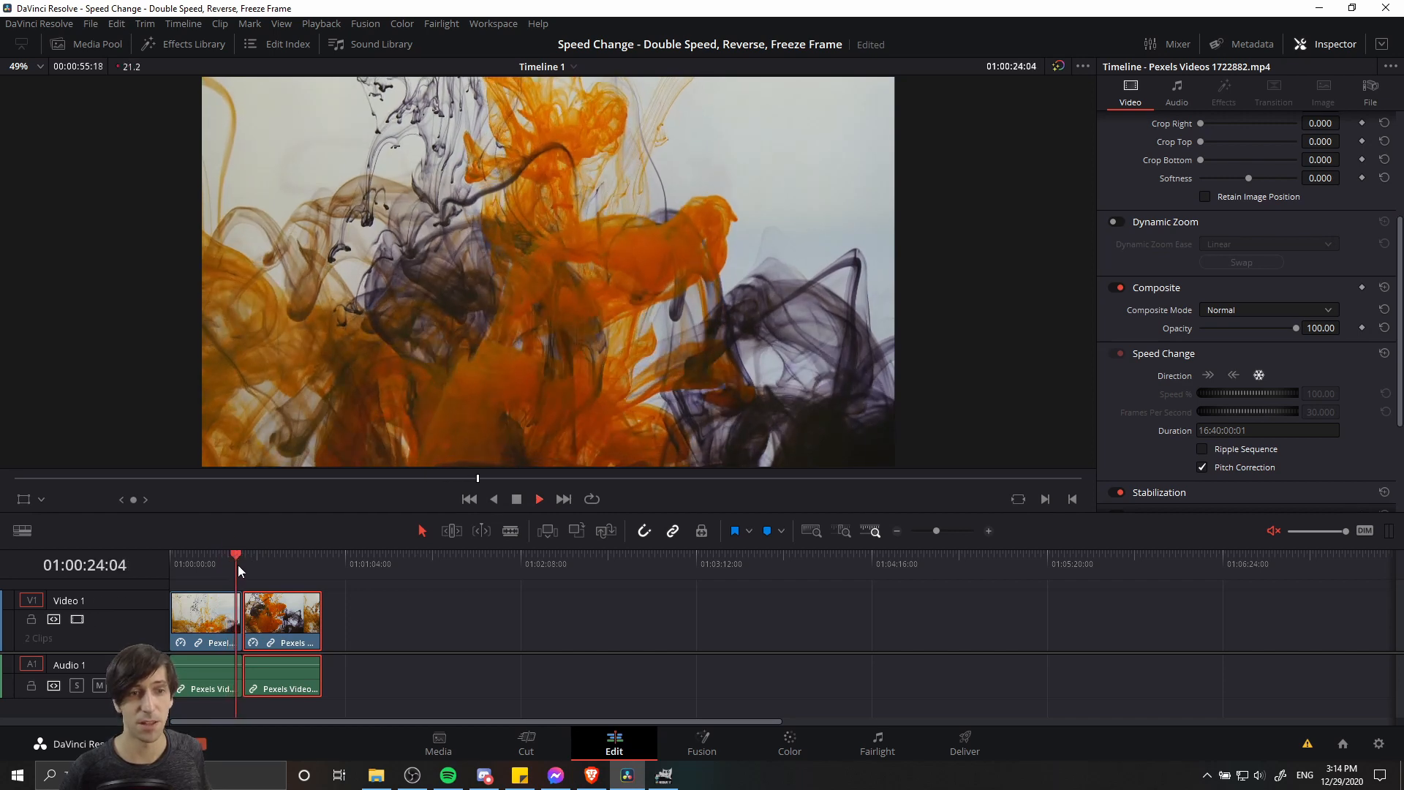
pyautogui.click(538, 499)
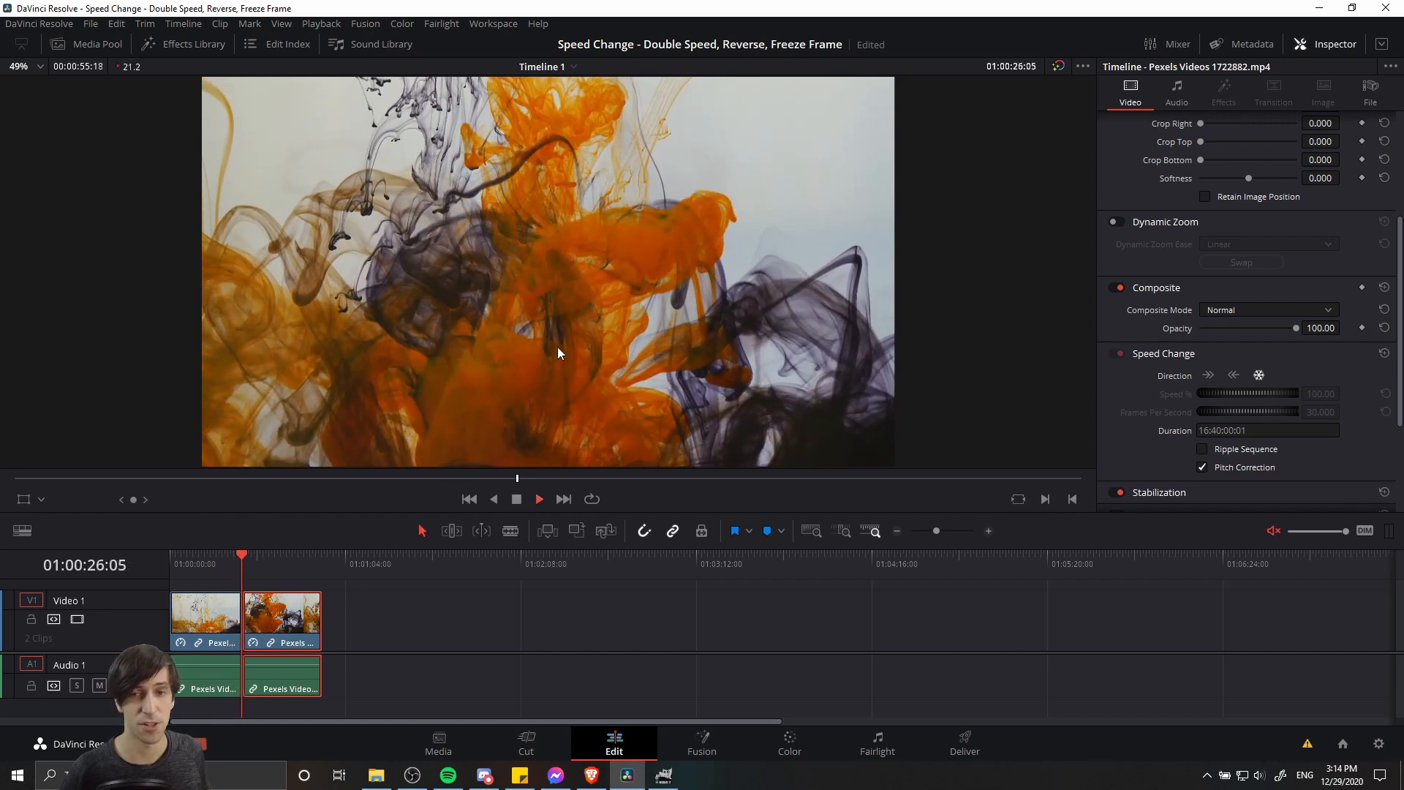
pyautogui.click(538, 498)
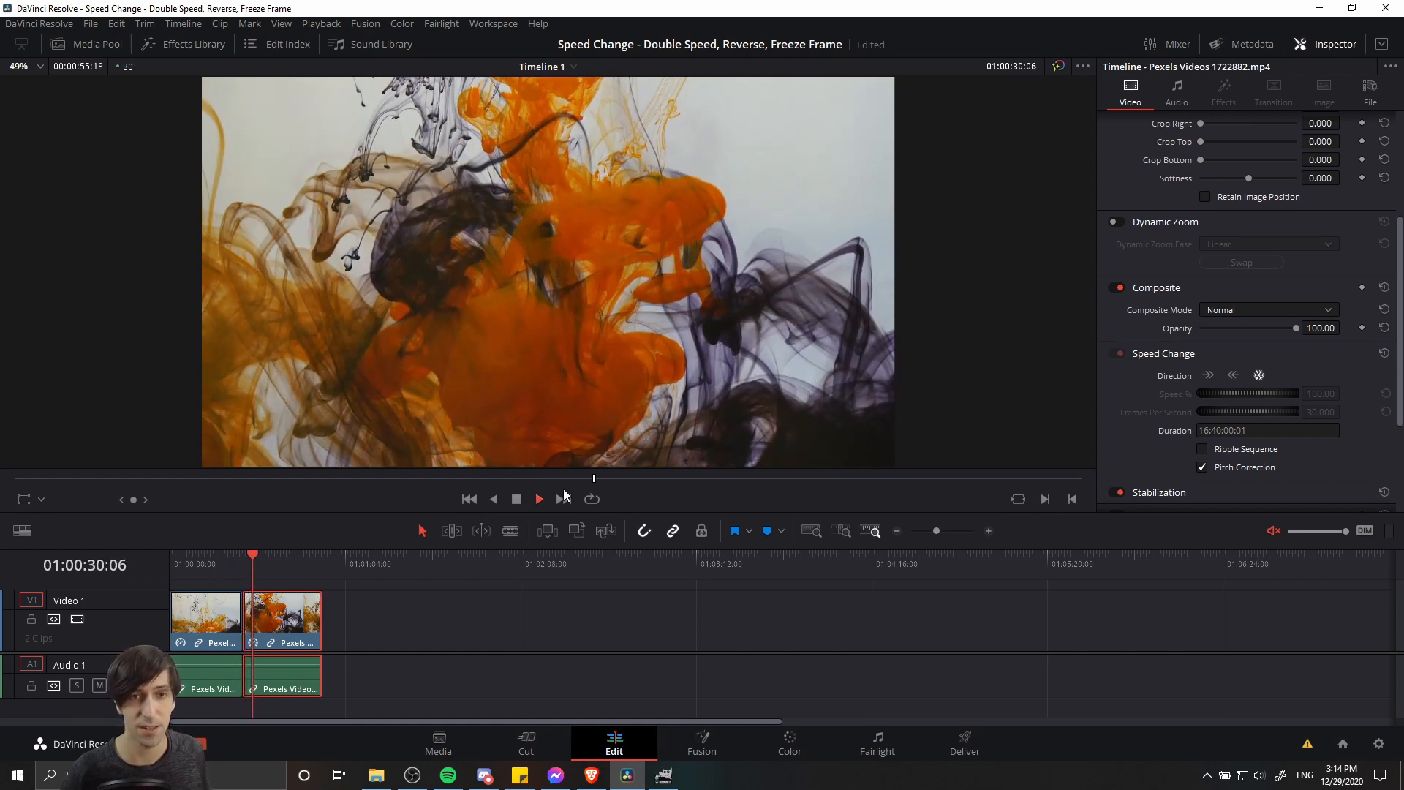
pyautogui.click(538, 499)
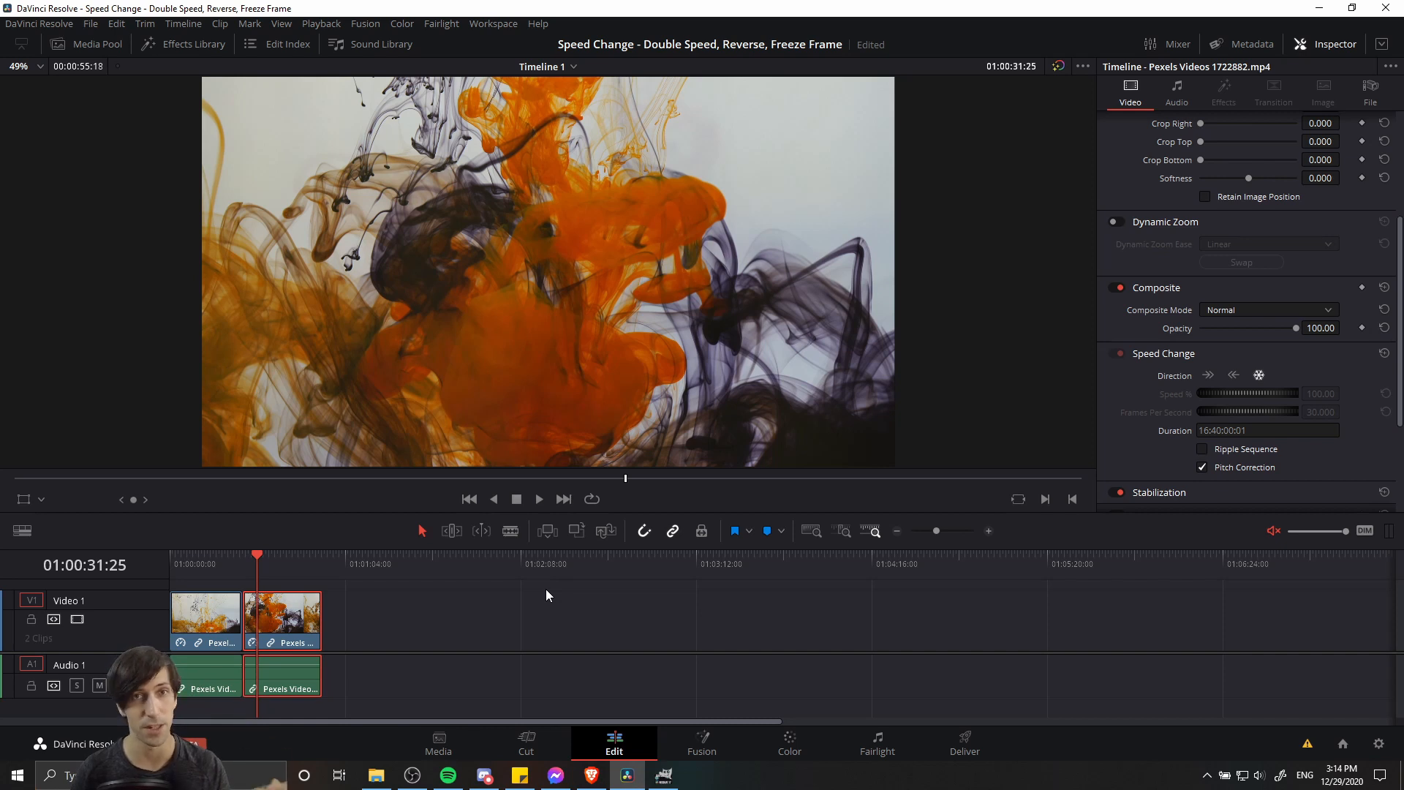
pyautogui.moveTo(550, 602)
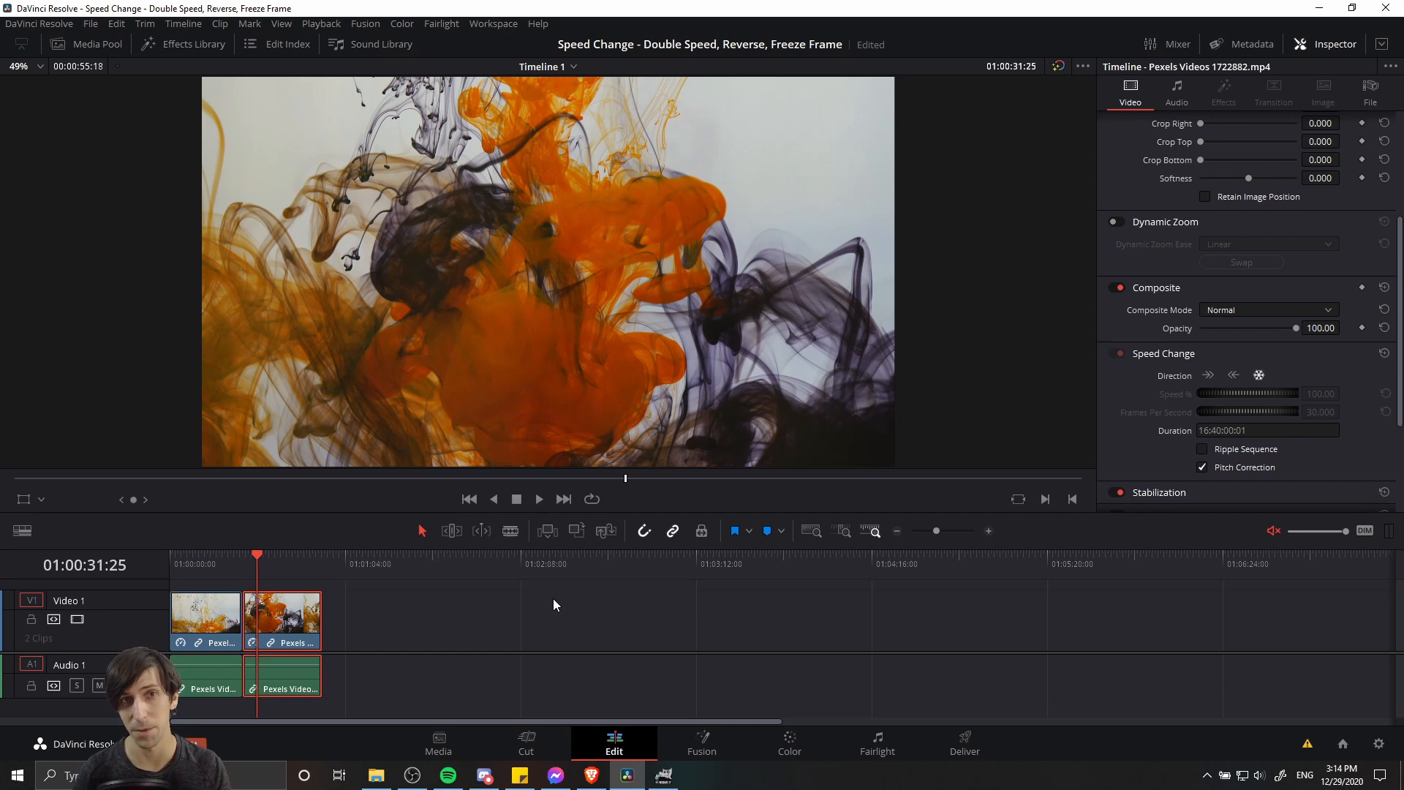
# Undo the split and freeze, returning the clip to 100% forward speed
pyautogui.click(1233, 375)
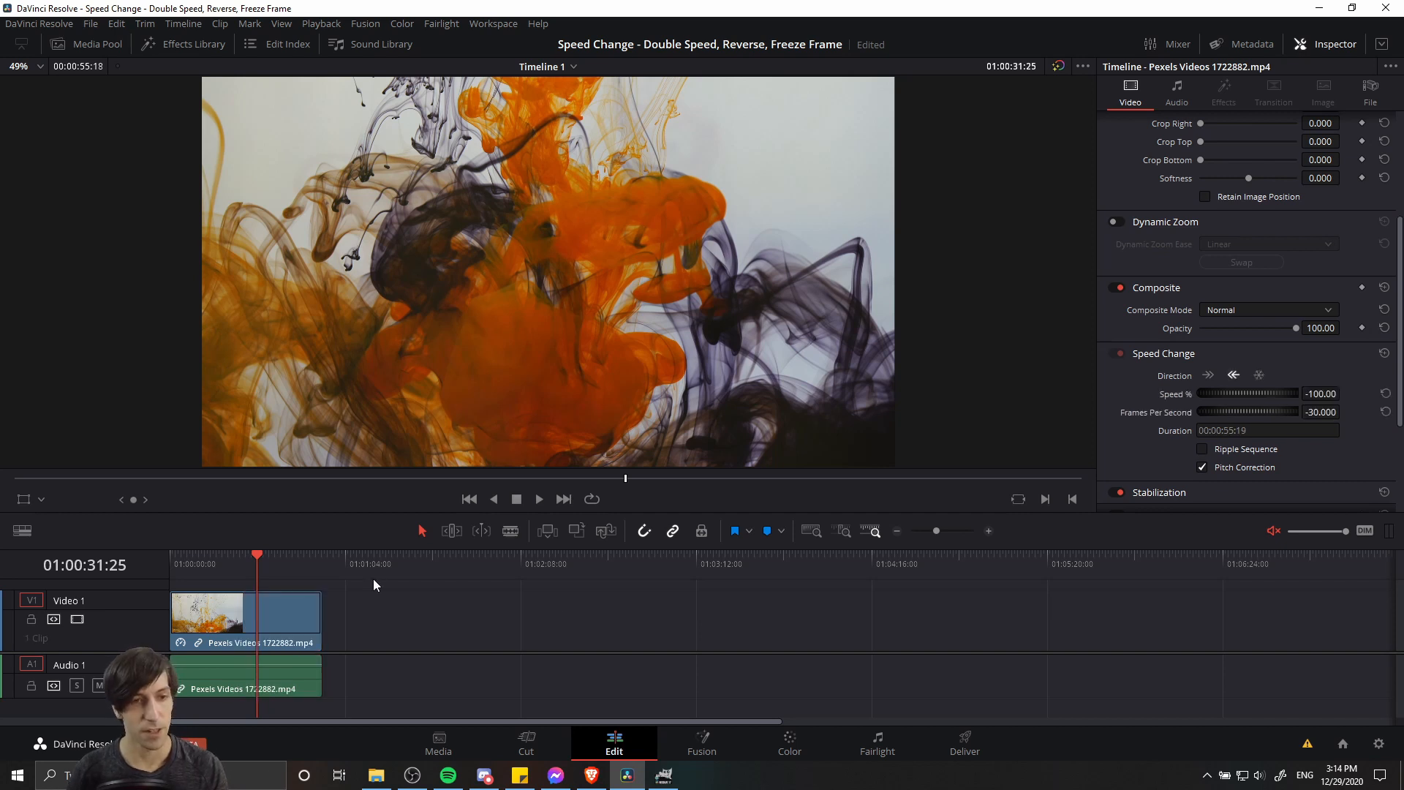
pyautogui.click(1208, 375)
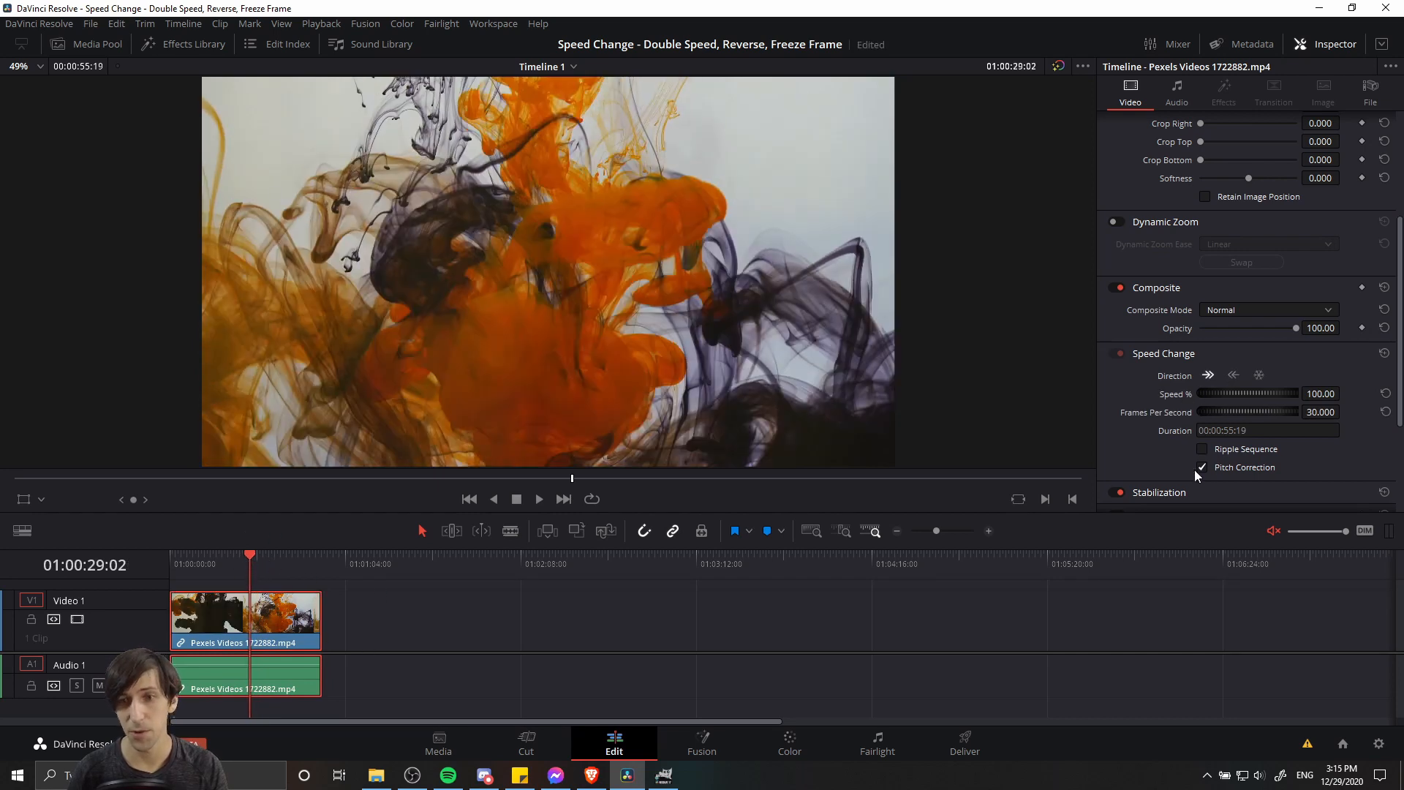
pyautogui.moveTo(1177, 407)
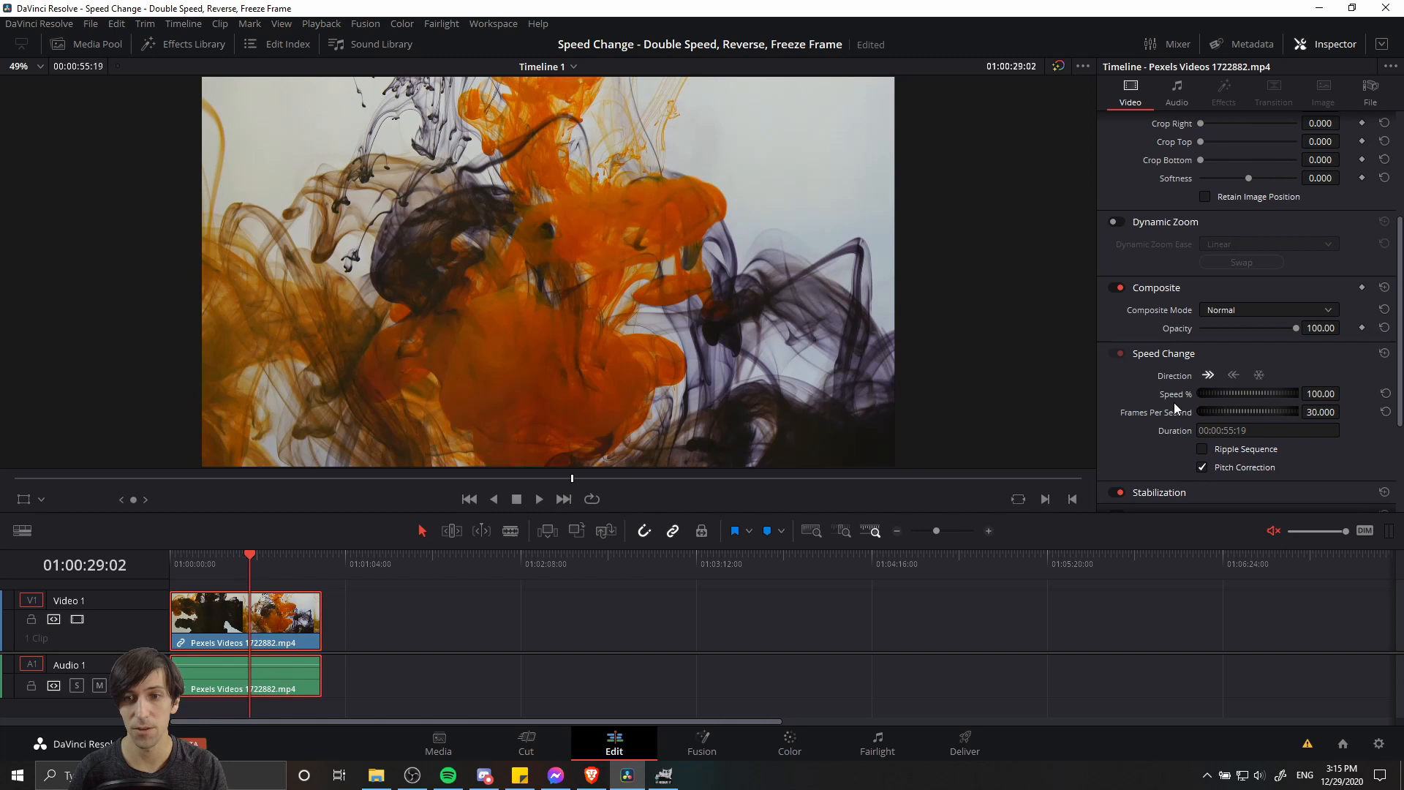
pyautogui.moveTo(1141, 448)
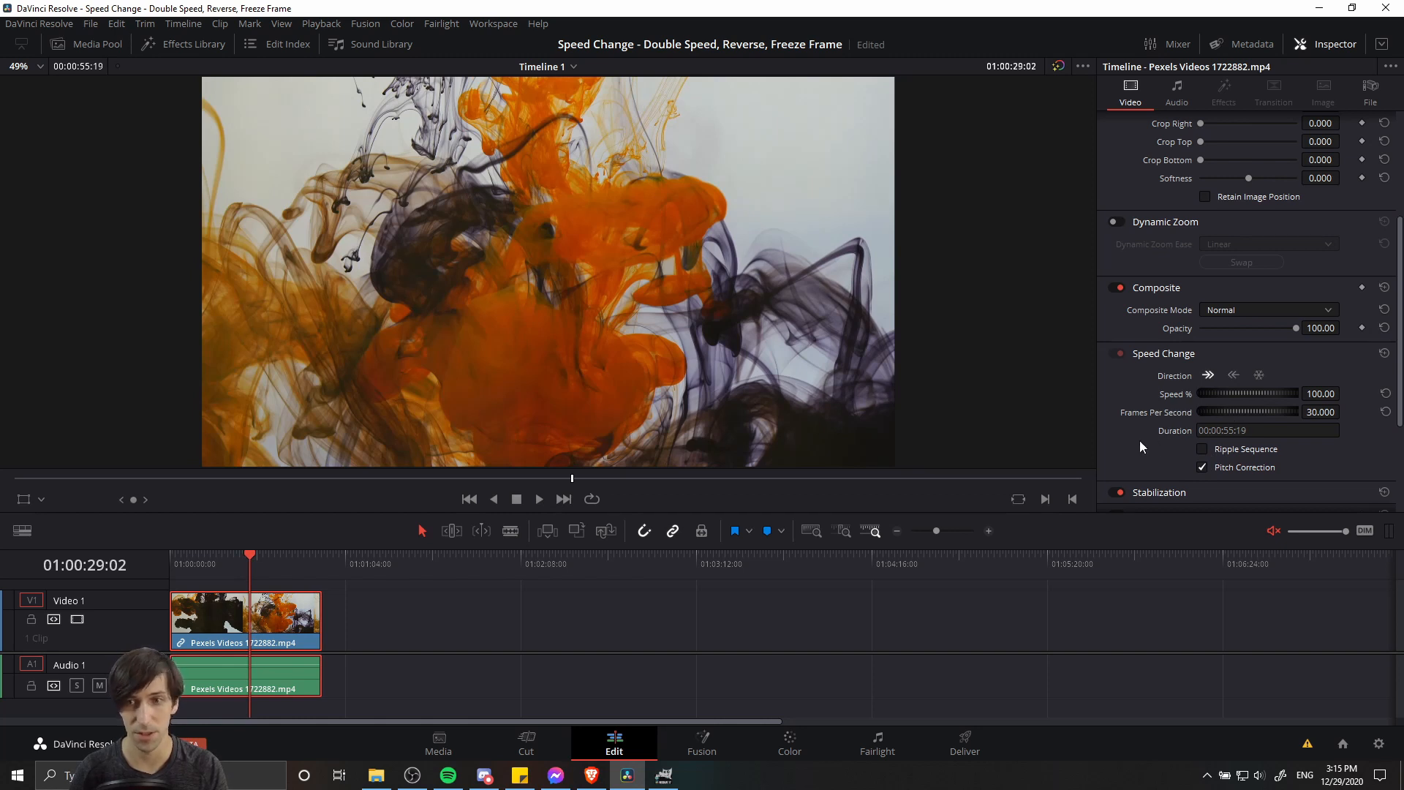
pyautogui.moveTo(1164, 430)
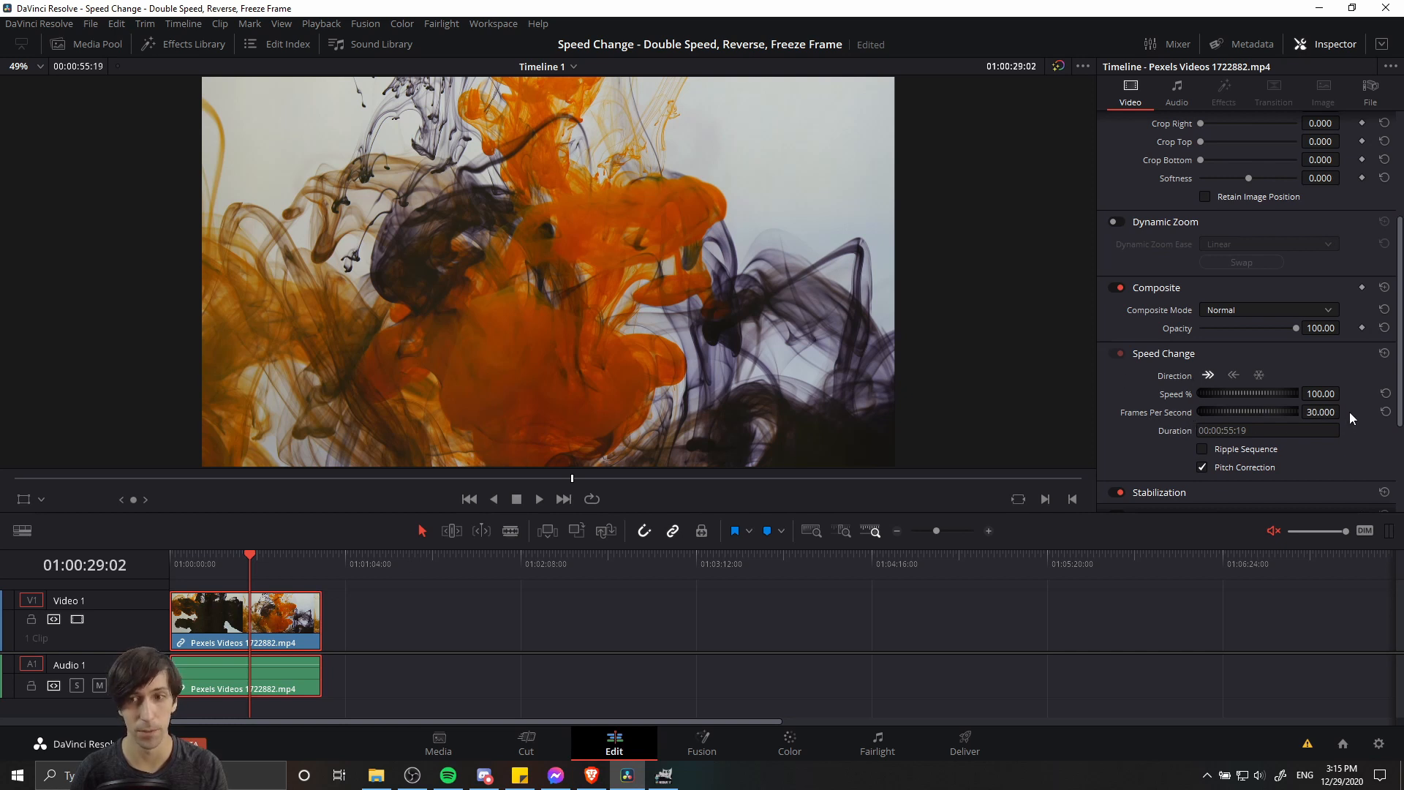
pyautogui.moveTo(1333, 412)
pyautogui.write('200')
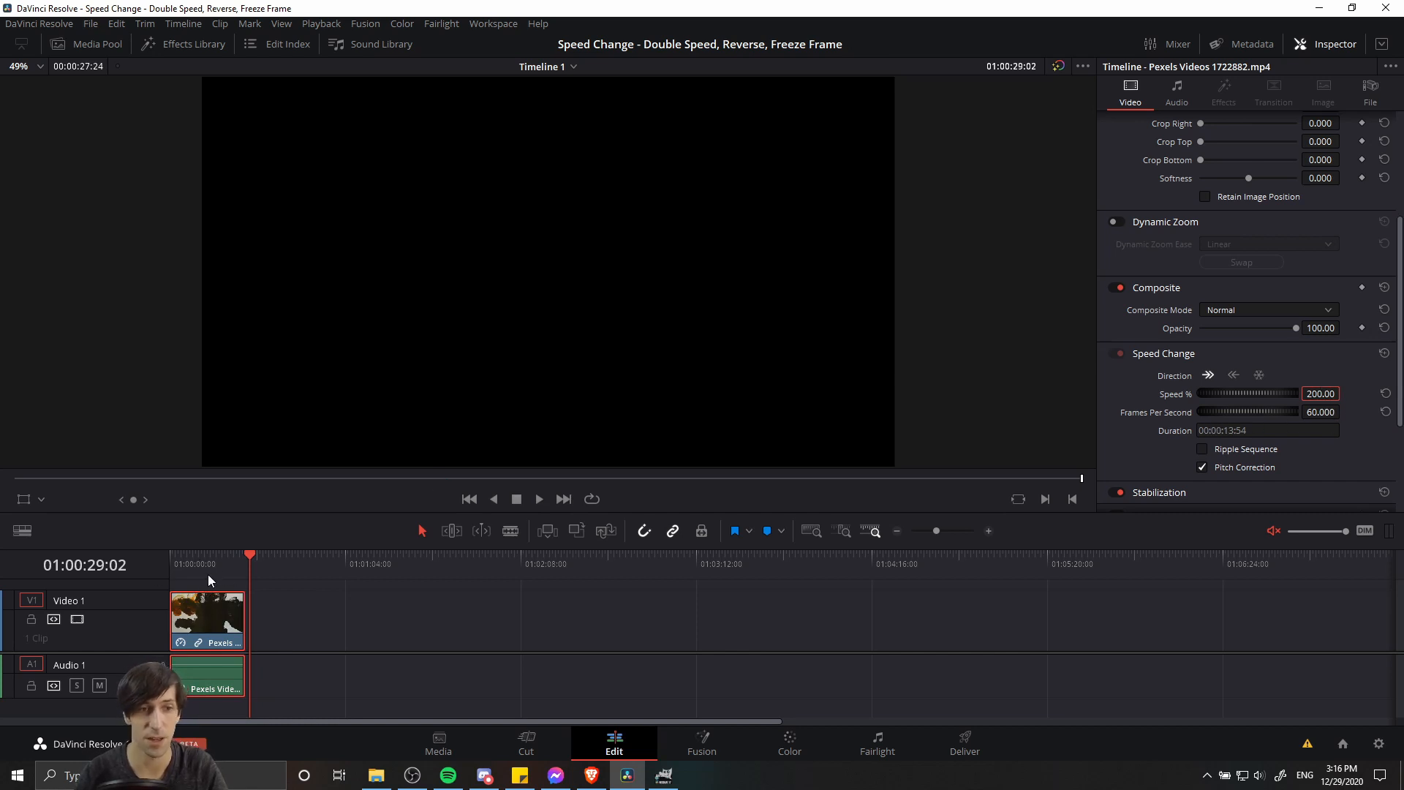
pyautogui.moveTo(227, 573)
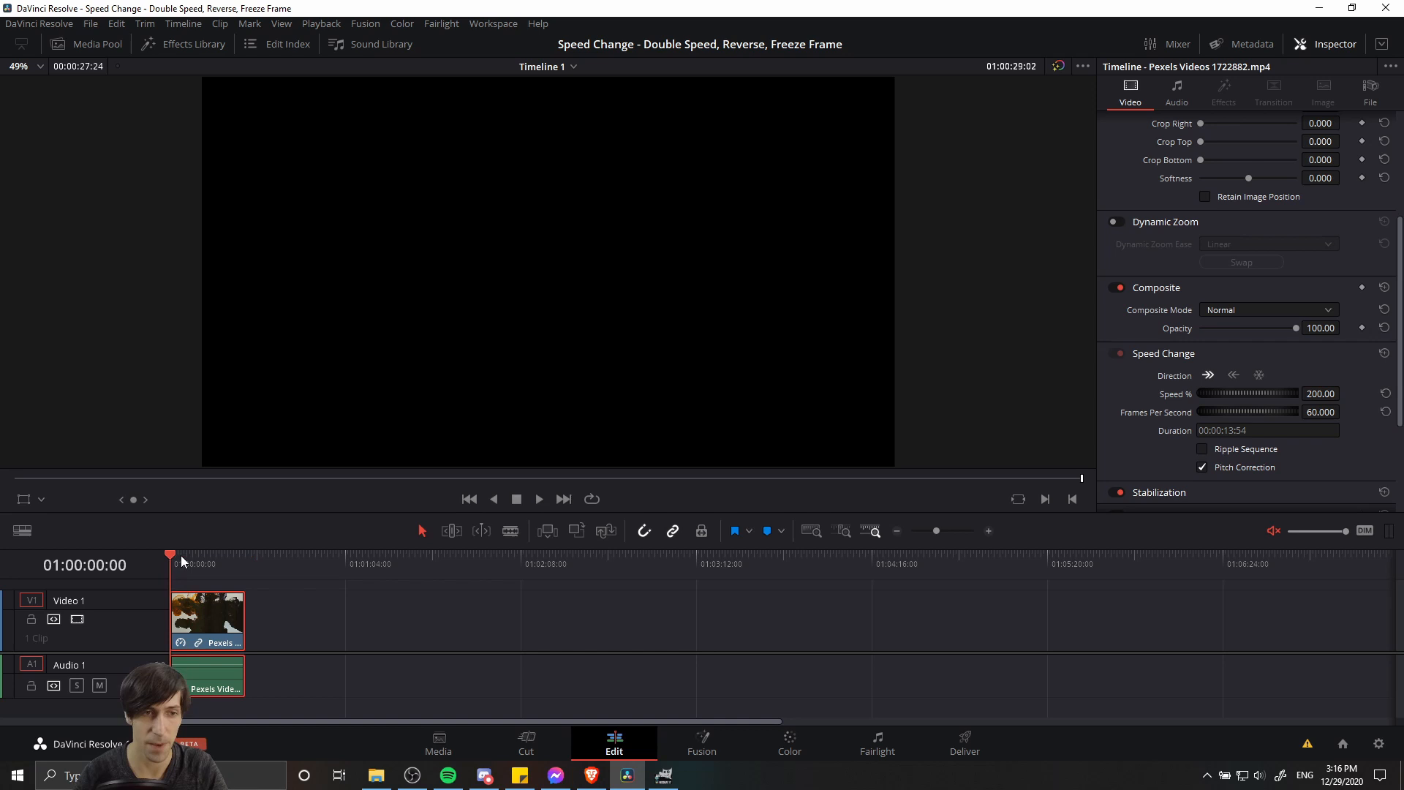
pyautogui.click(538, 499)
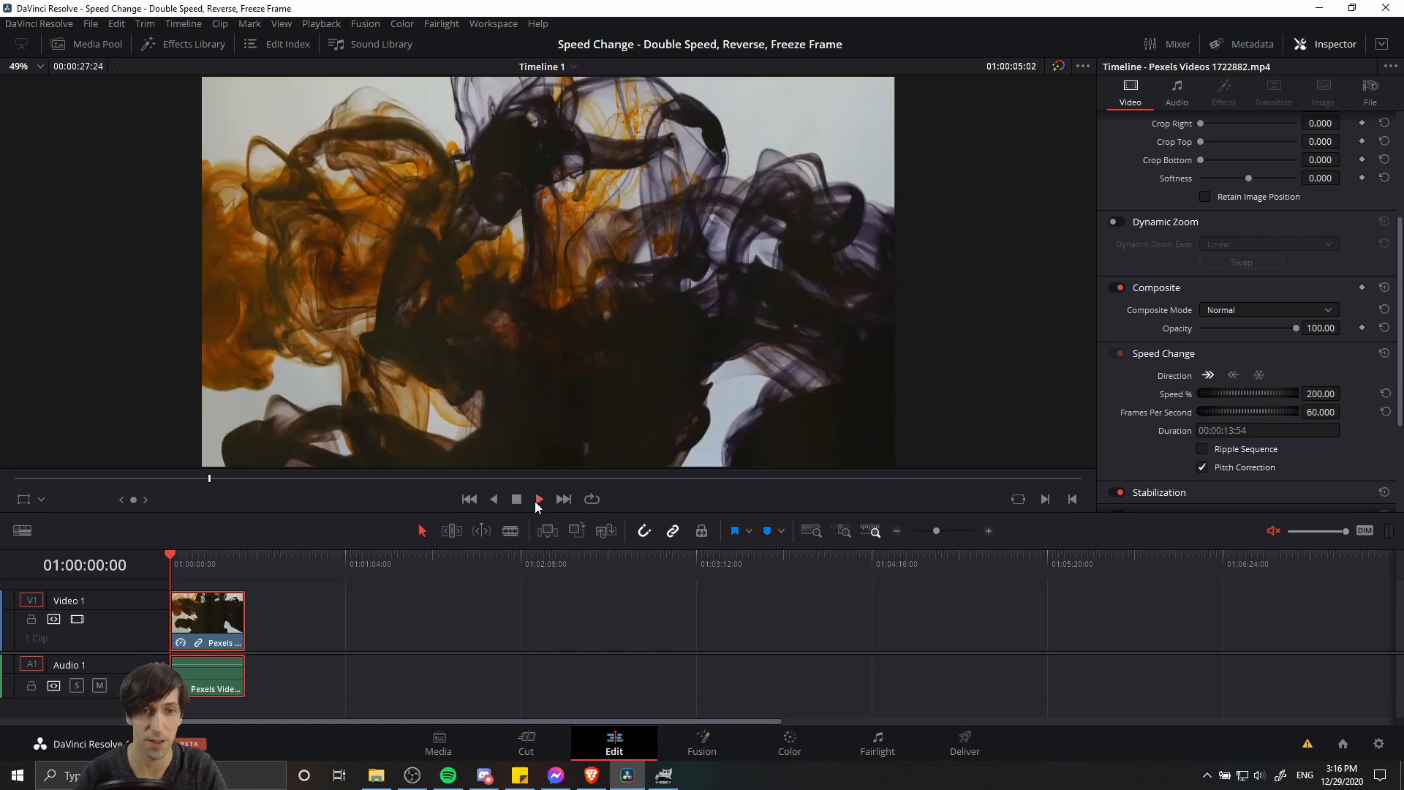
pyautogui.click(538, 499)
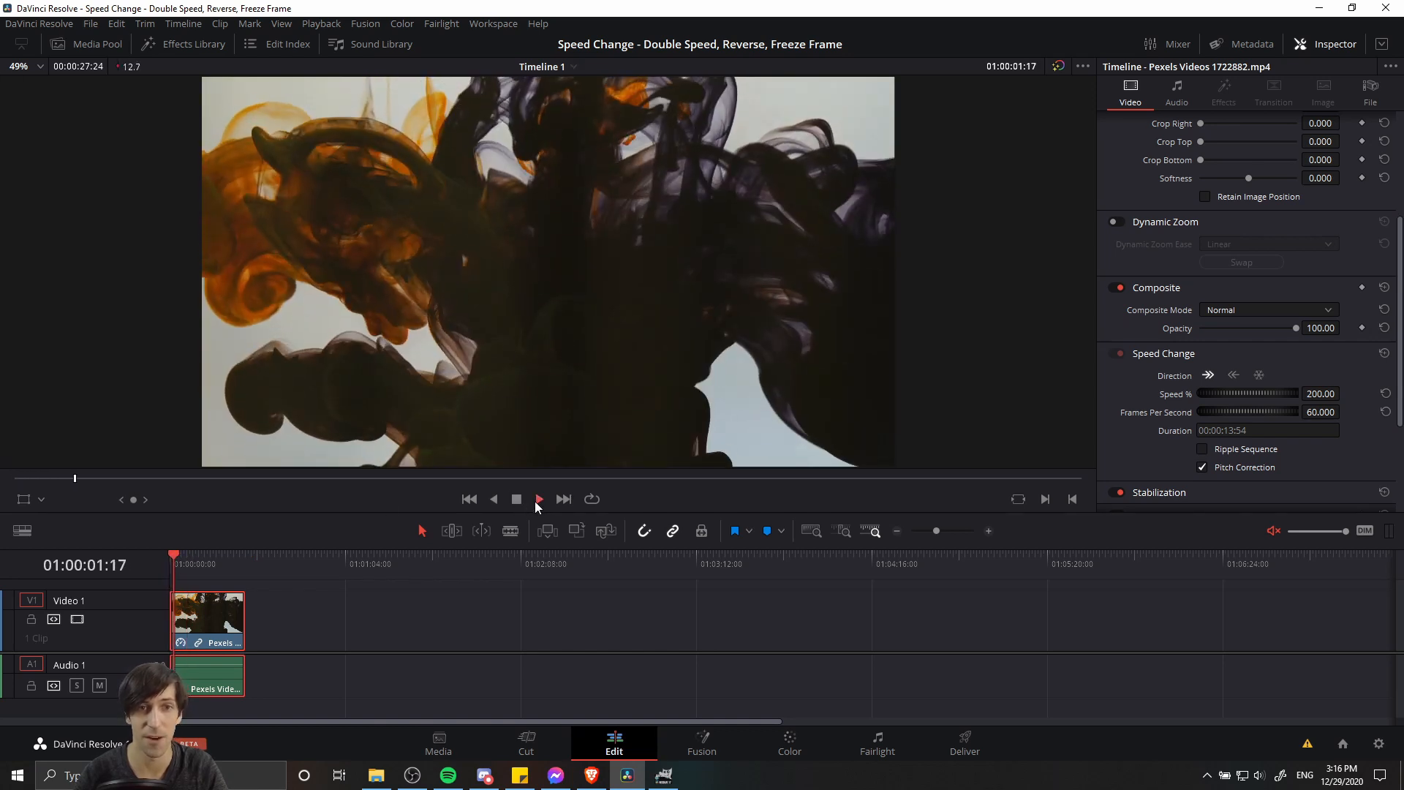
pyautogui.click(538, 499)
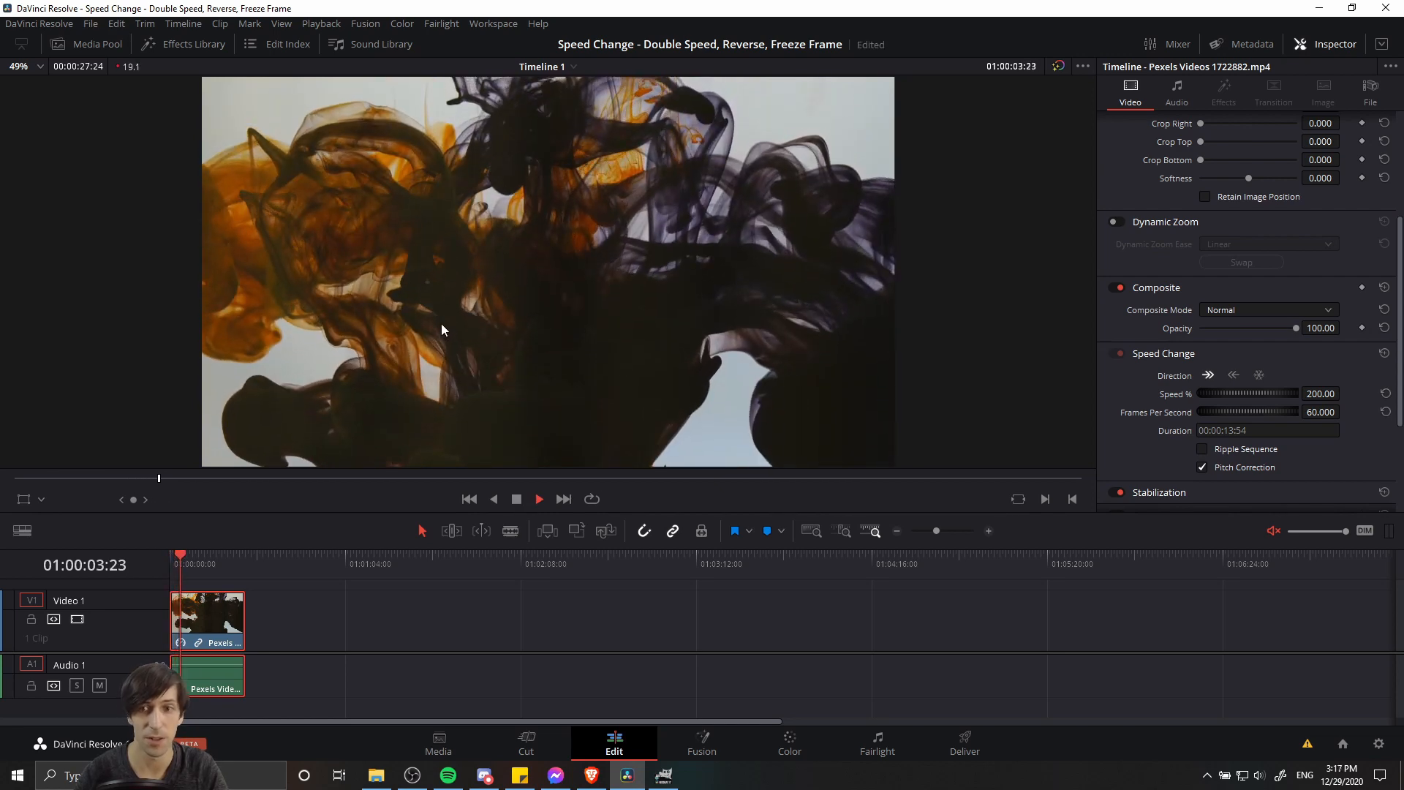
pyautogui.click(538, 499)
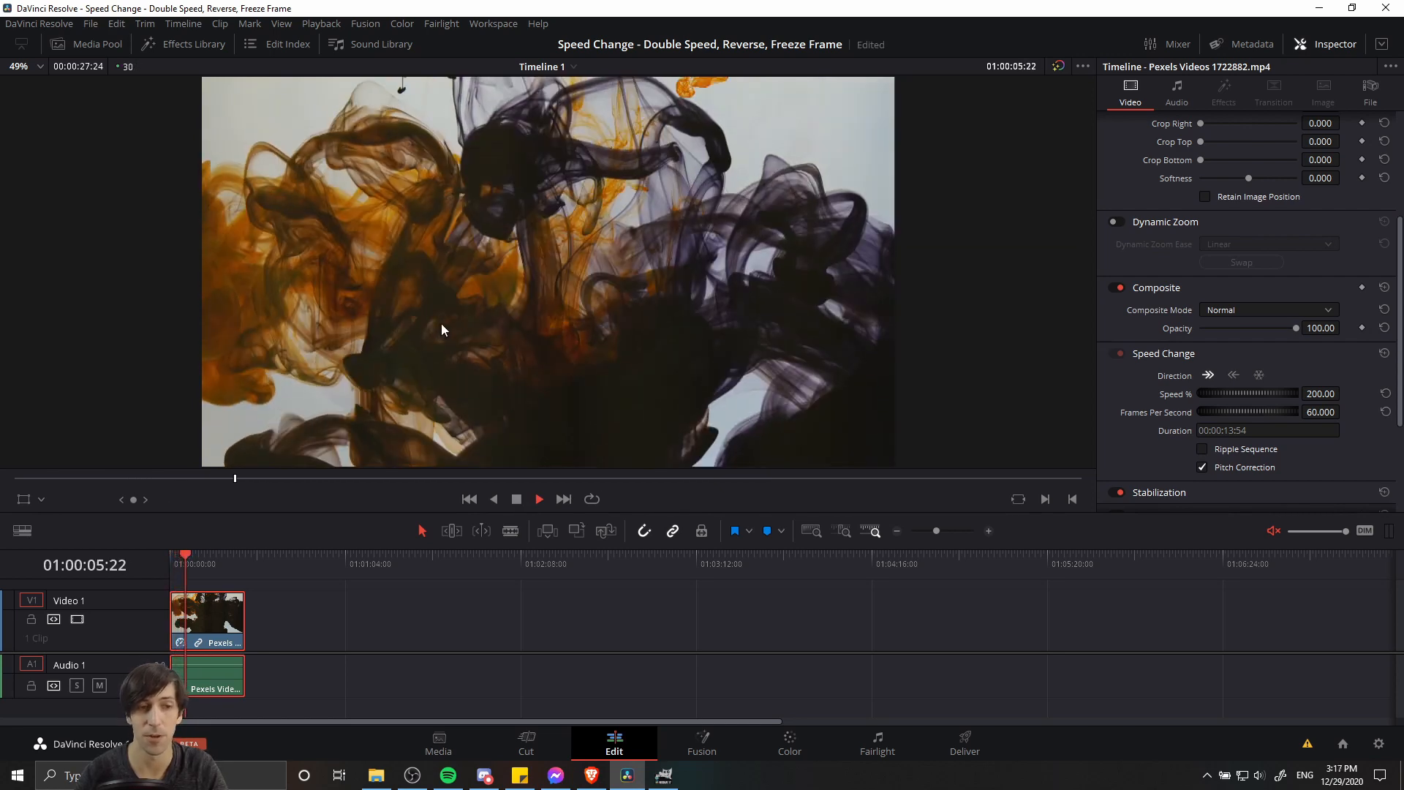
pyautogui.click(538, 498)
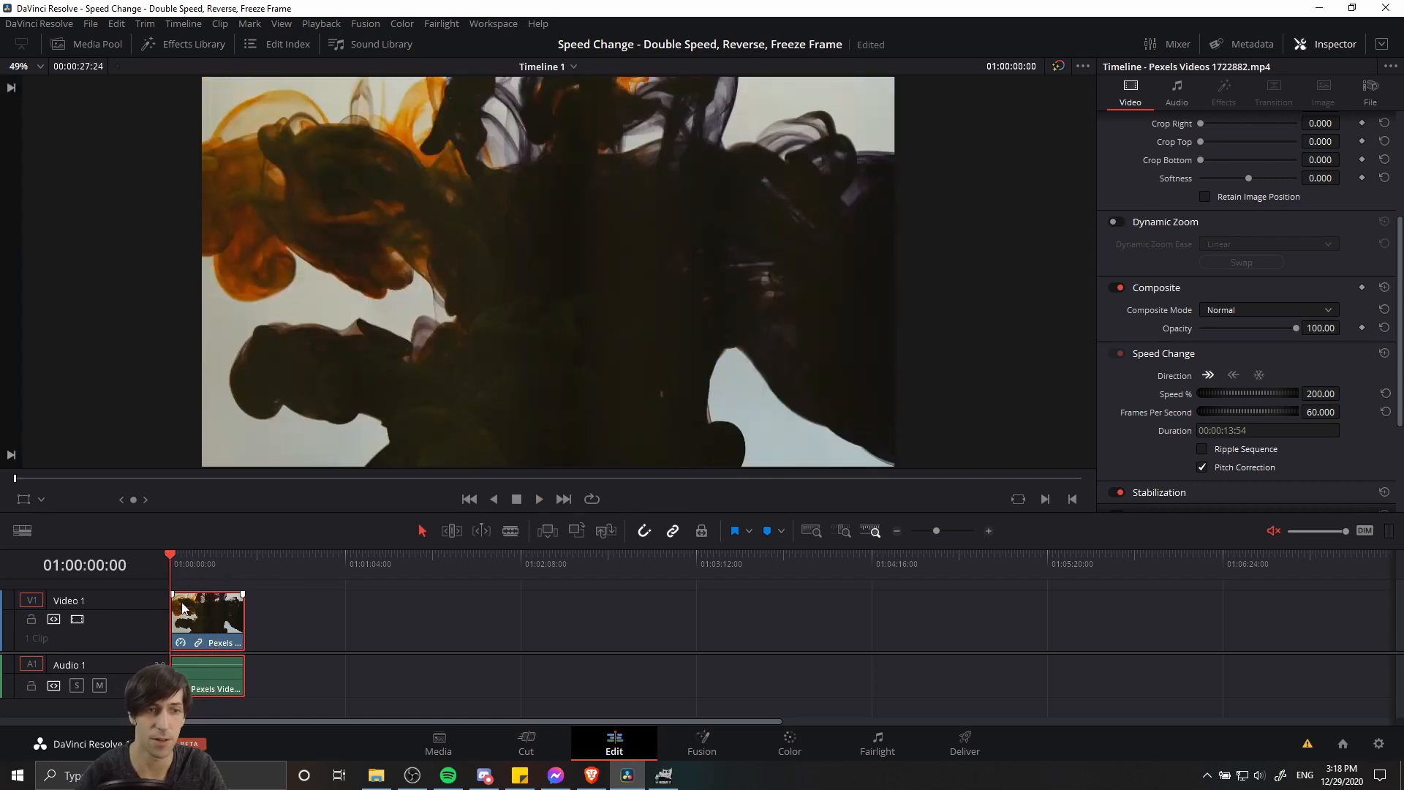
pyautogui.click(537, 499)
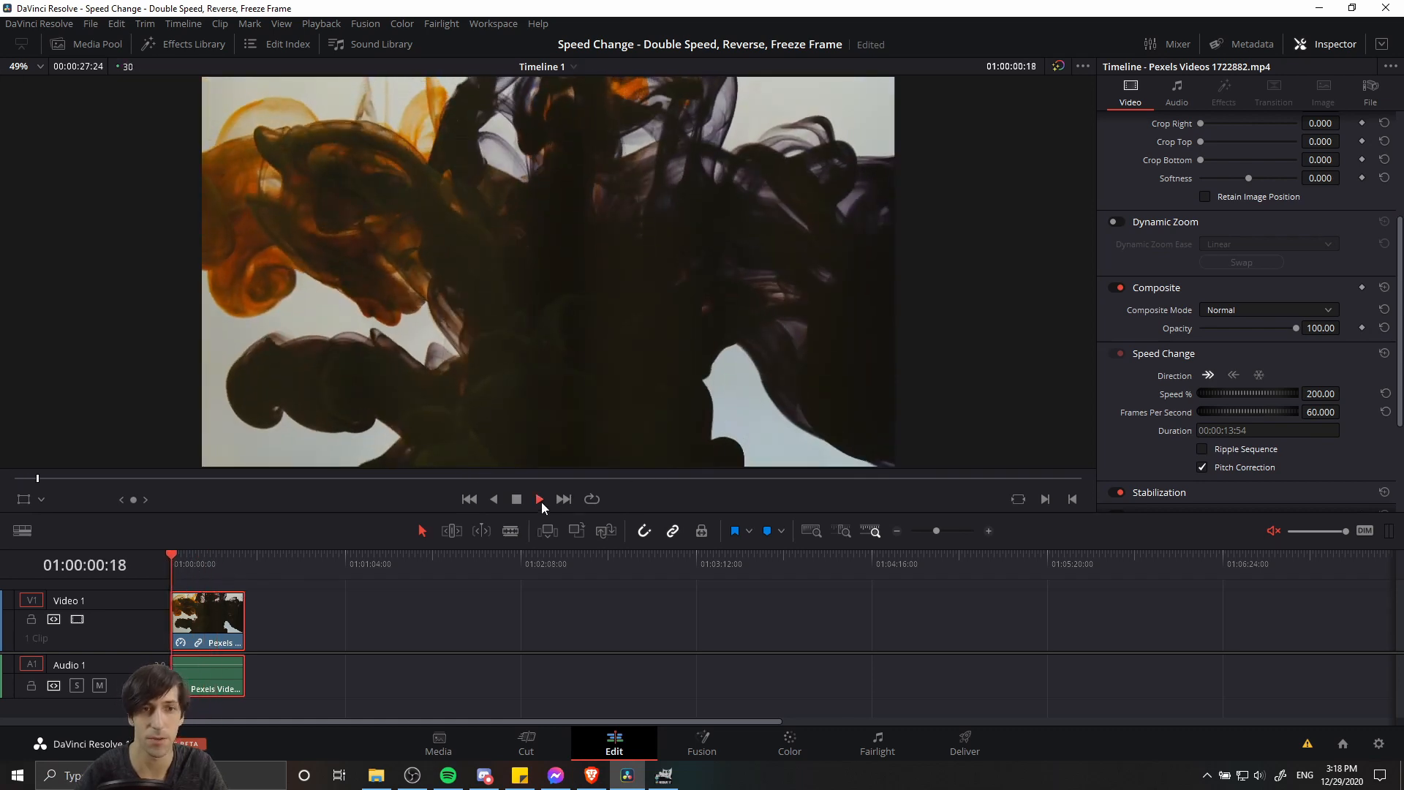
pyautogui.click(538, 499)
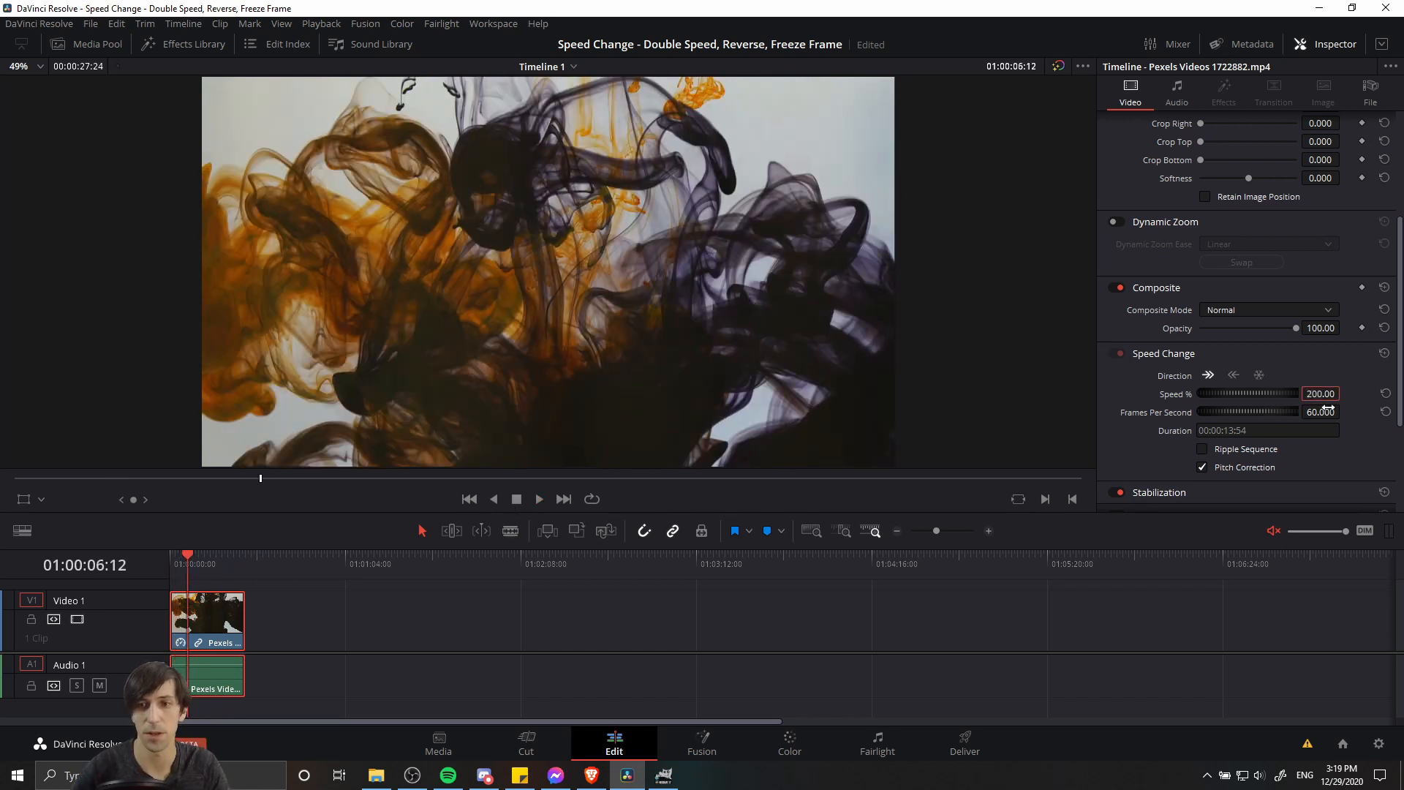
# Set Speed % to 400 and preview the shortened ink clip
pyautogui.click(1320, 412)
pyautogui.write('120.000')
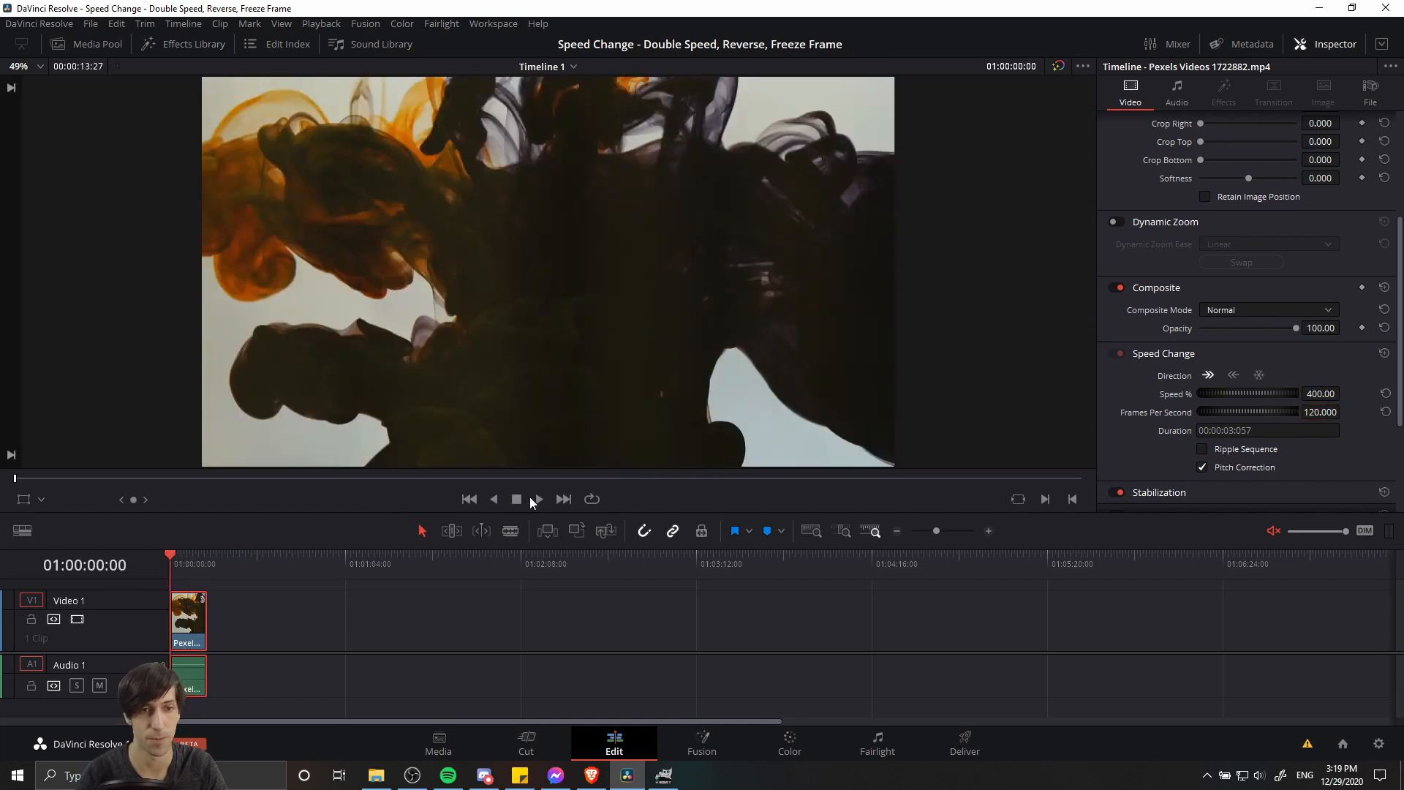
pyautogui.click(538, 499)
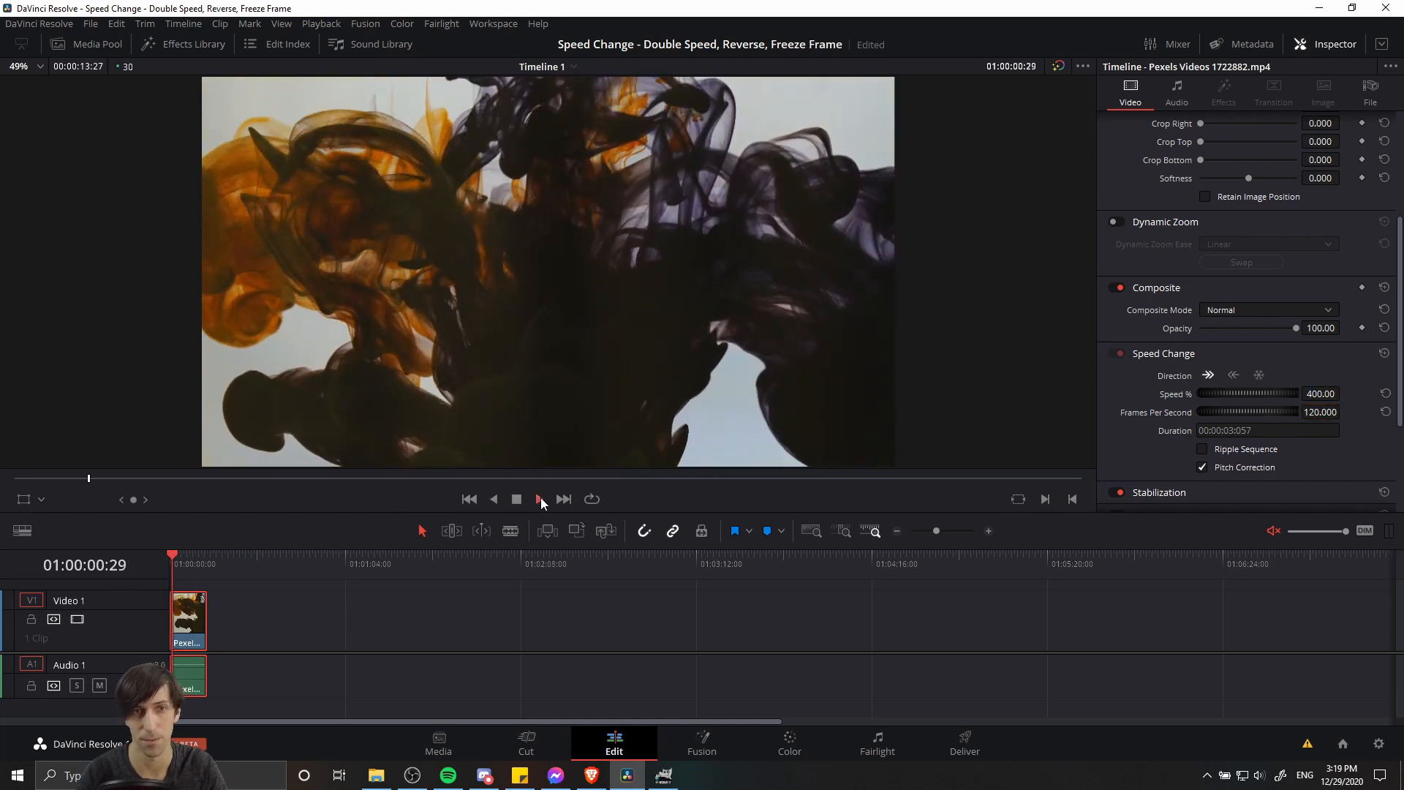
pyautogui.click(538, 498)
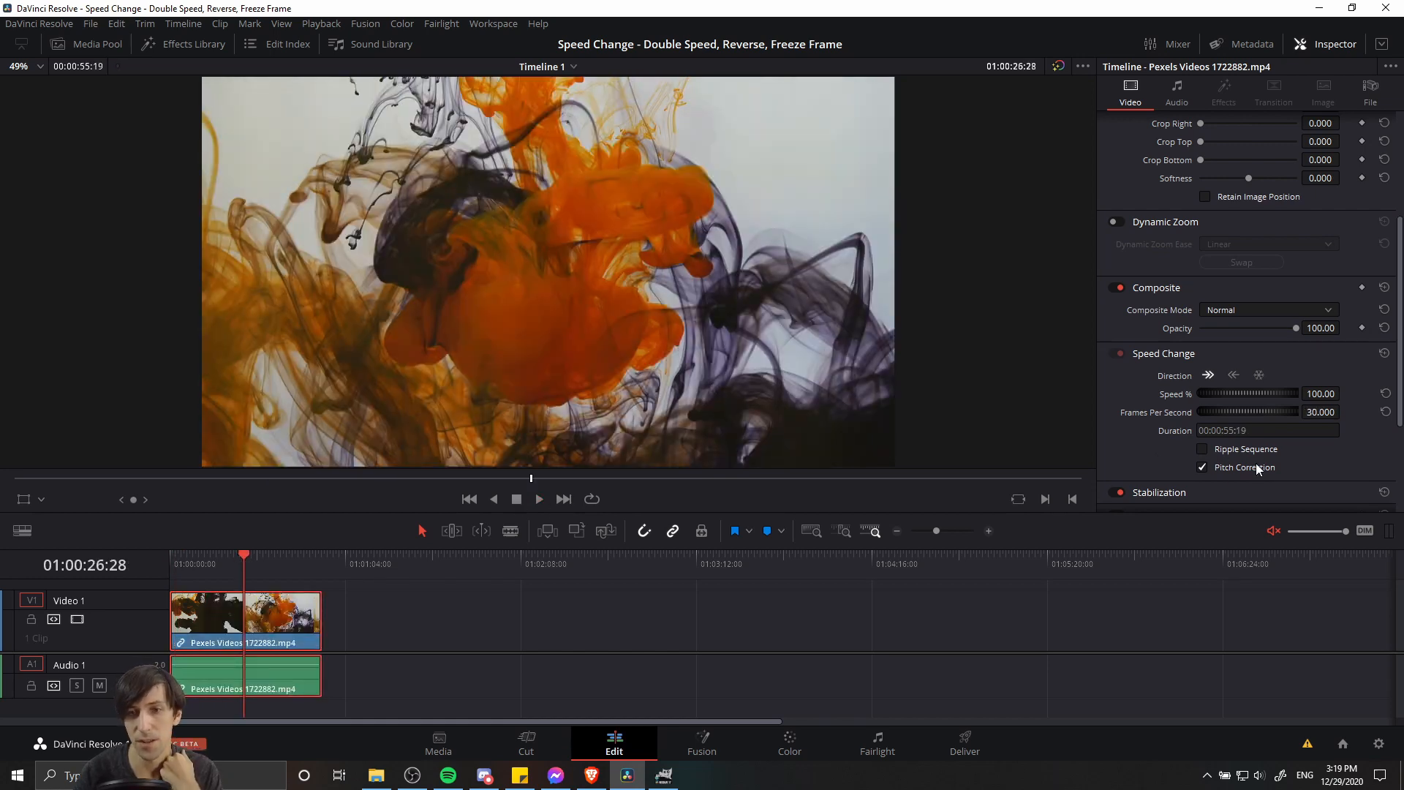
pyautogui.moveTo(1287, 474)
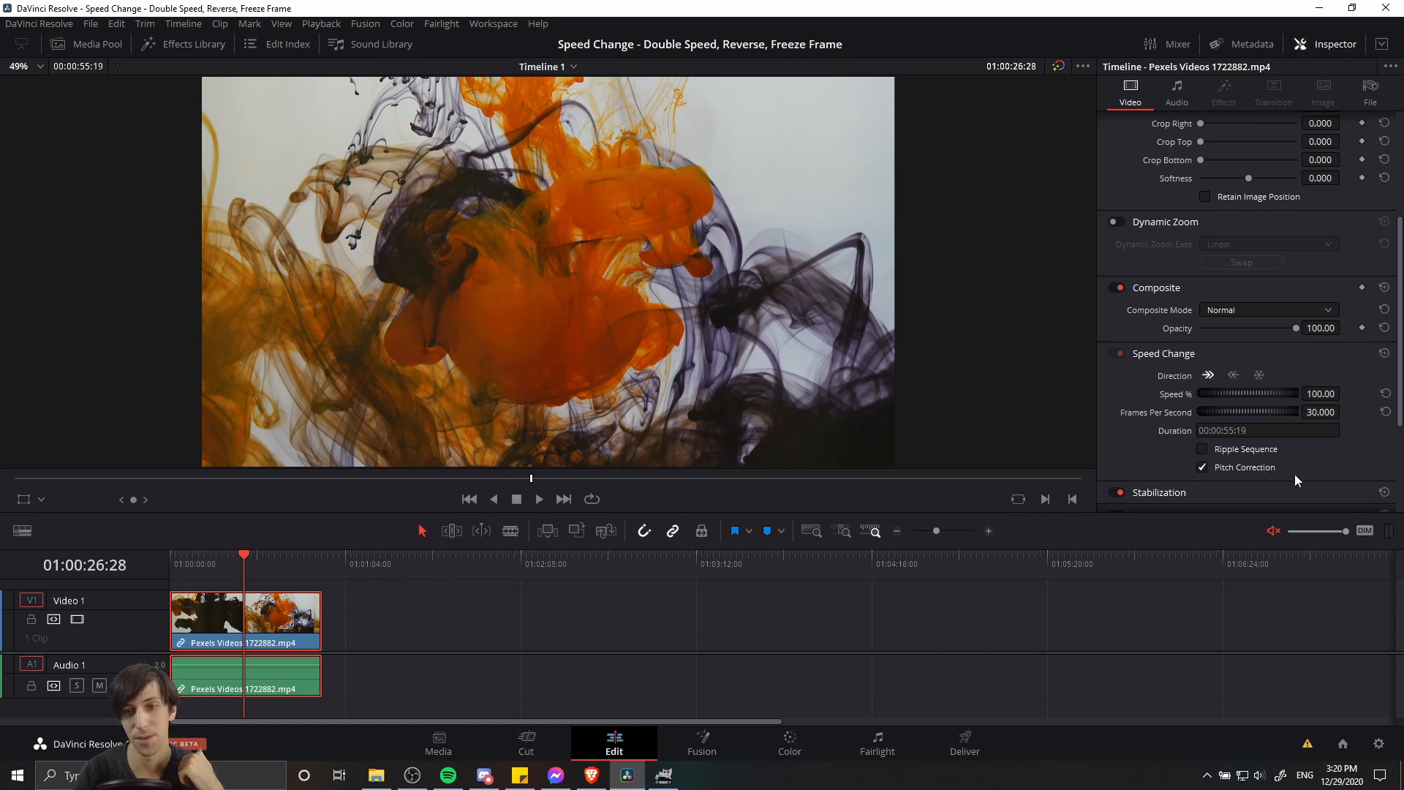
pyautogui.moveTo(1293, 477)
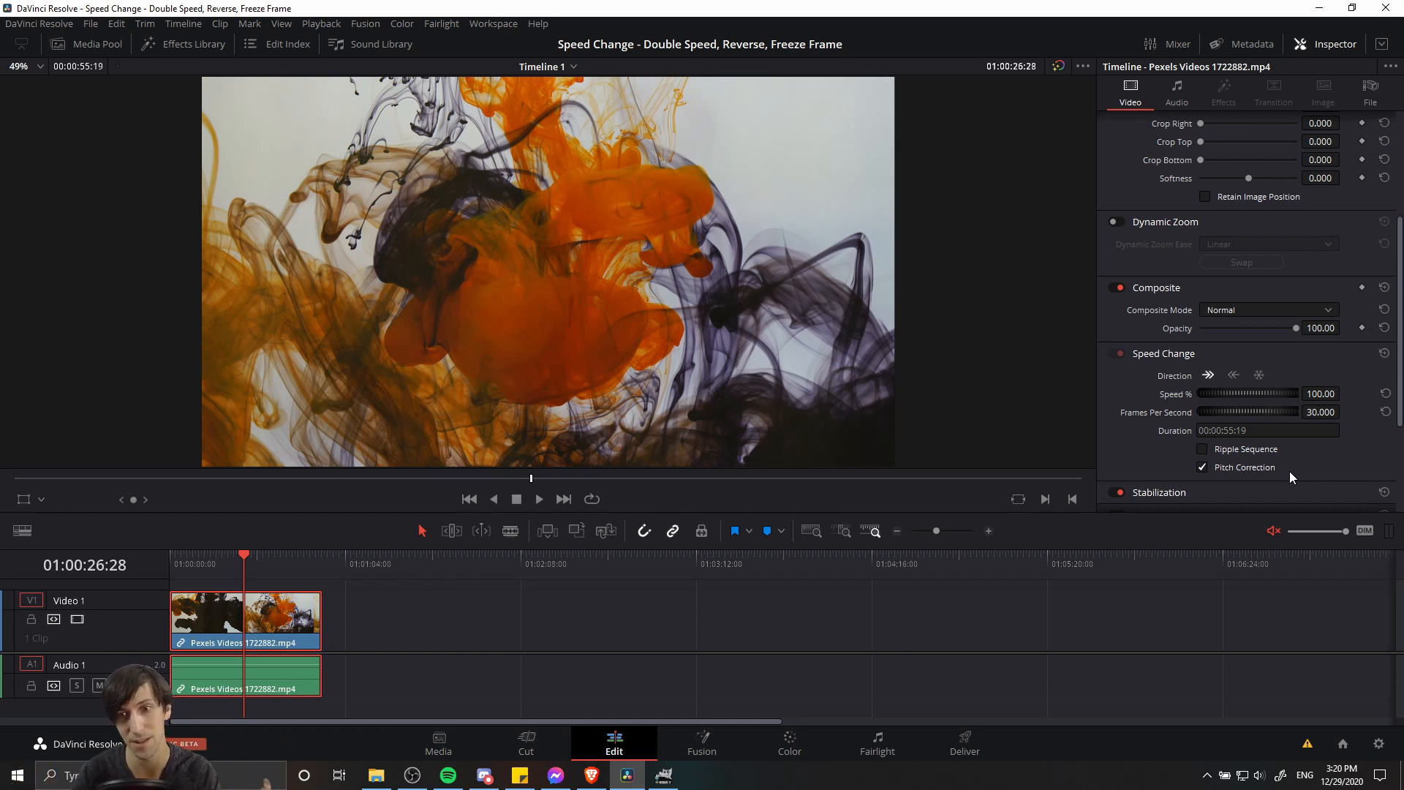
pyautogui.moveTo(1282, 465)
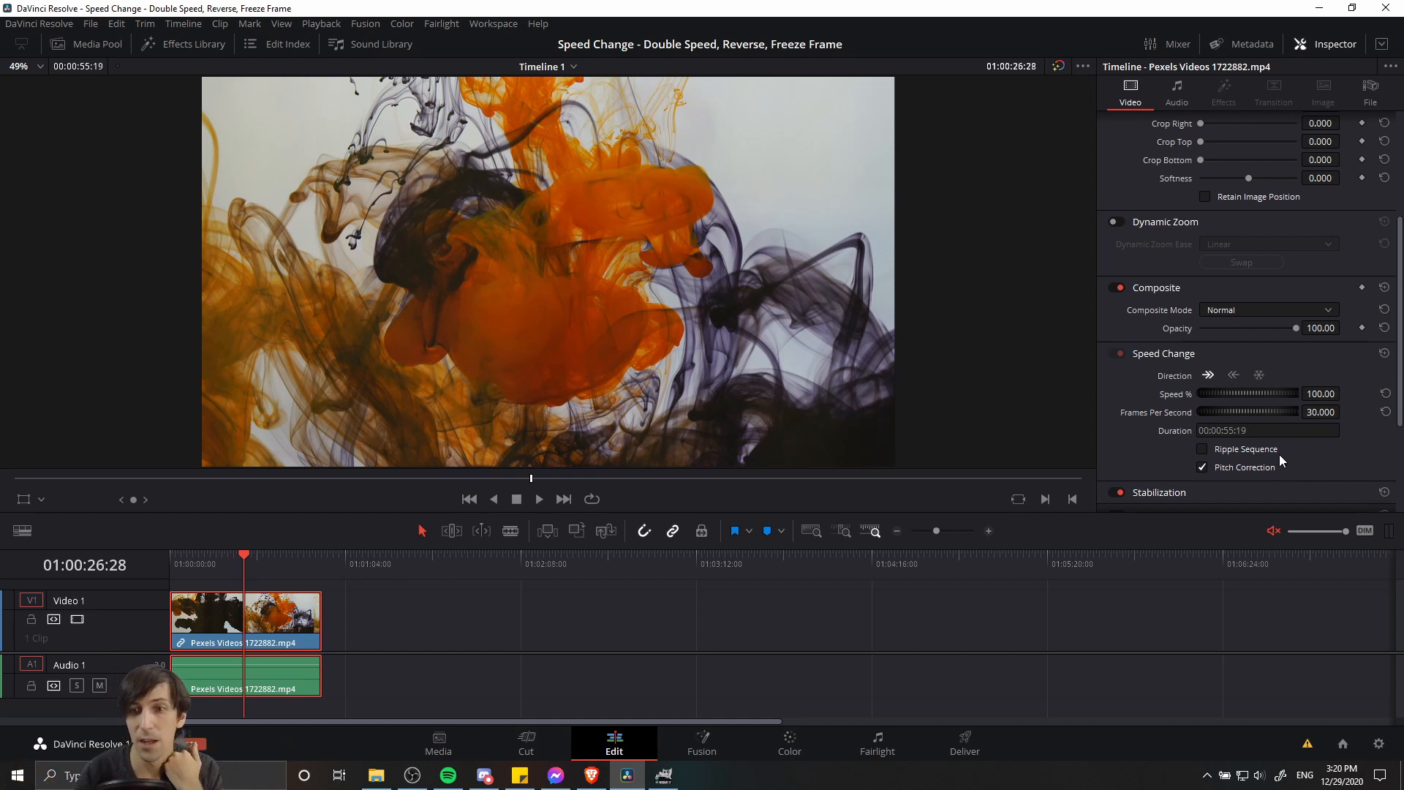
pyautogui.moveTo(1275, 467)
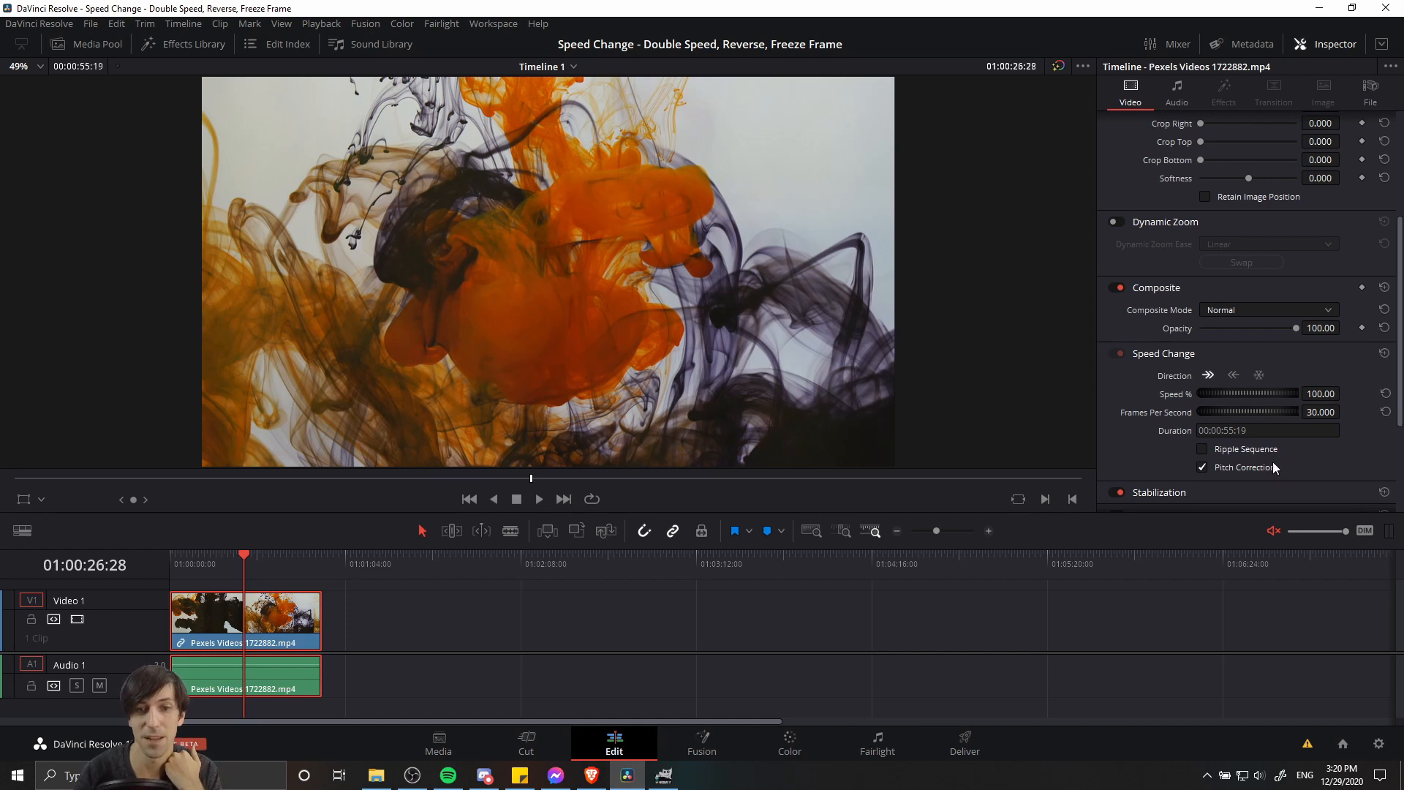
pyautogui.moveTo(1173, 527)
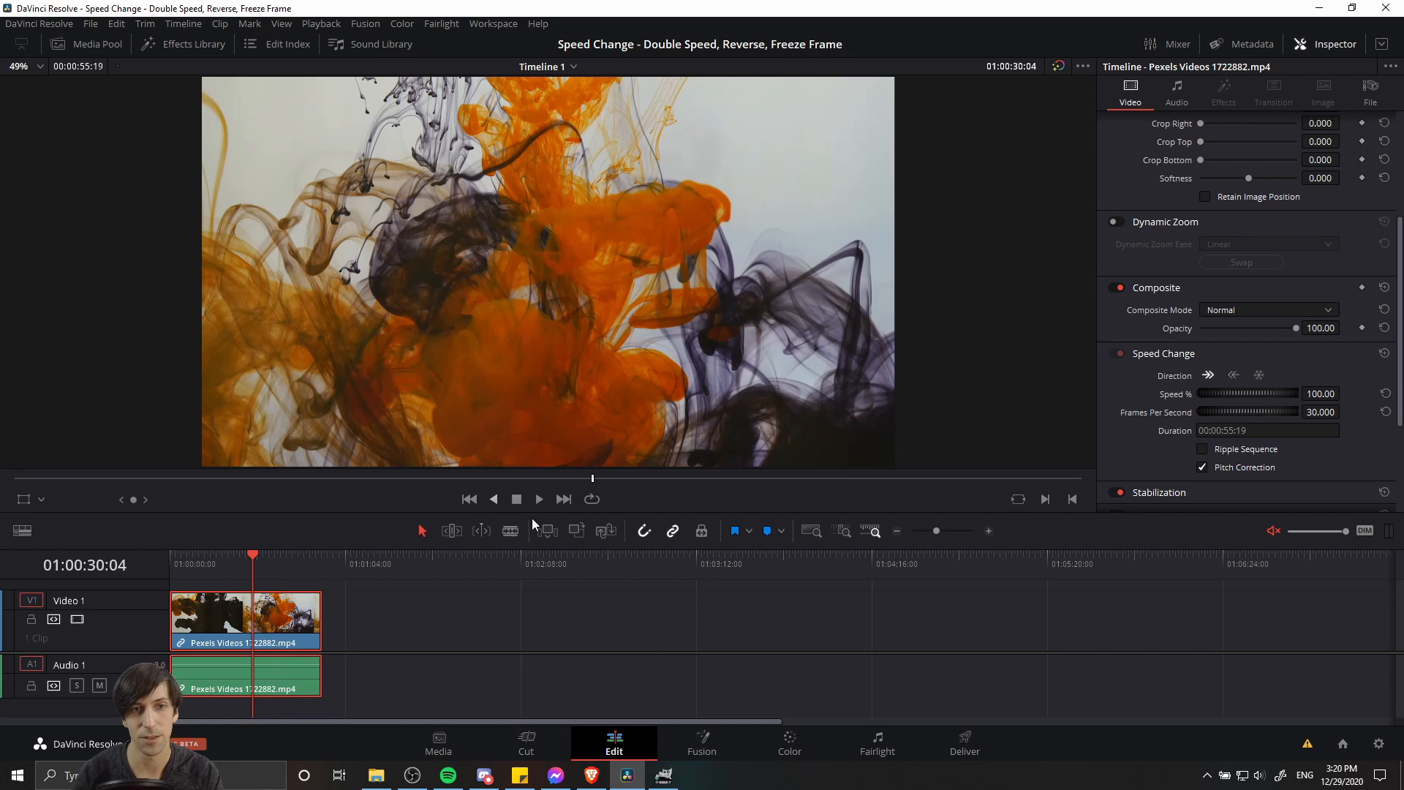
pyautogui.moveTo(355, 582)
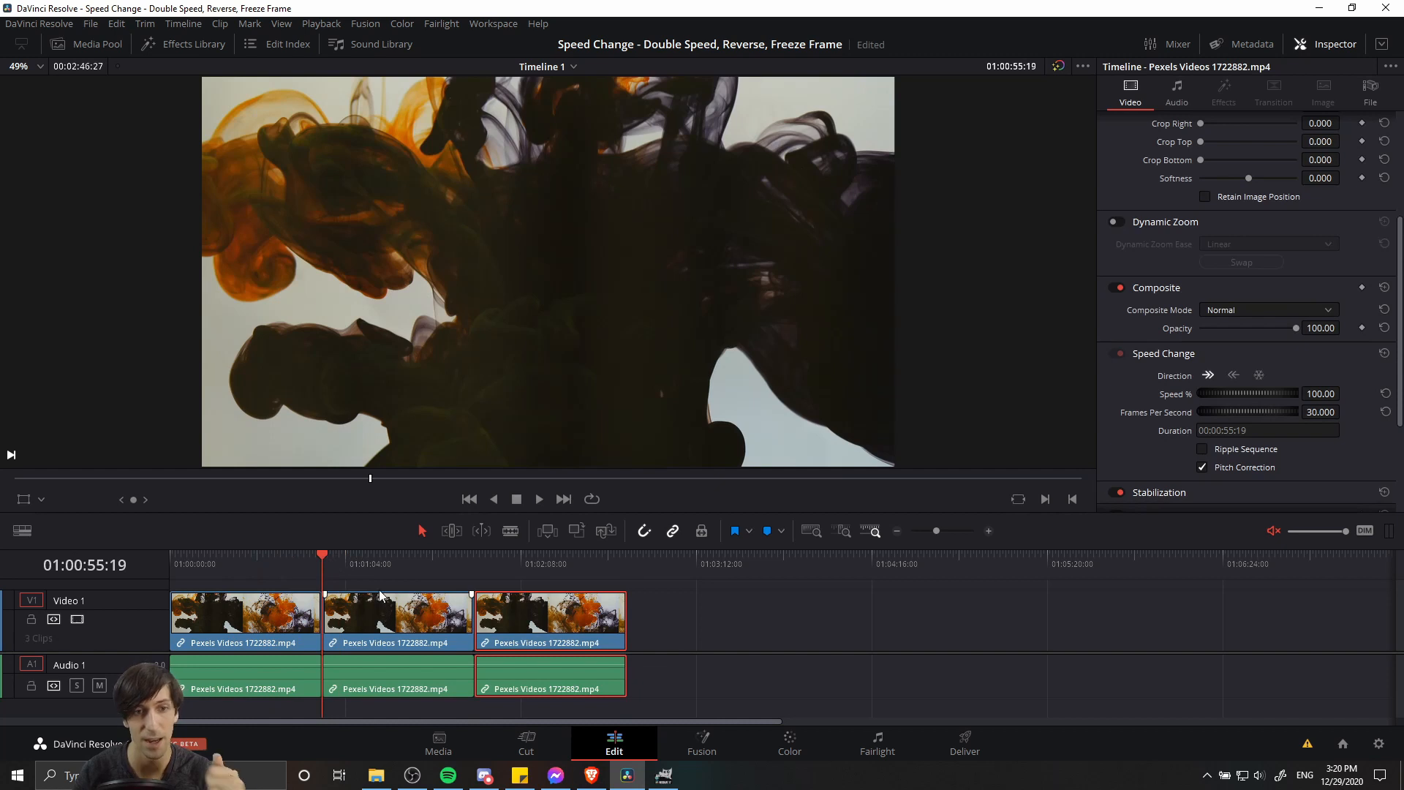
# Ripple Cut the middle copy and select the first copy
pyautogui.rightClick(398, 618)
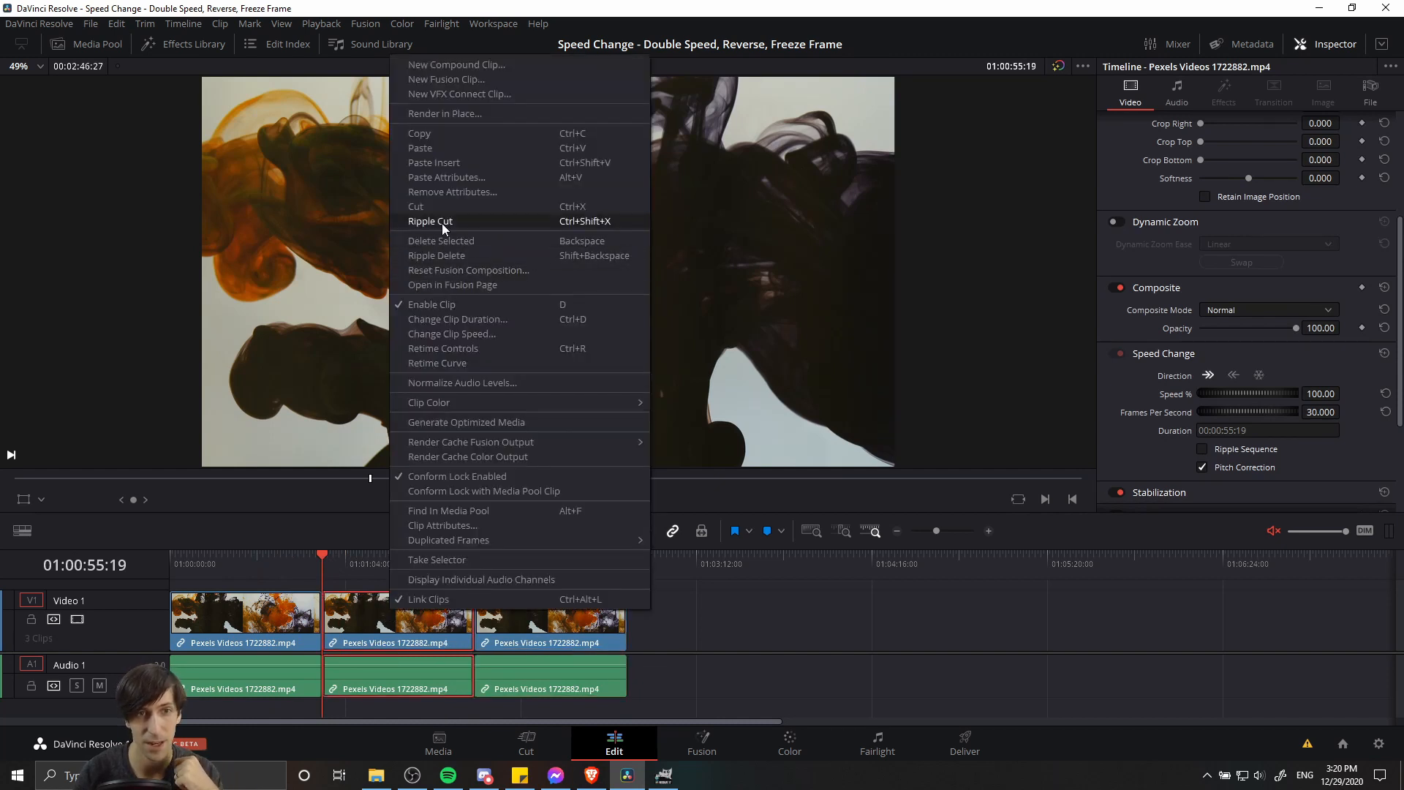
pyautogui.click(431, 220)
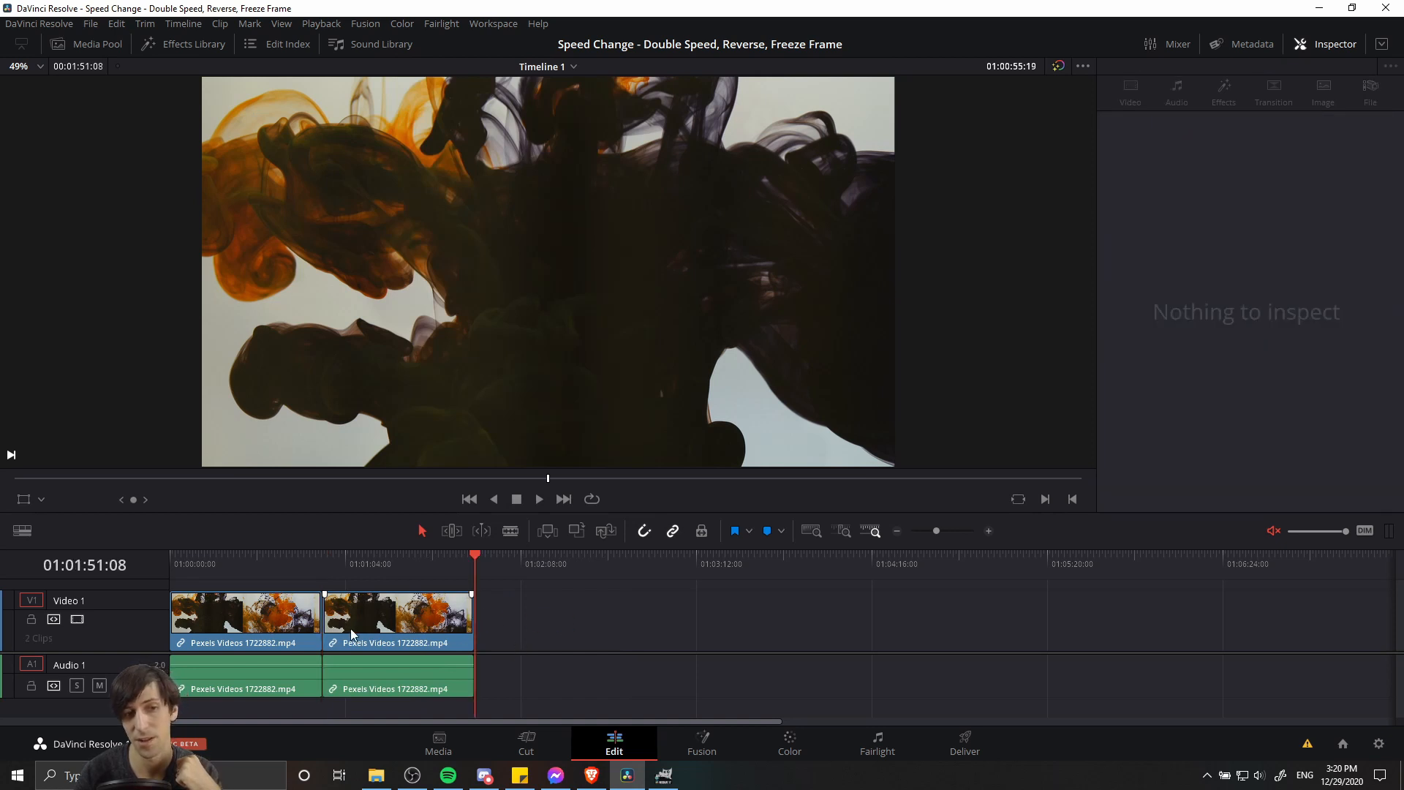
pyautogui.click(242, 618)
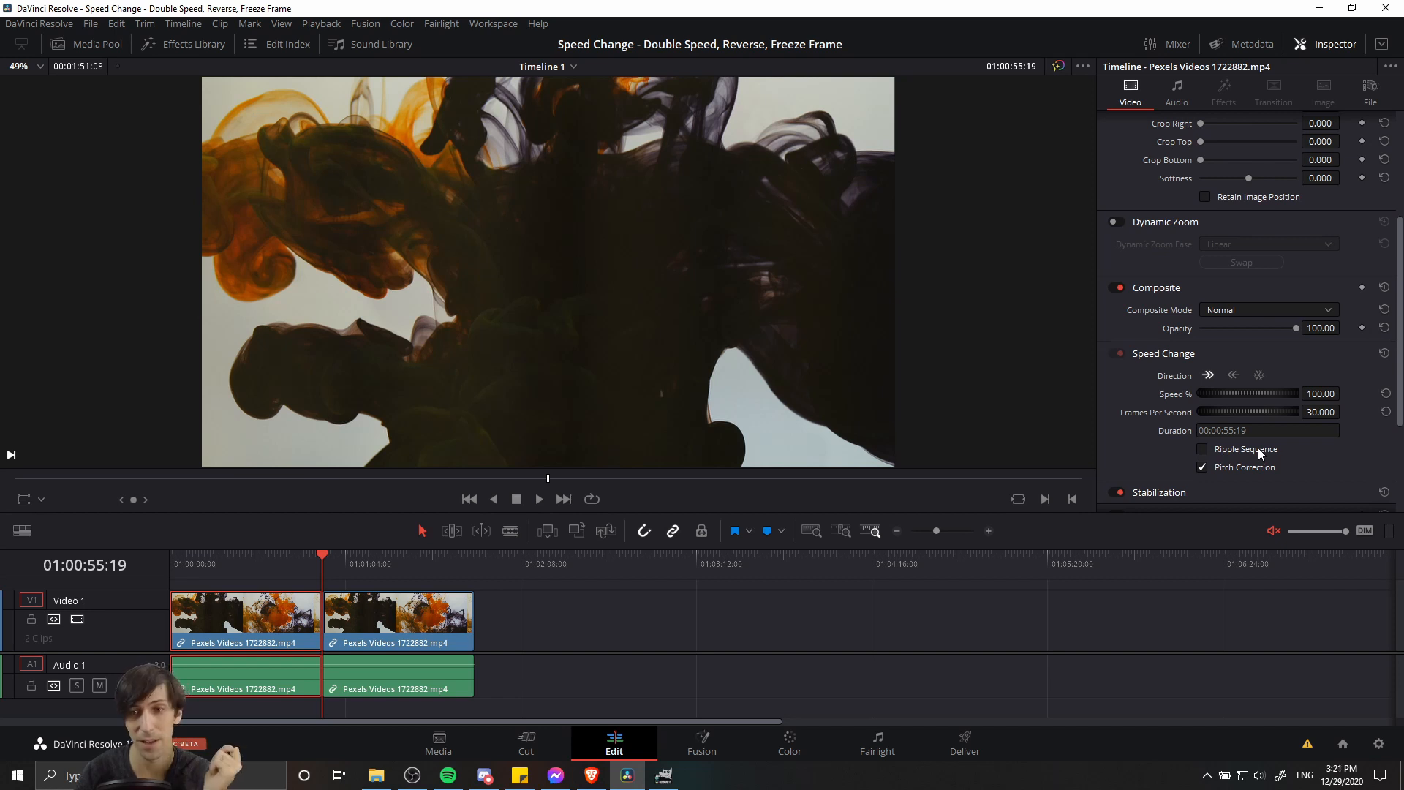
# Enable Ripple Sequence and place the playhead inside the first clip
pyautogui.click(1201, 448)
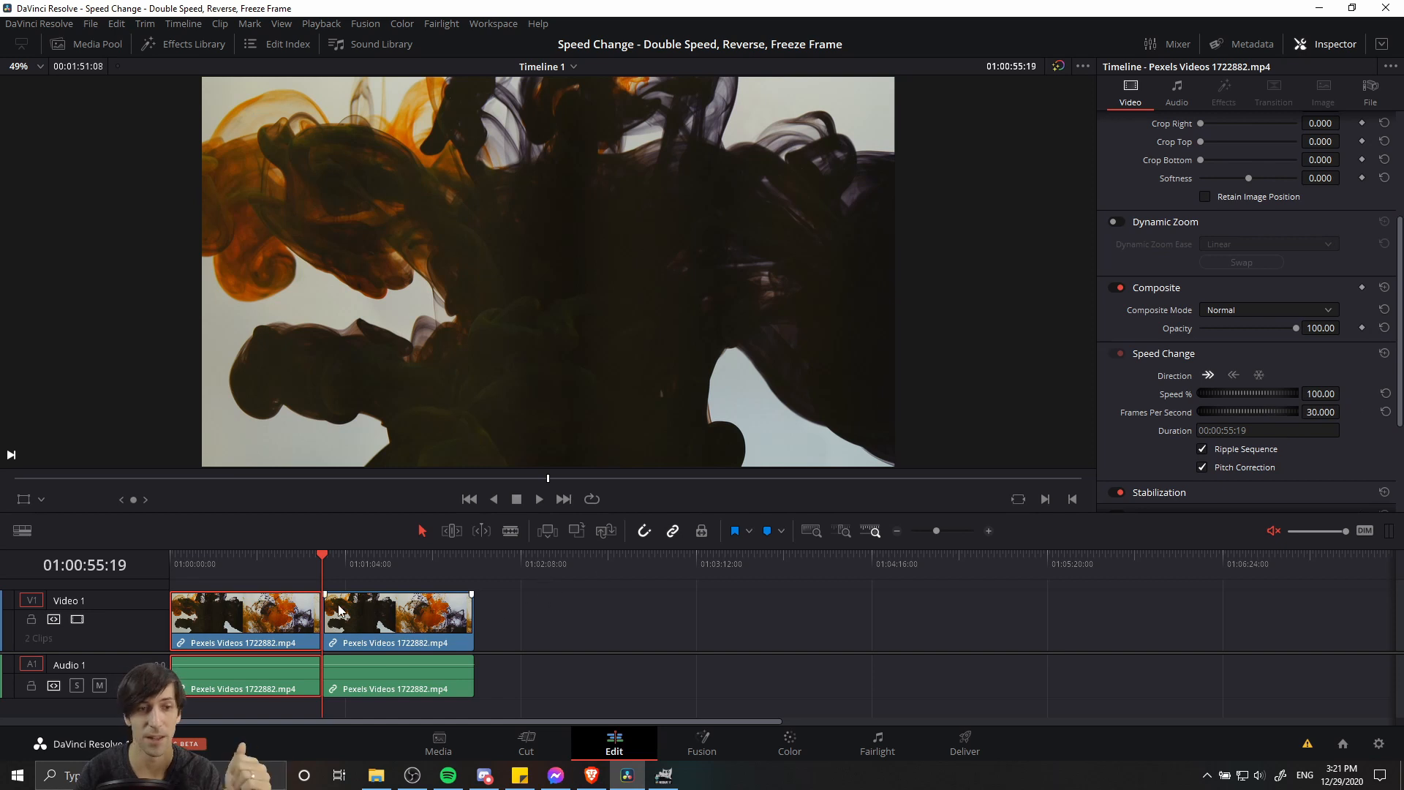
pyautogui.moveTo(363, 627)
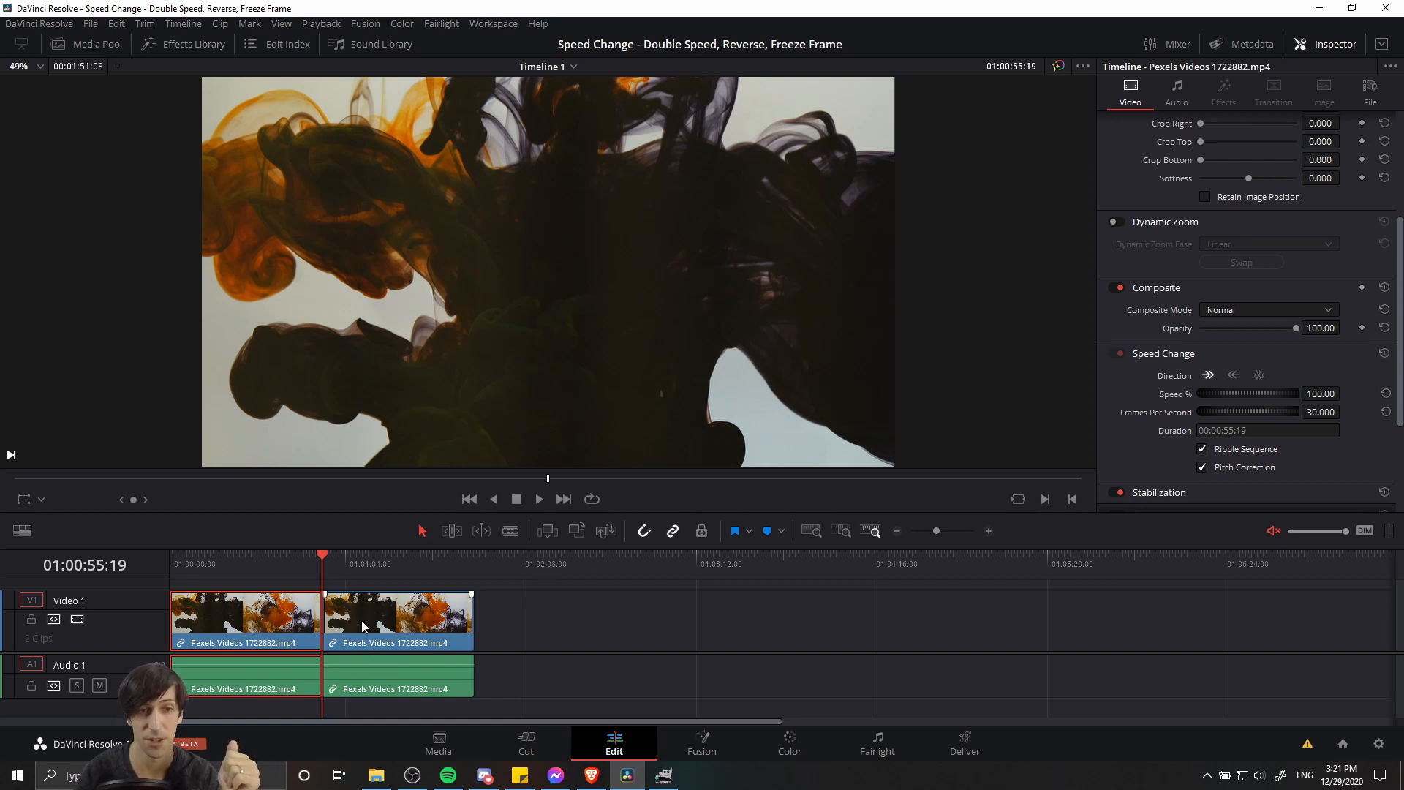
pyautogui.moveTo(608, 652)
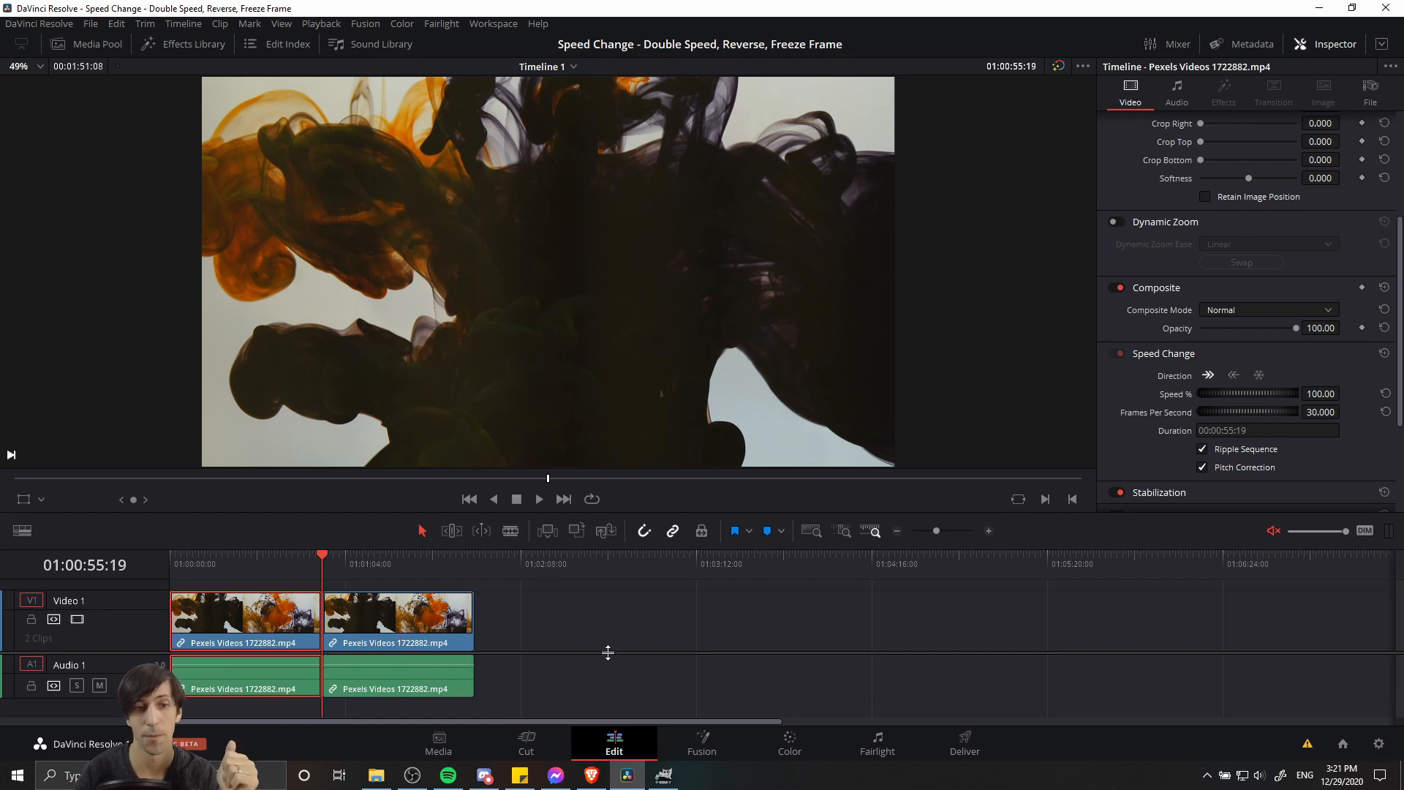
pyautogui.moveTo(342, 606)
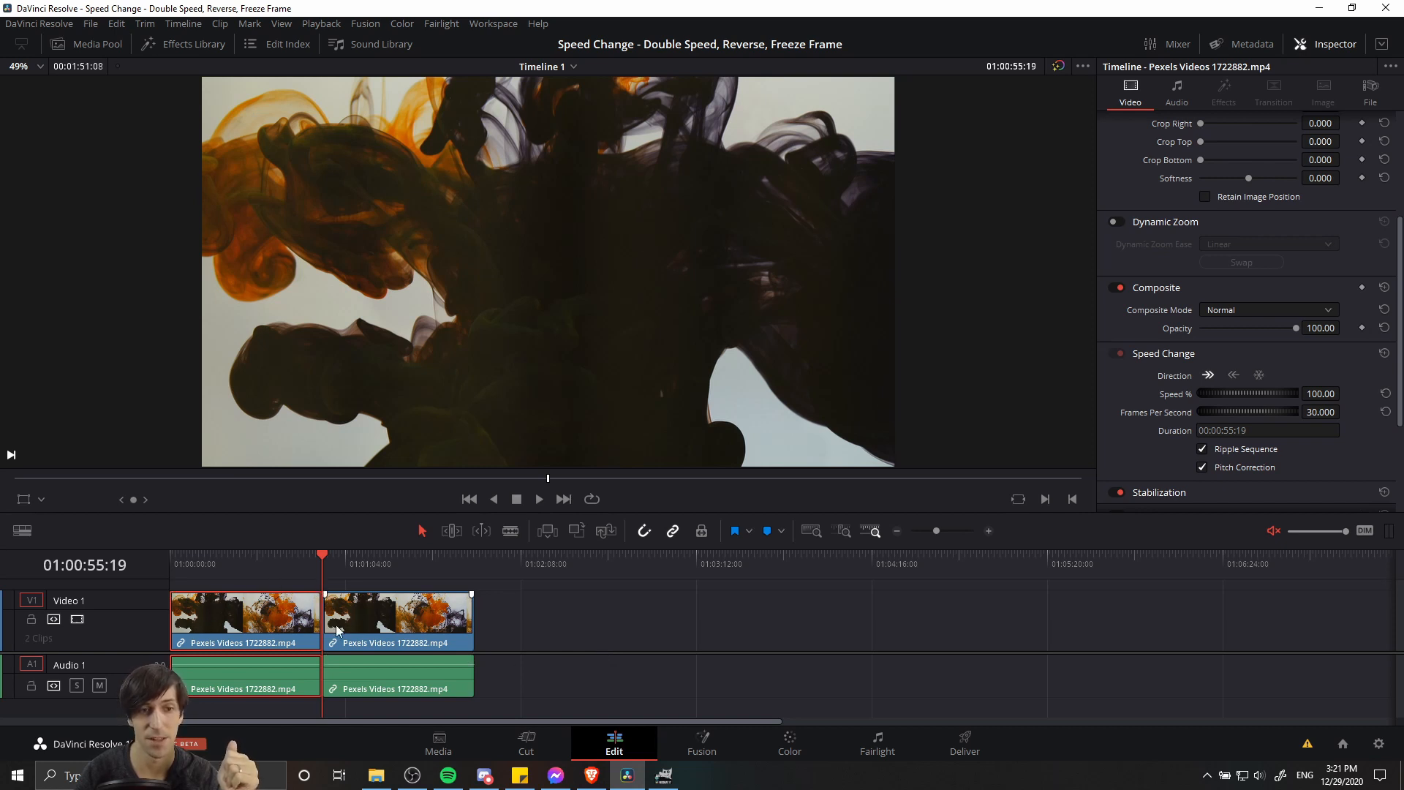
pyautogui.click(298, 554)
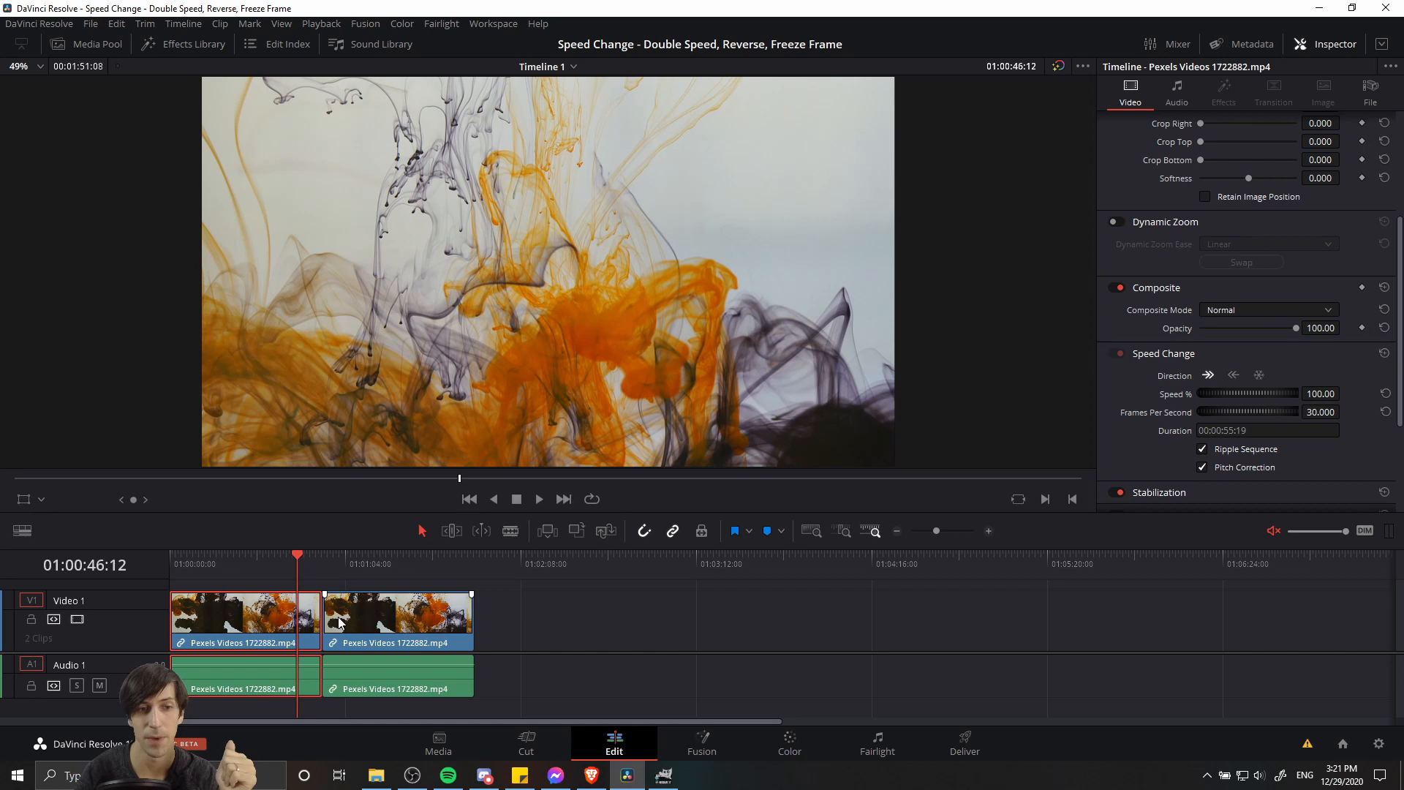
pyautogui.moveTo(356, 636)
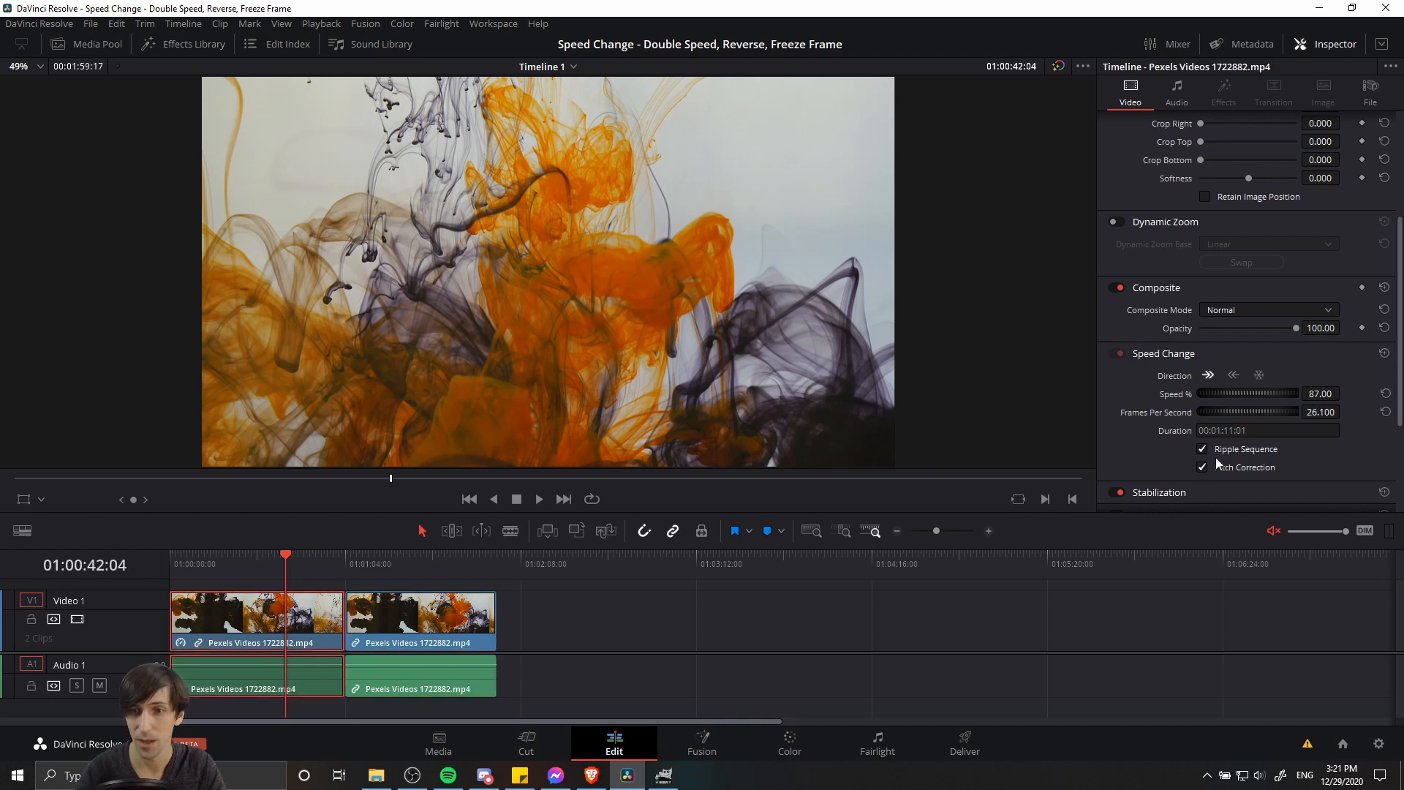
# Toggle Ripple Sequence off, then re-enable it for the 45% clip
pyautogui.click(1202, 448)
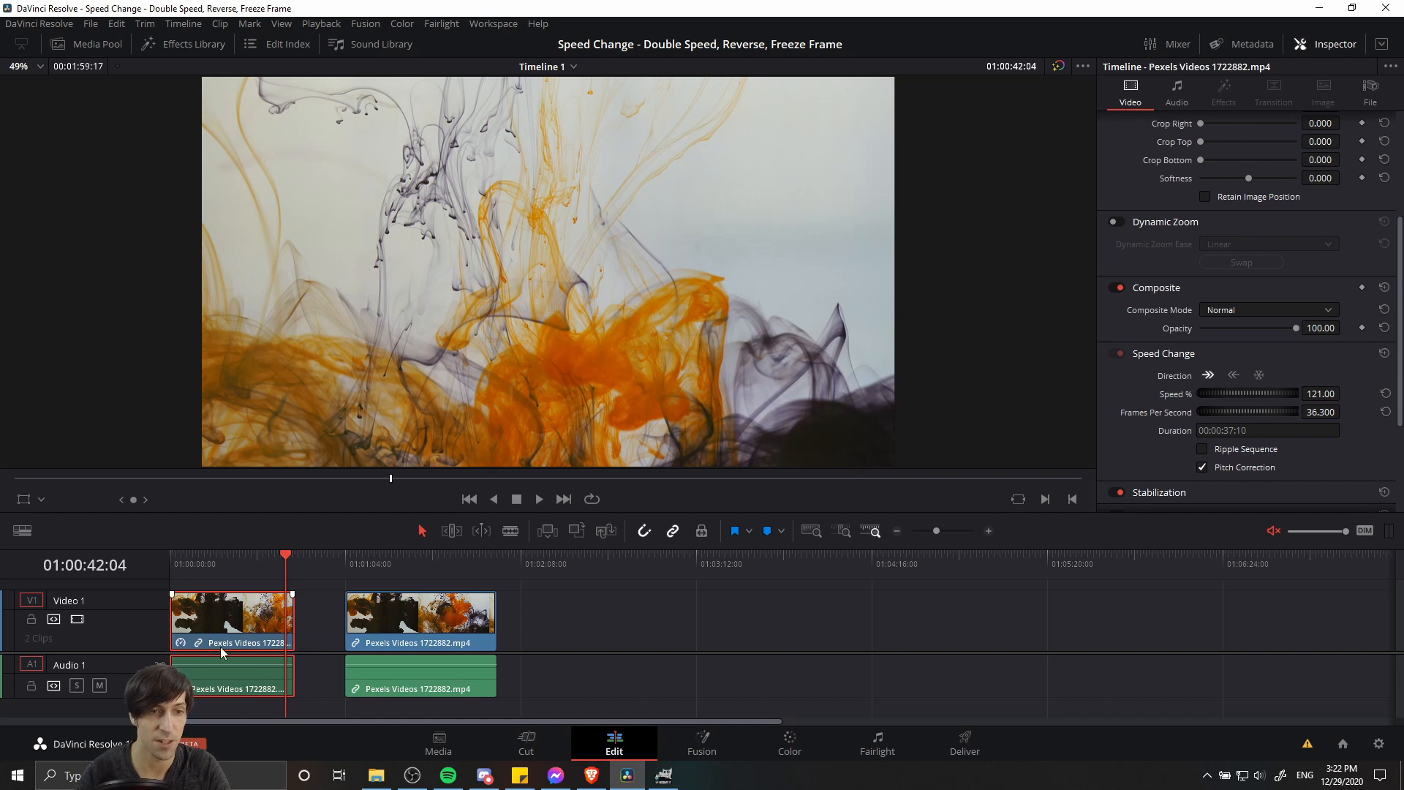
pyautogui.moveTo(262, 602)
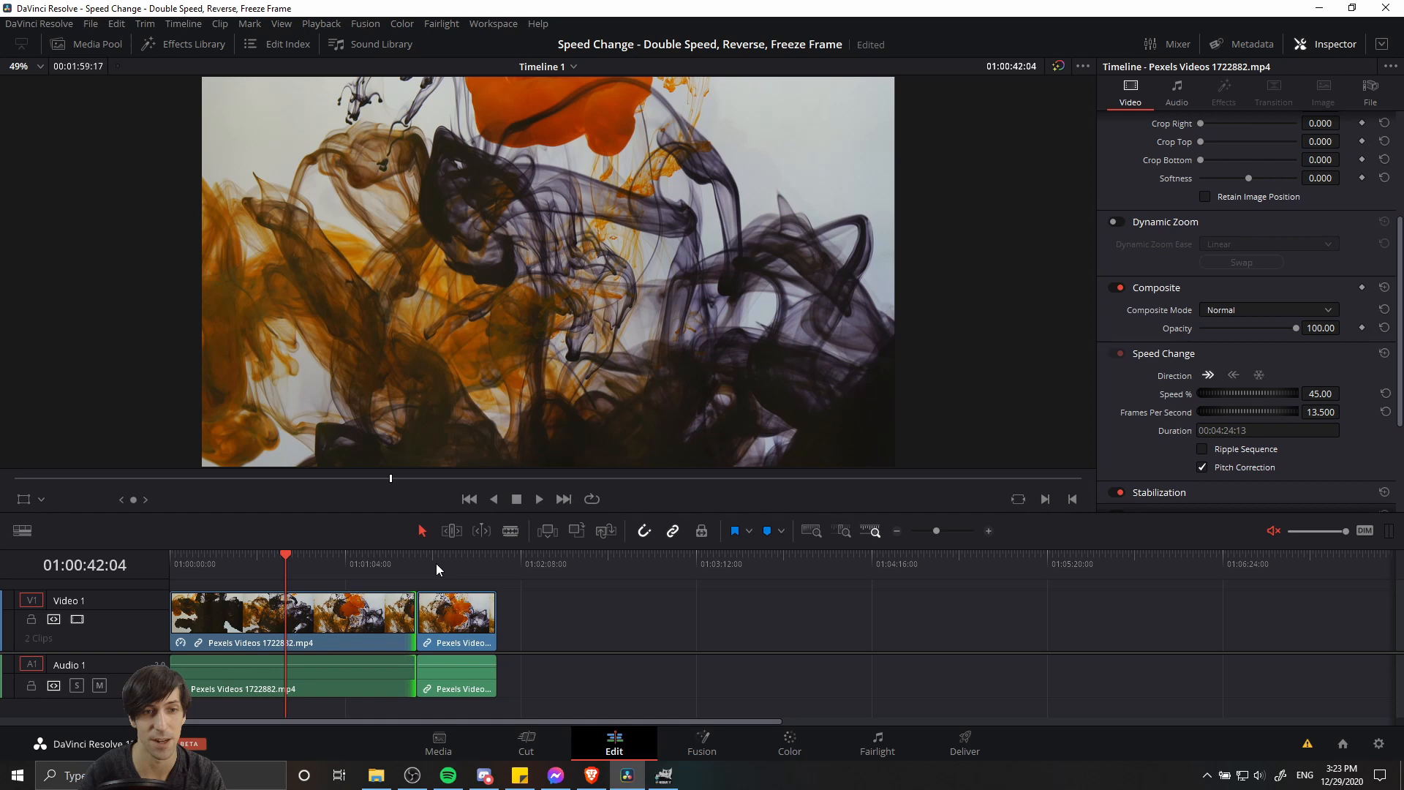
pyautogui.click(324, 555)
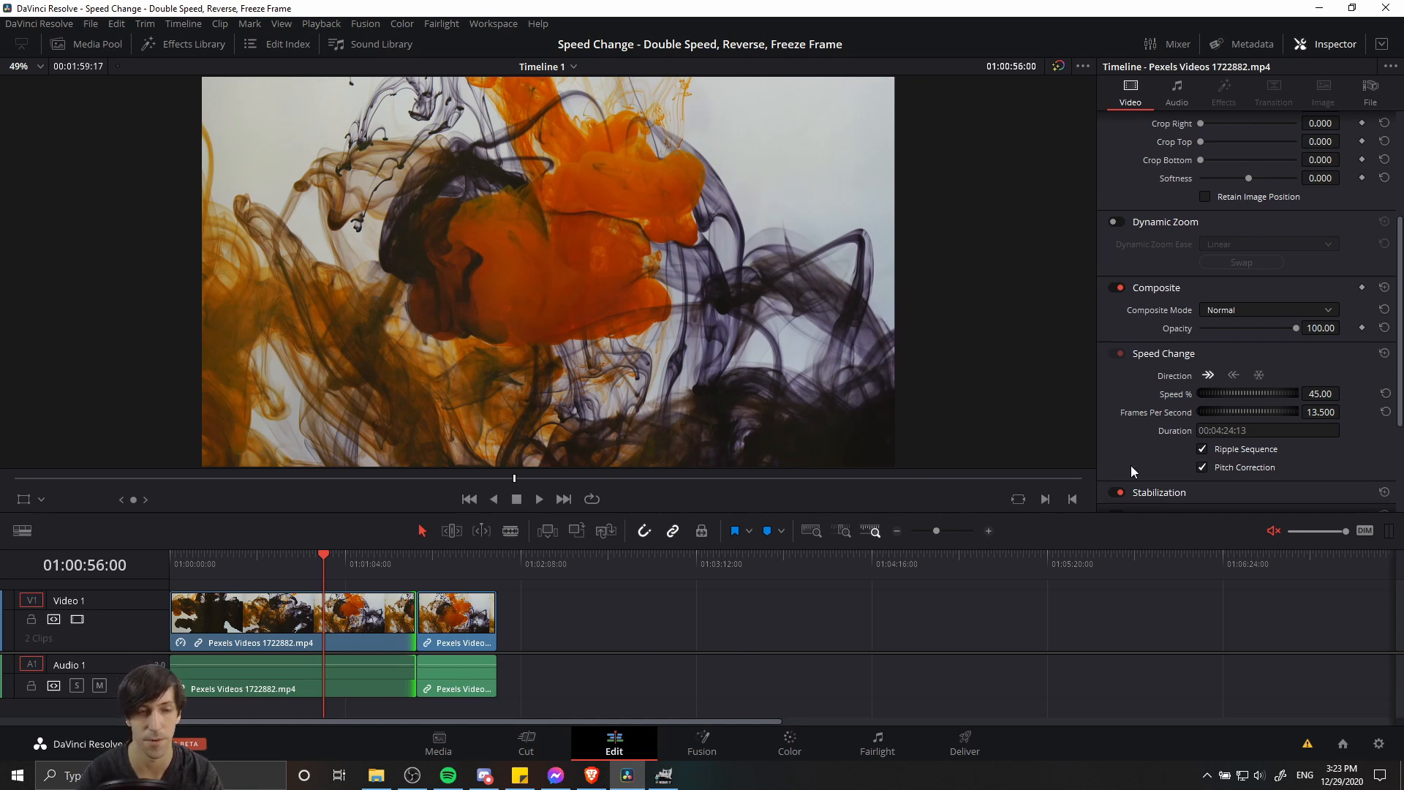
pyautogui.moveTo(605, 637)
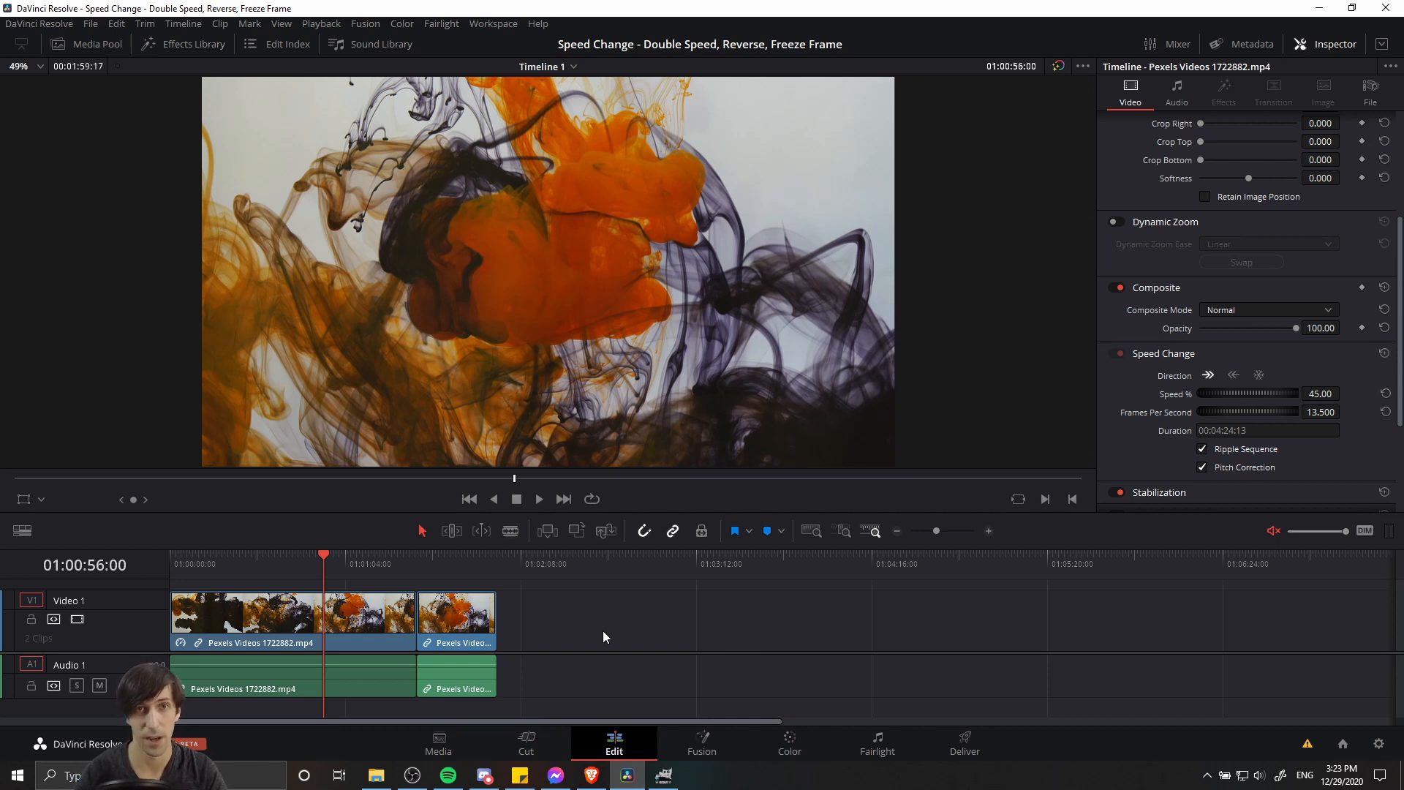
pyautogui.moveTo(366, 563)
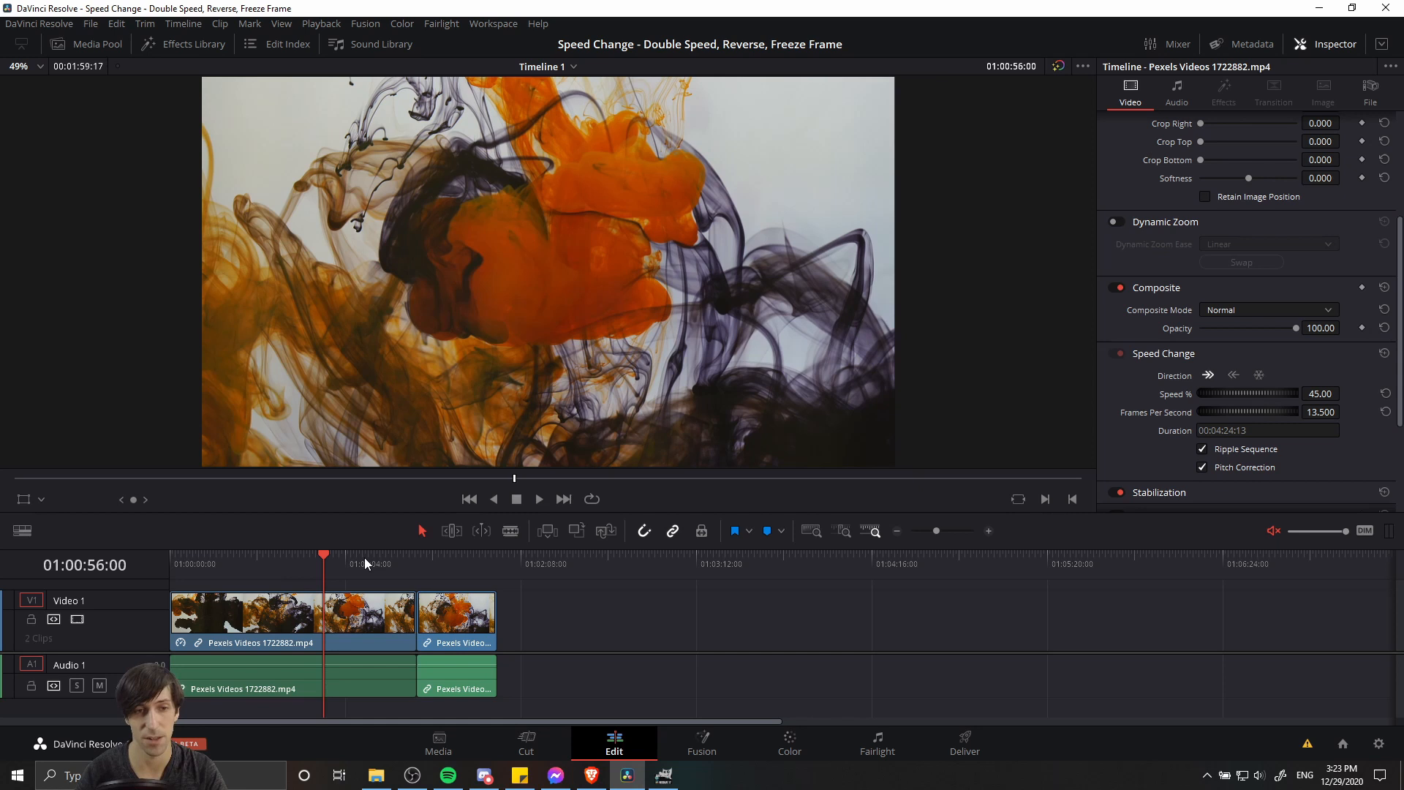
# Try Freeze frame in Change Clip Speed, cancel, and switch to the Cut page
pyautogui.rightClick(247, 613)
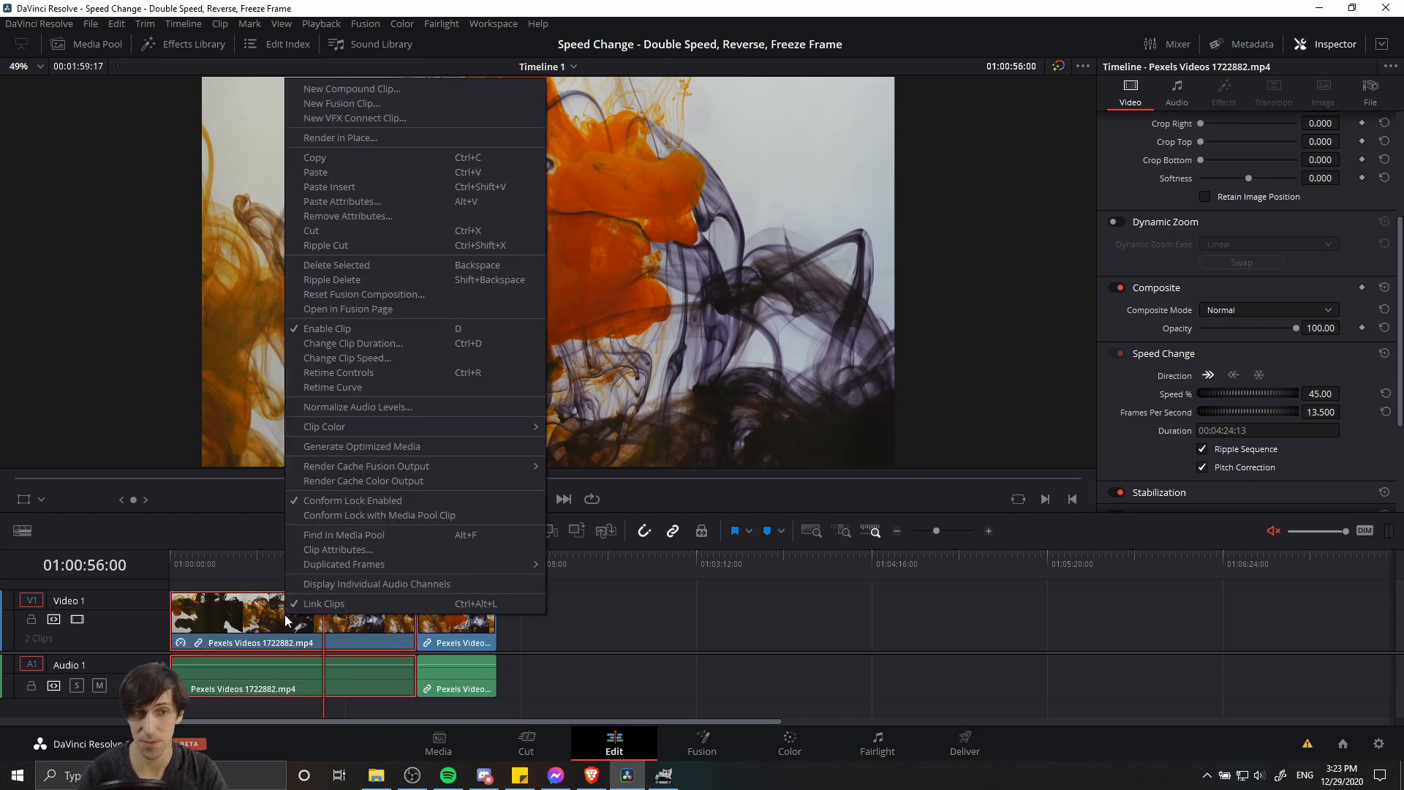
pyautogui.moveTo(346, 358)
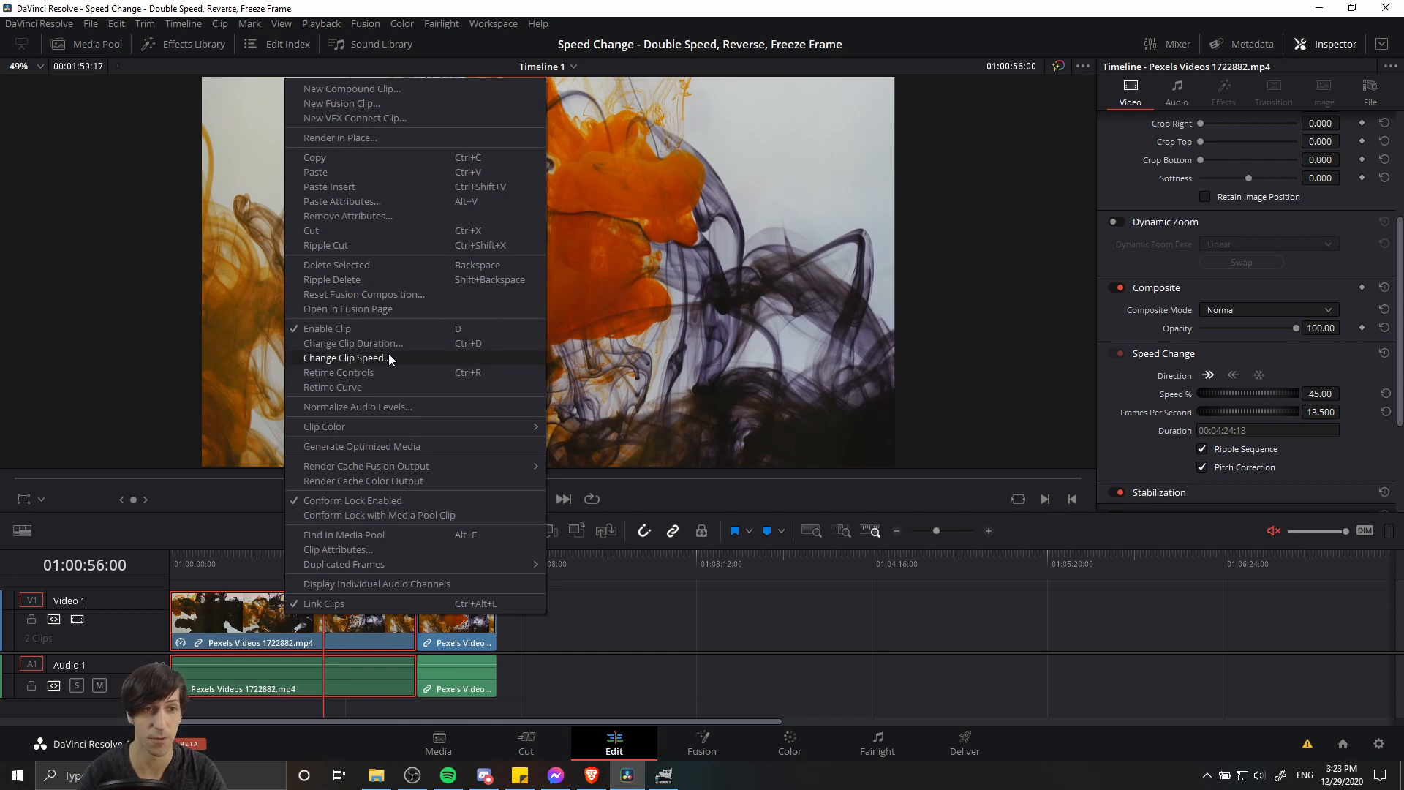
pyautogui.click(346, 357)
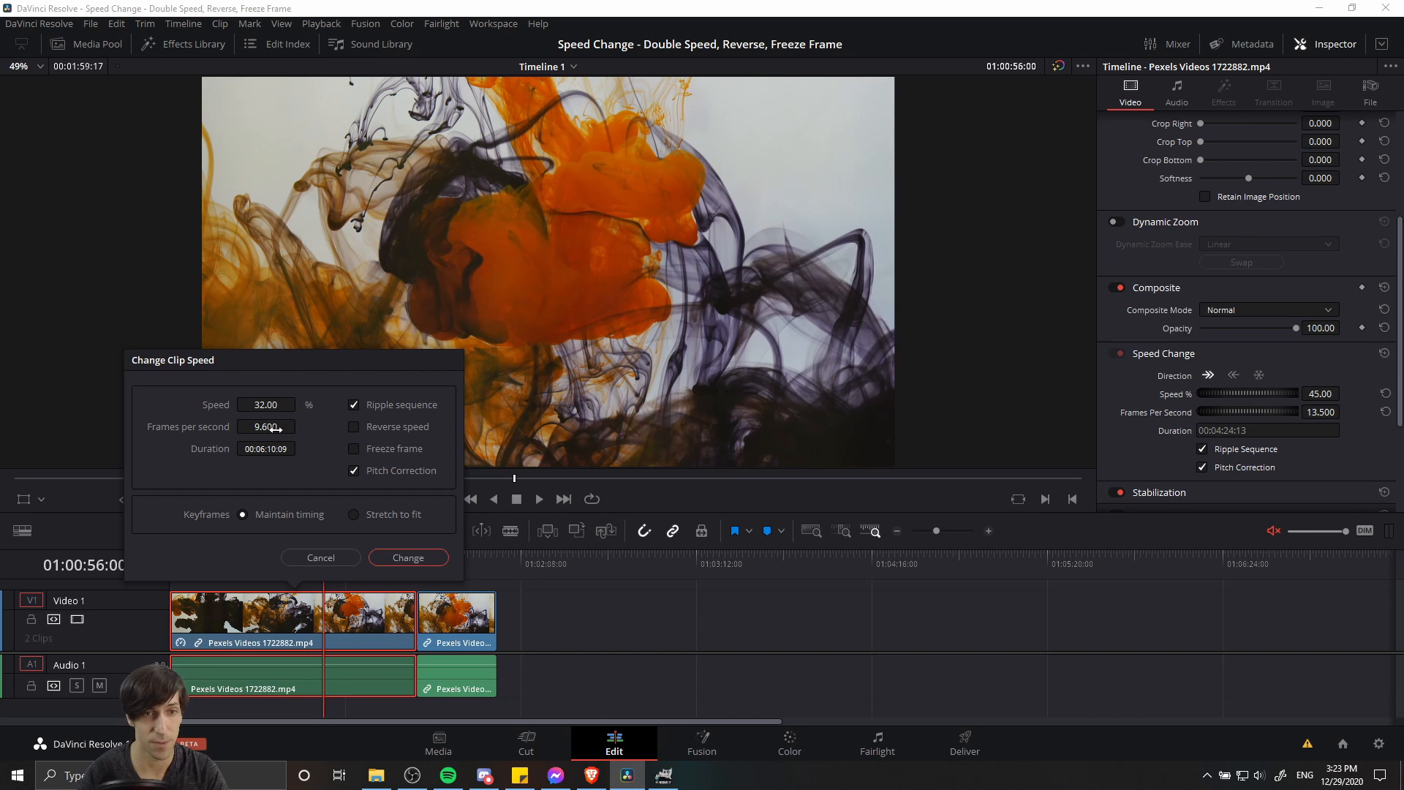
pyautogui.moveTo(439, 415)
pyautogui.write('13.500')
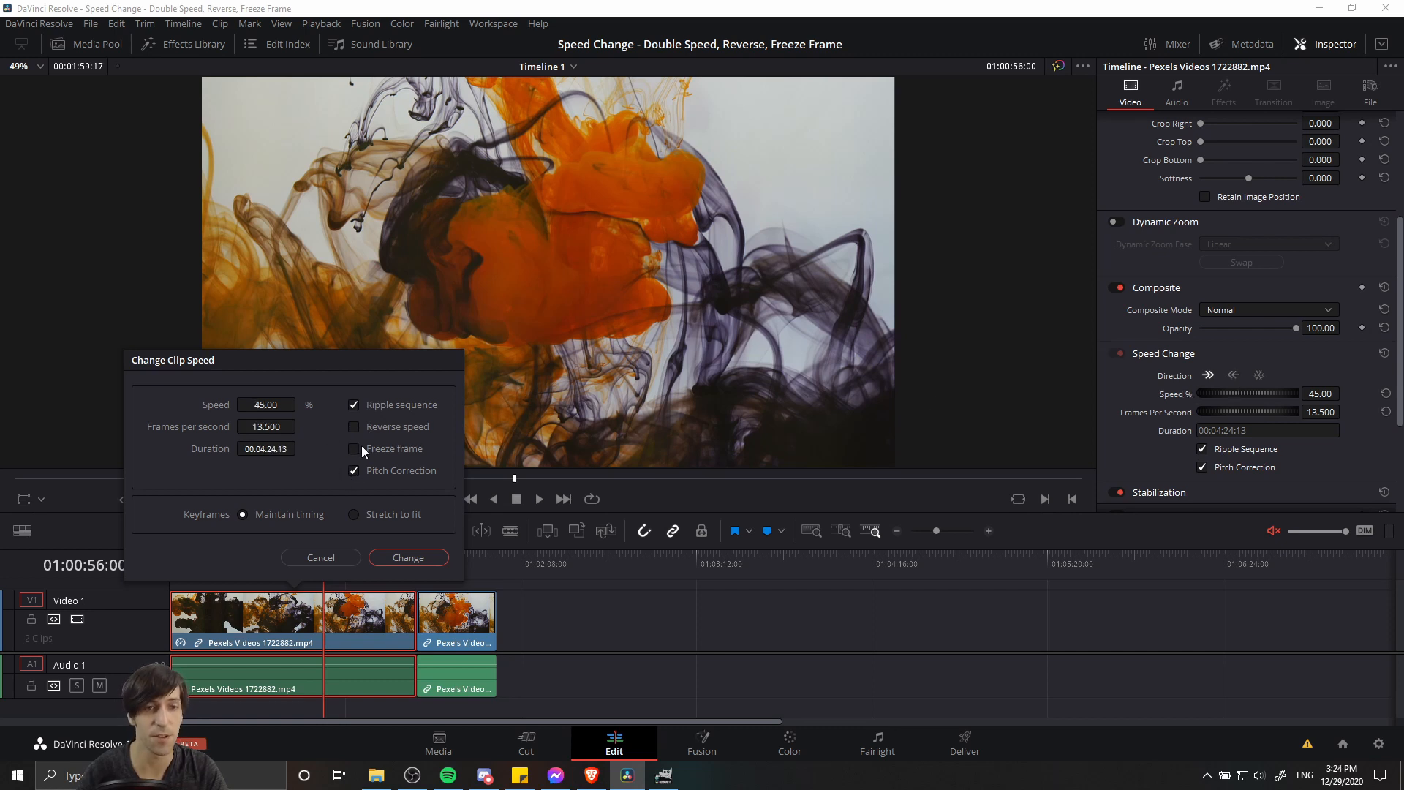
pyautogui.click(354, 448)
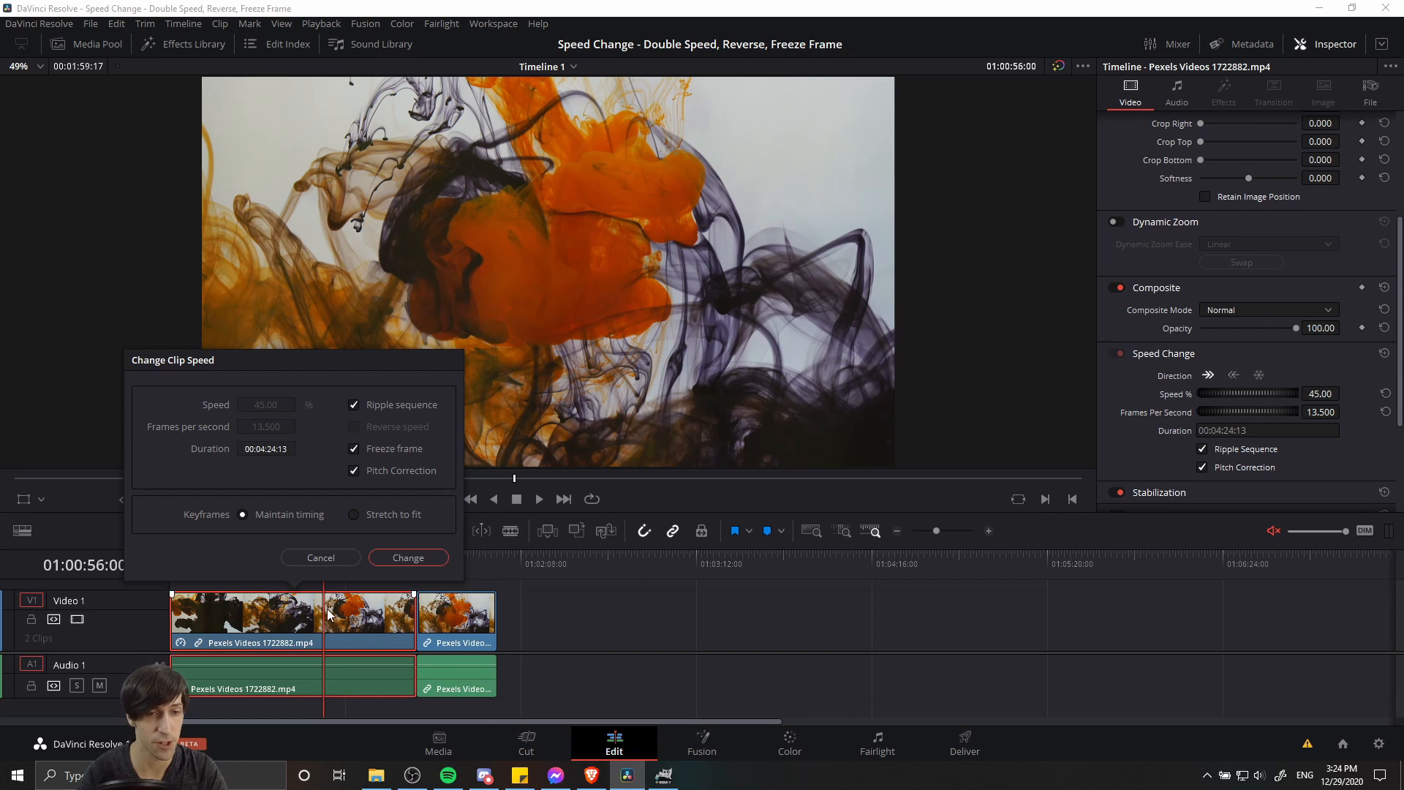
pyautogui.moveTo(334, 624)
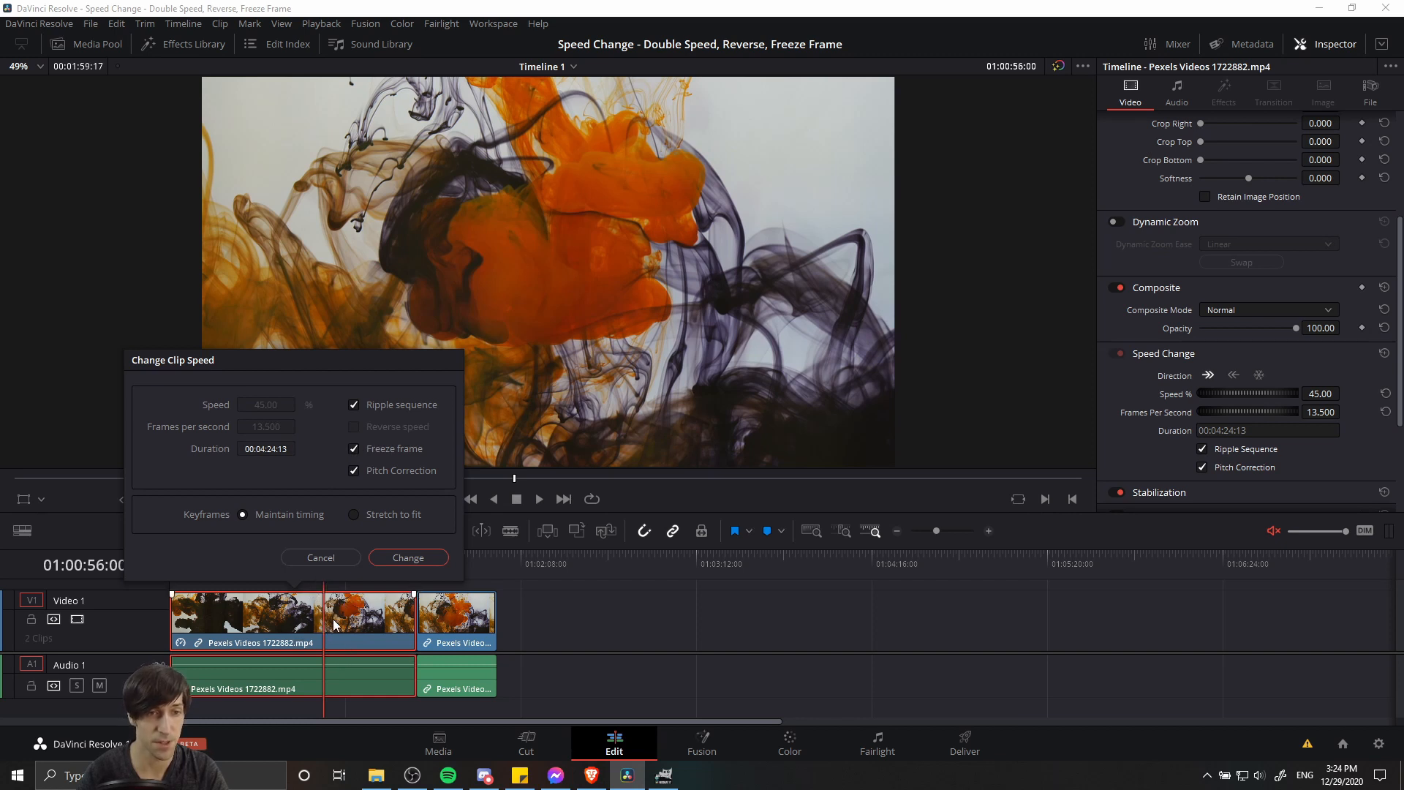
pyautogui.moveTo(336, 642)
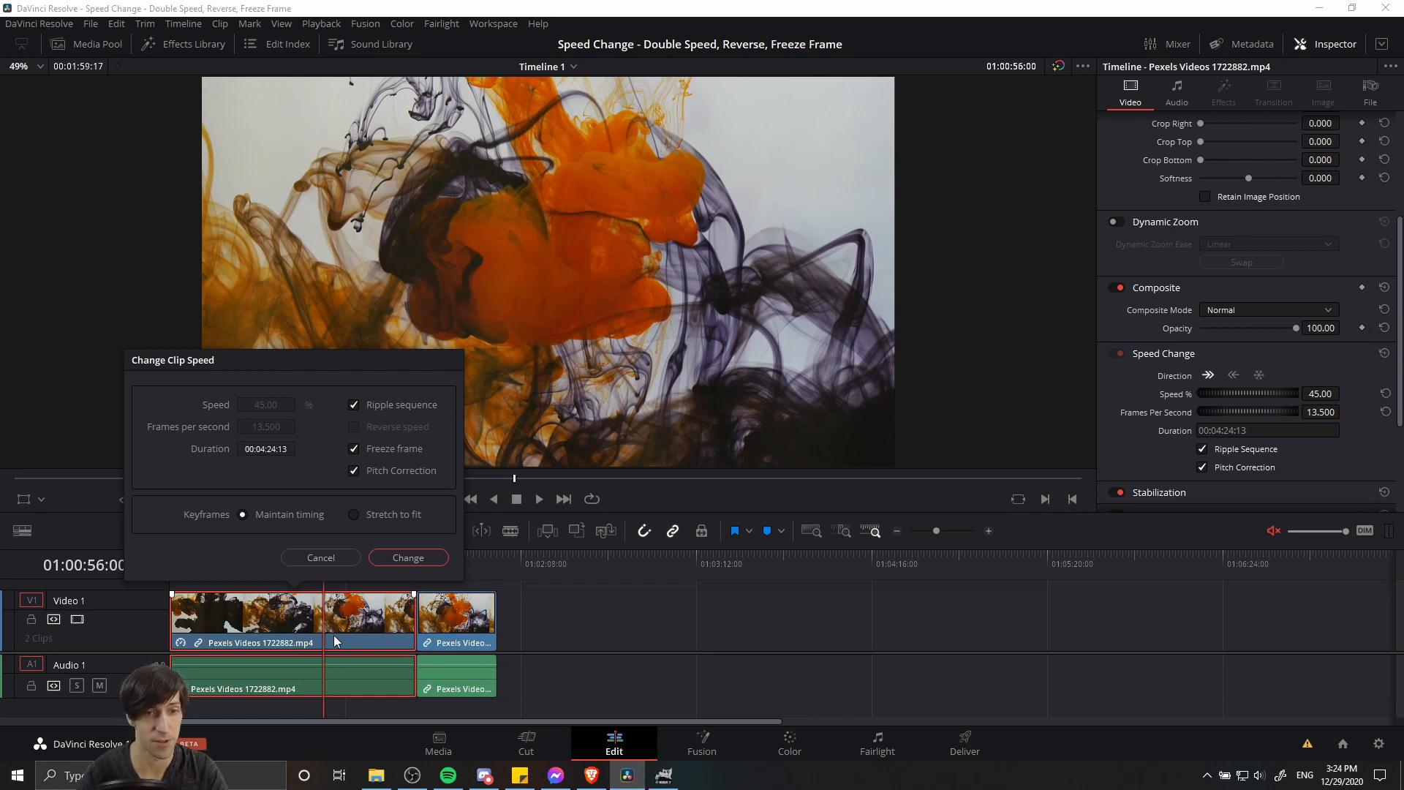
pyautogui.moveTo(302, 618)
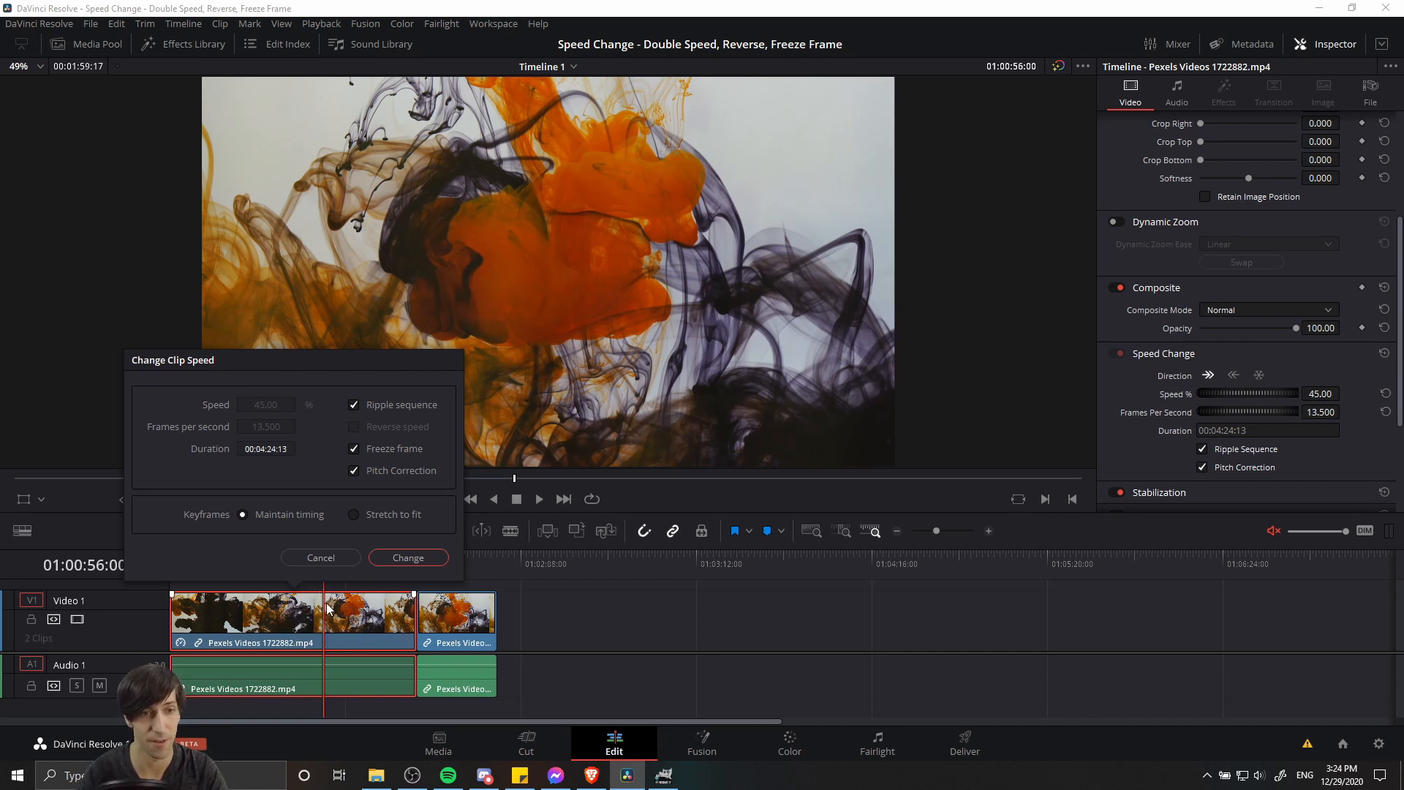
pyautogui.moveTo(320, 557)
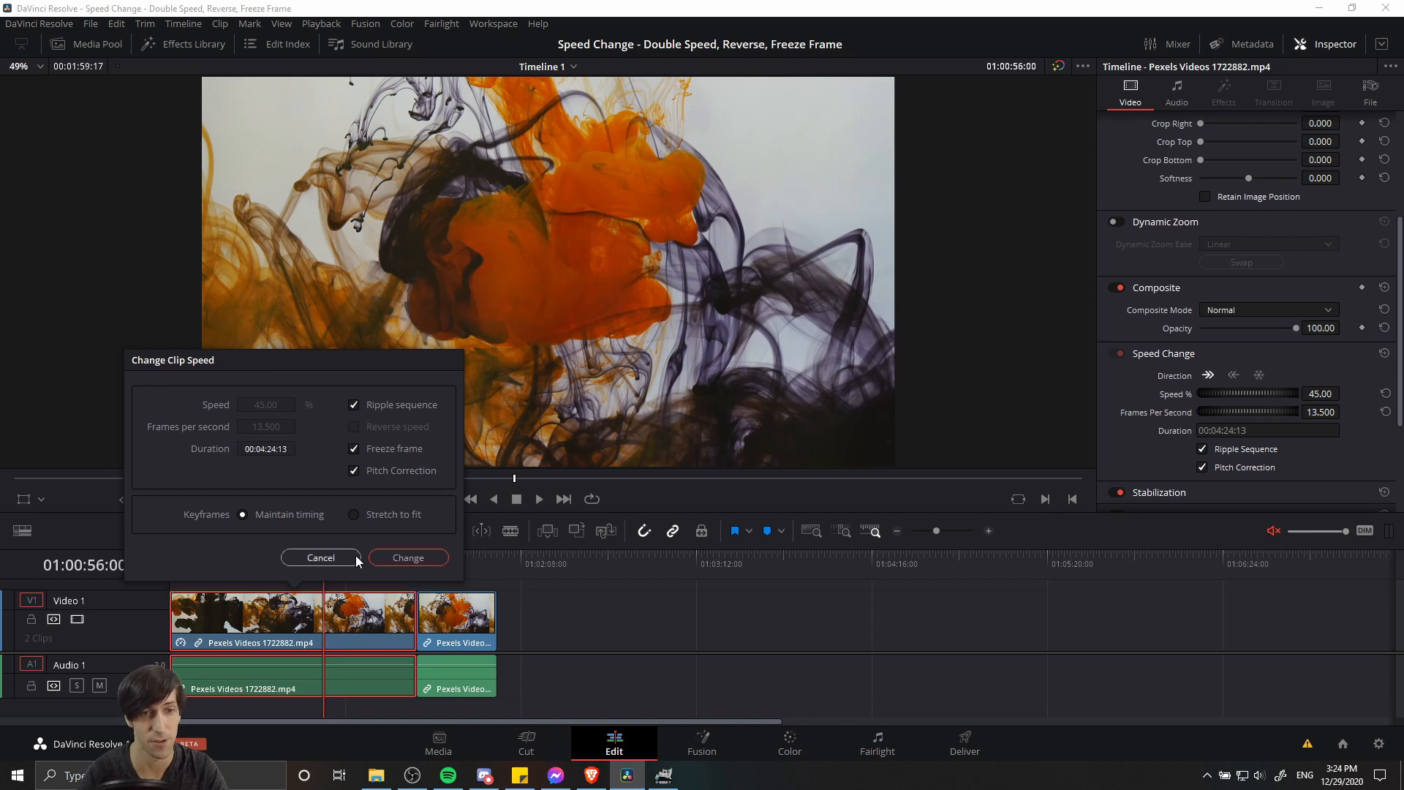
pyautogui.moveTo(331, 483)
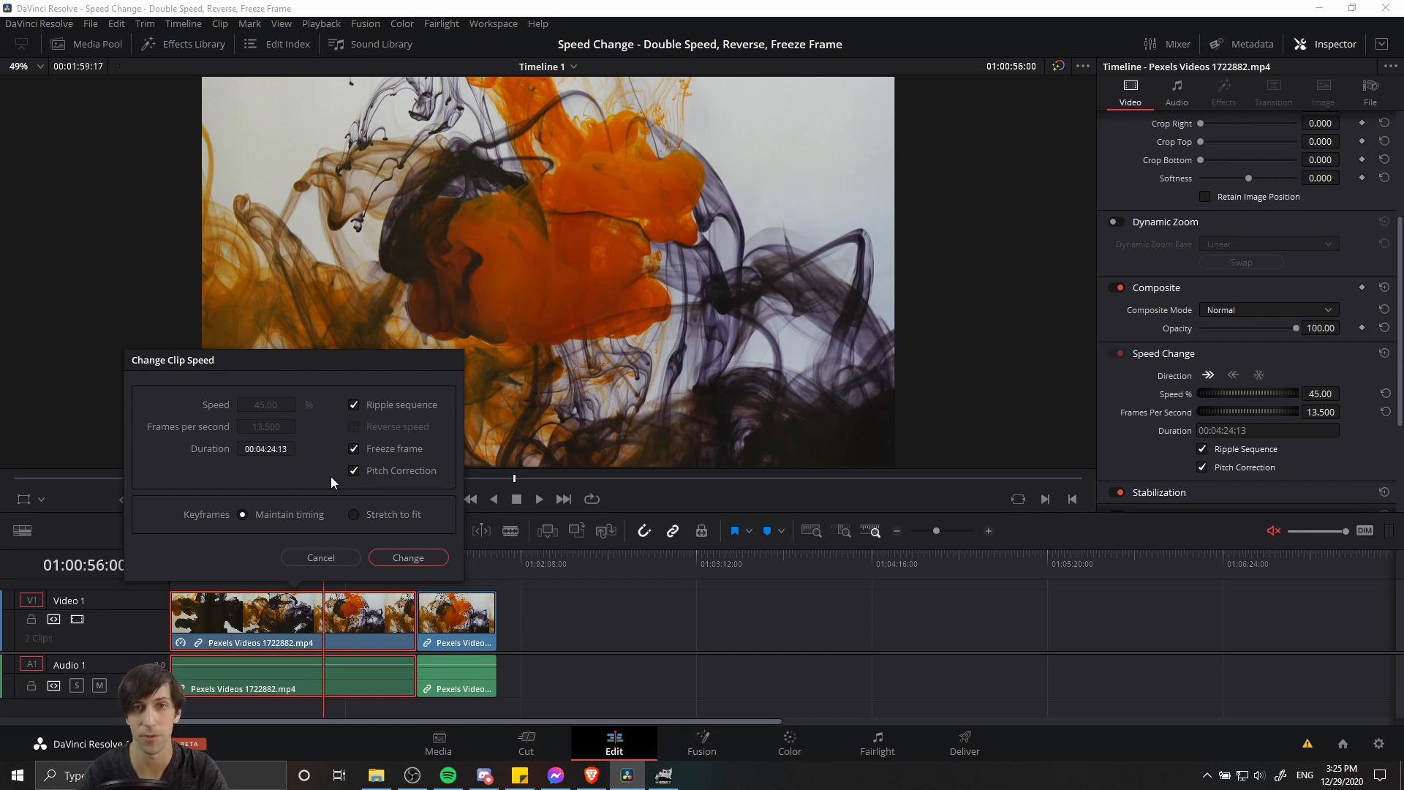
pyautogui.moveTo(399, 483)
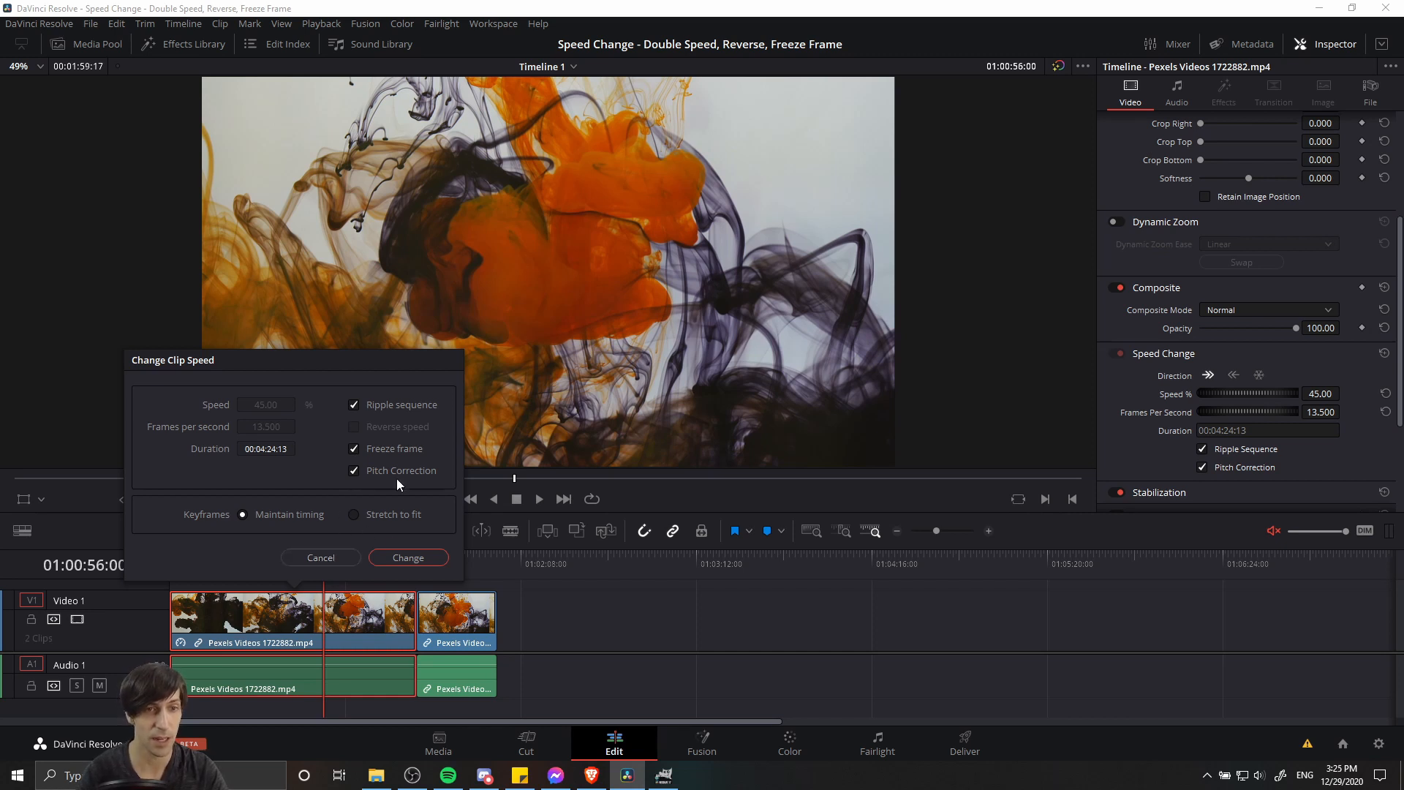
pyautogui.click(407, 557)
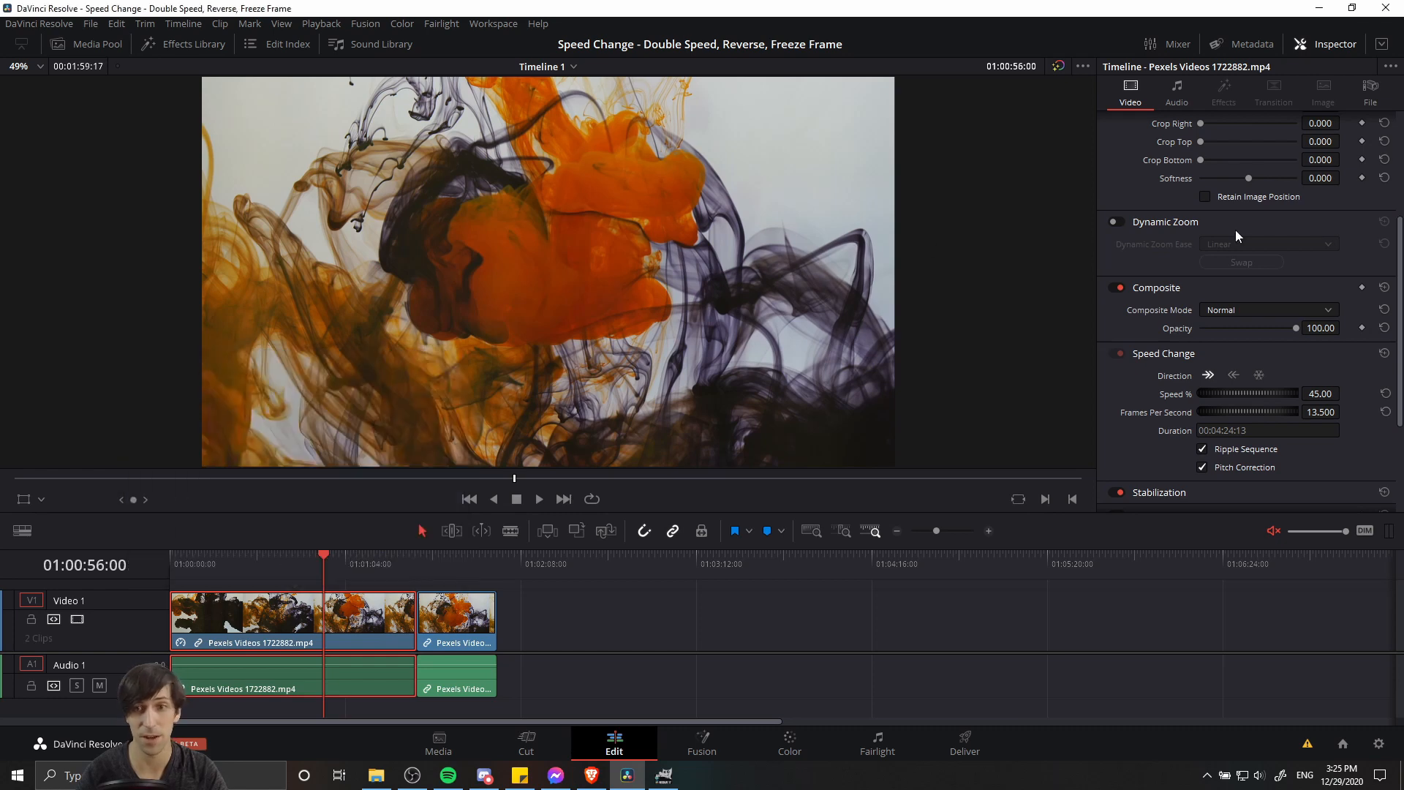
pyautogui.moveTo(1191, 408)
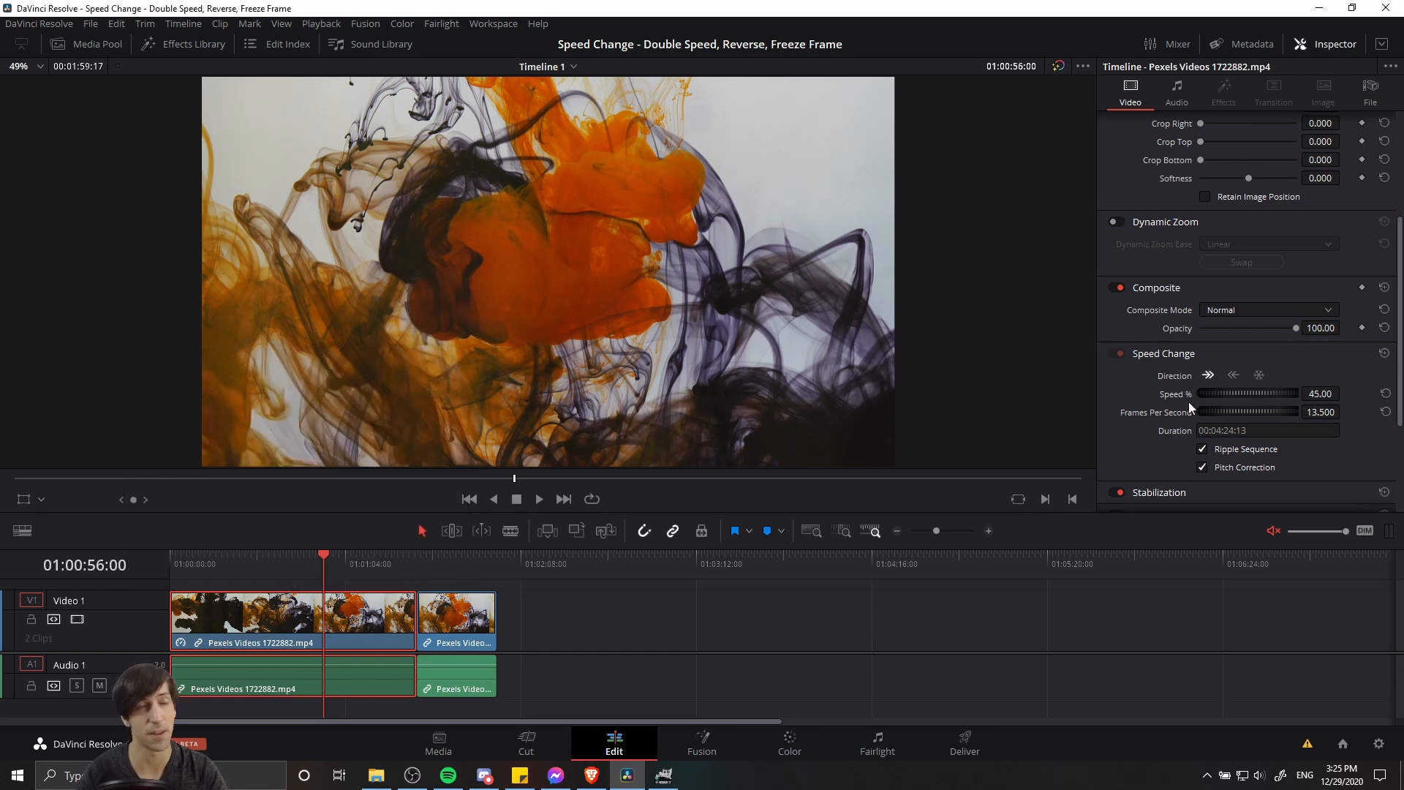
pyautogui.click(526, 742)
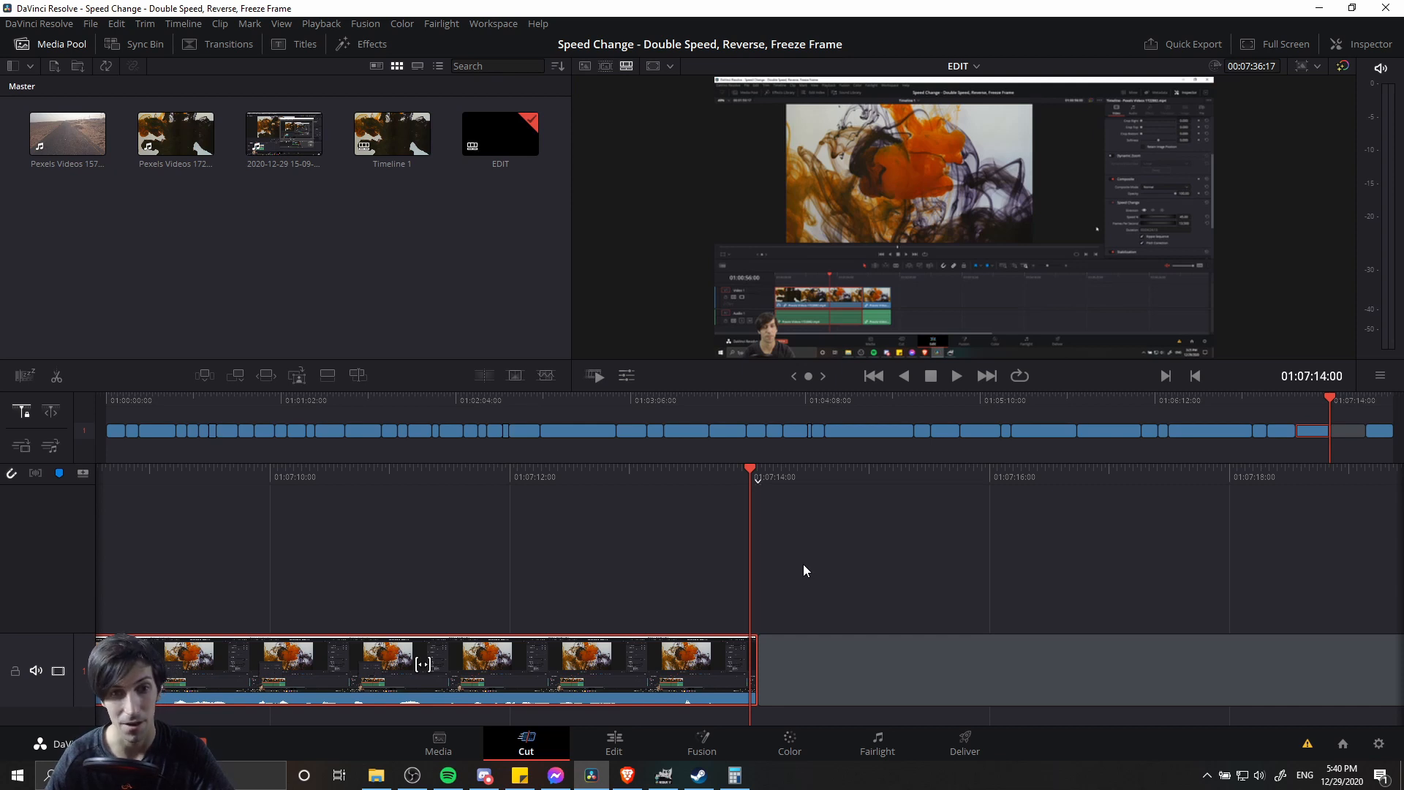
pyautogui.moveTo(703, 643)
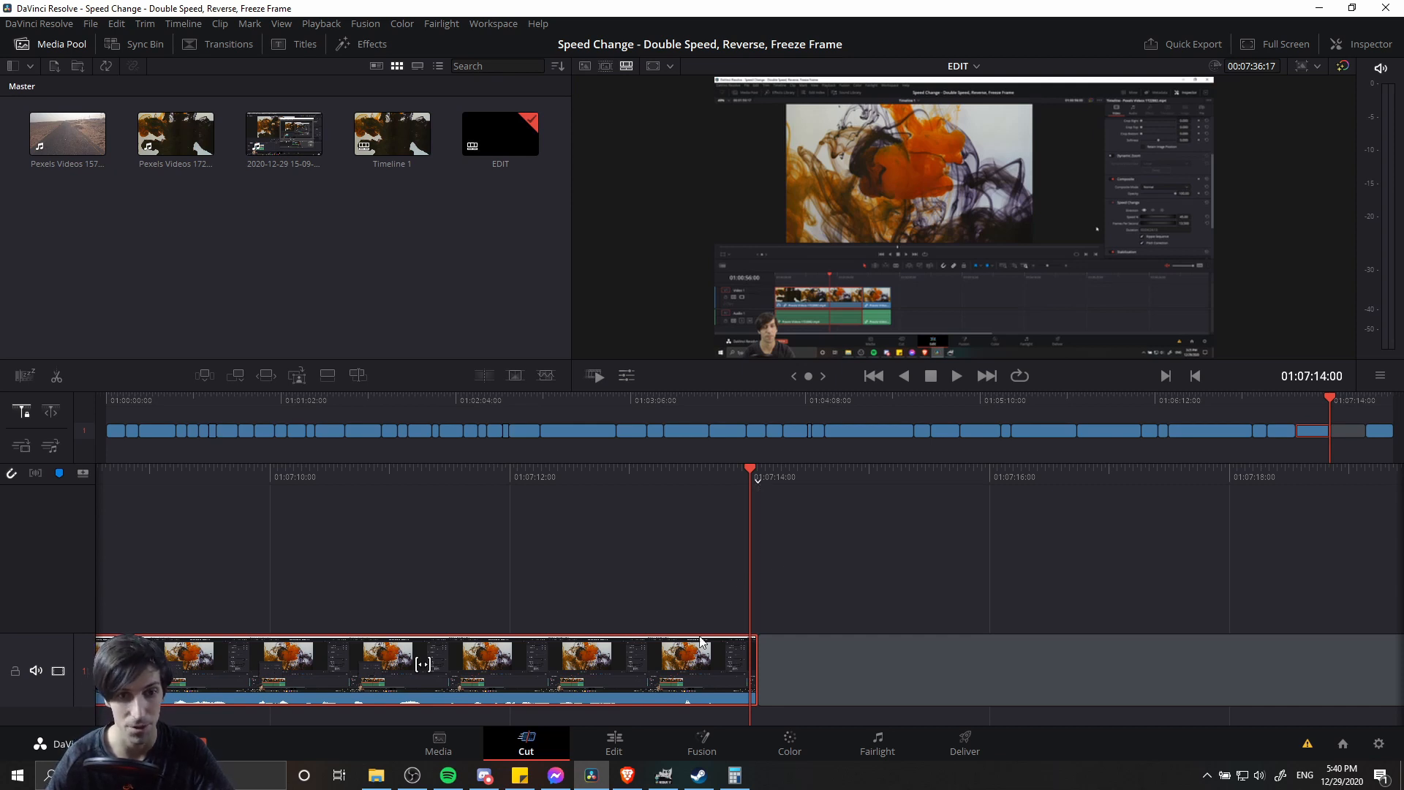
# View Cut page speed tools and Inspector Speed Change, then return to Edit page
pyautogui.click(626, 376)
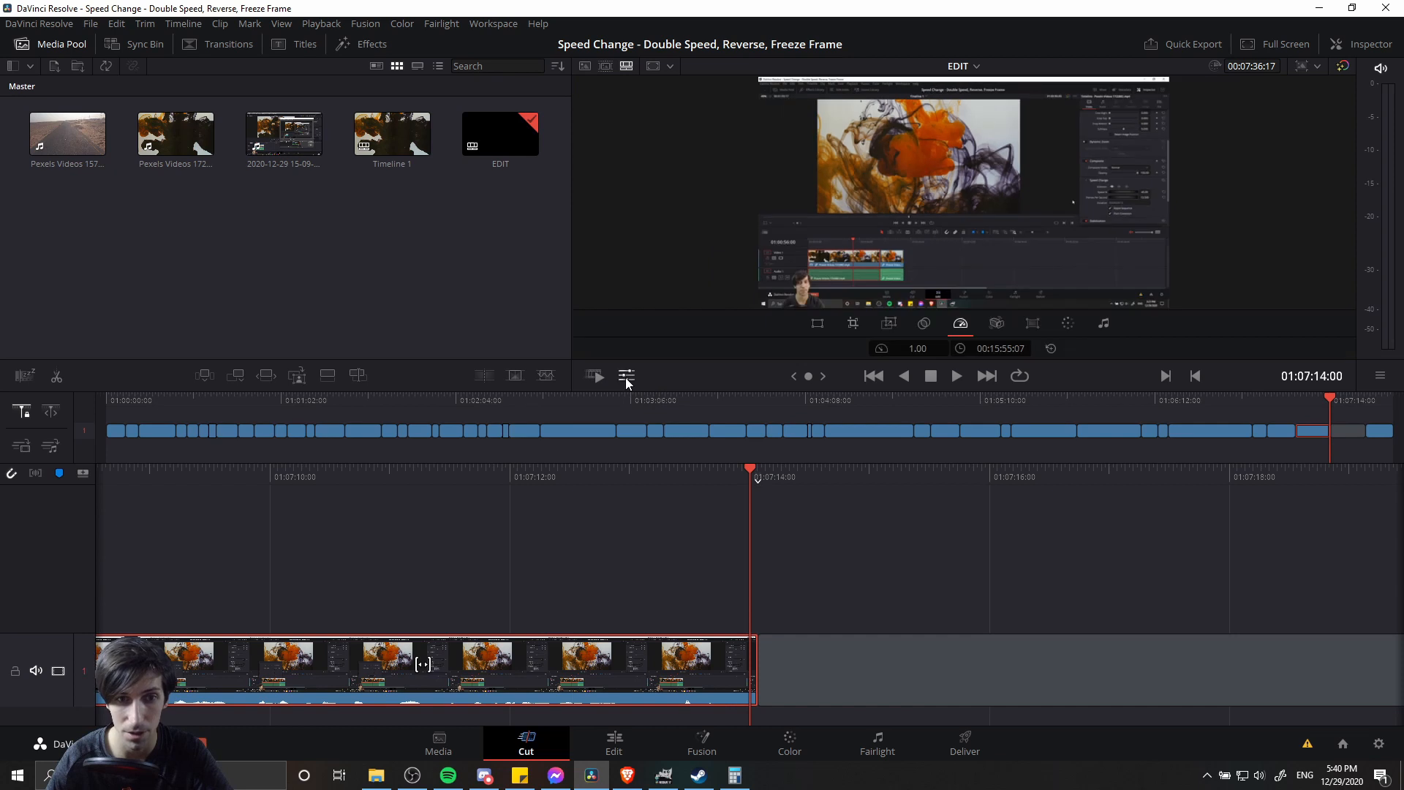
pyautogui.moveTo(959, 323)
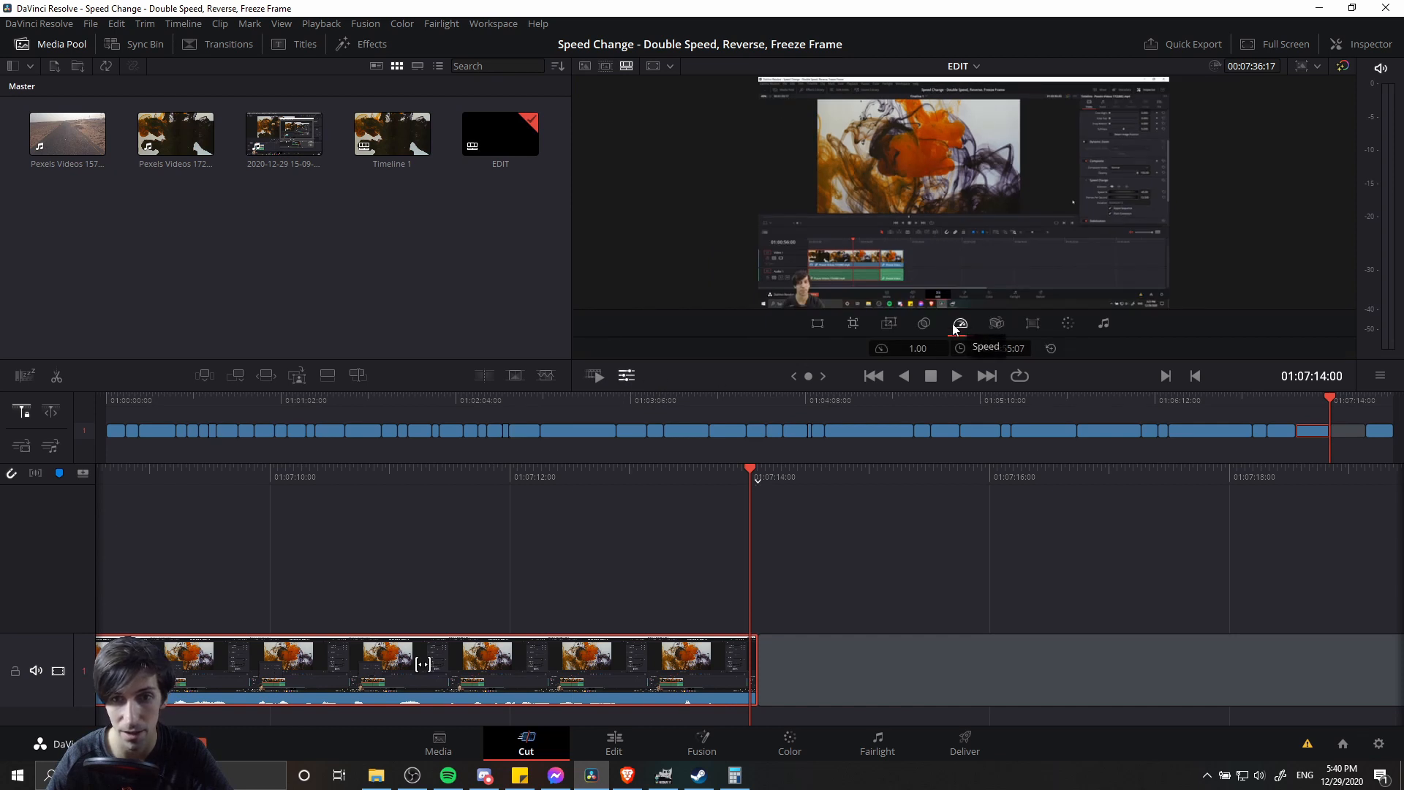
pyautogui.moveTo(926, 346)
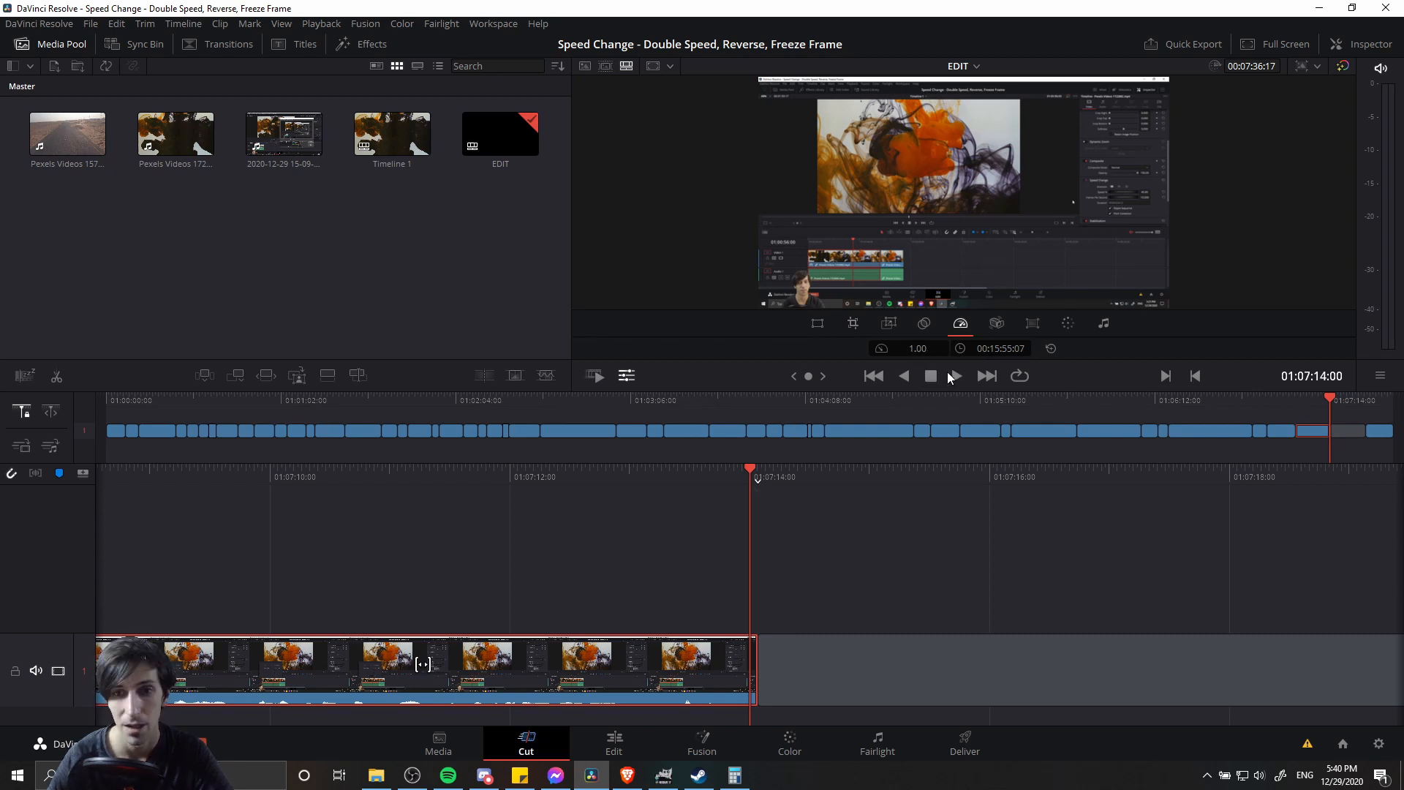
pyautogui.moveTo(1357, 70)
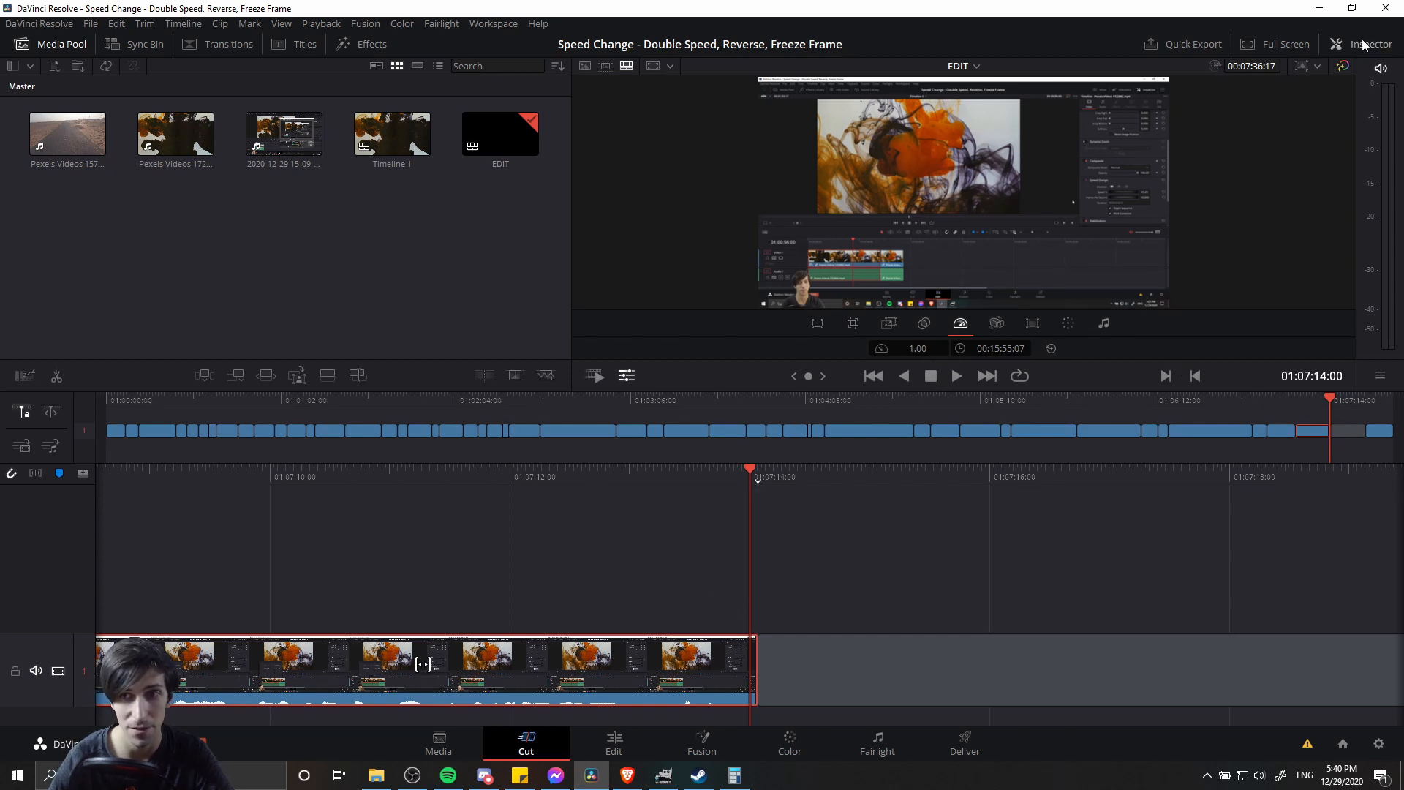
pyautogui.click(1368, 44)
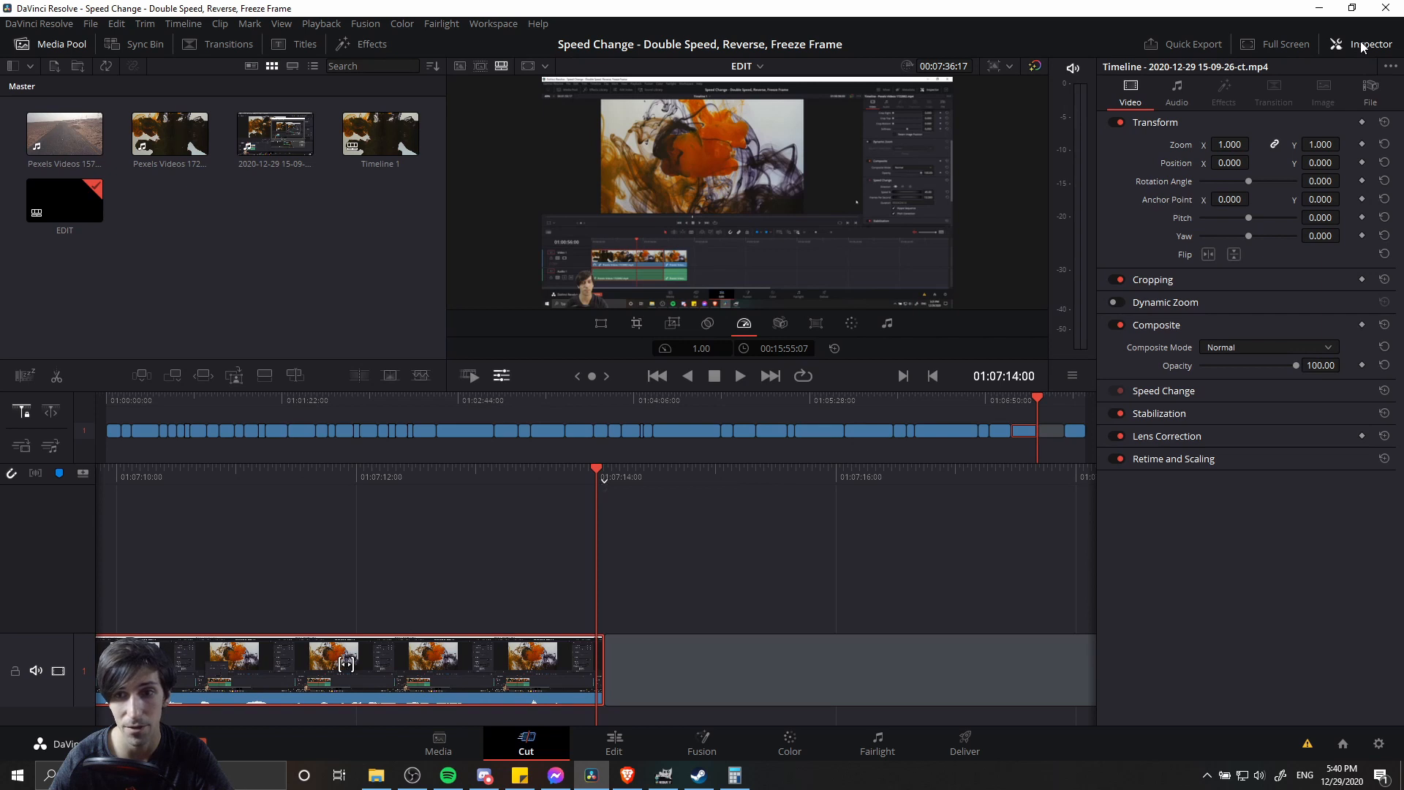
pyautogui.click(1164, 391)
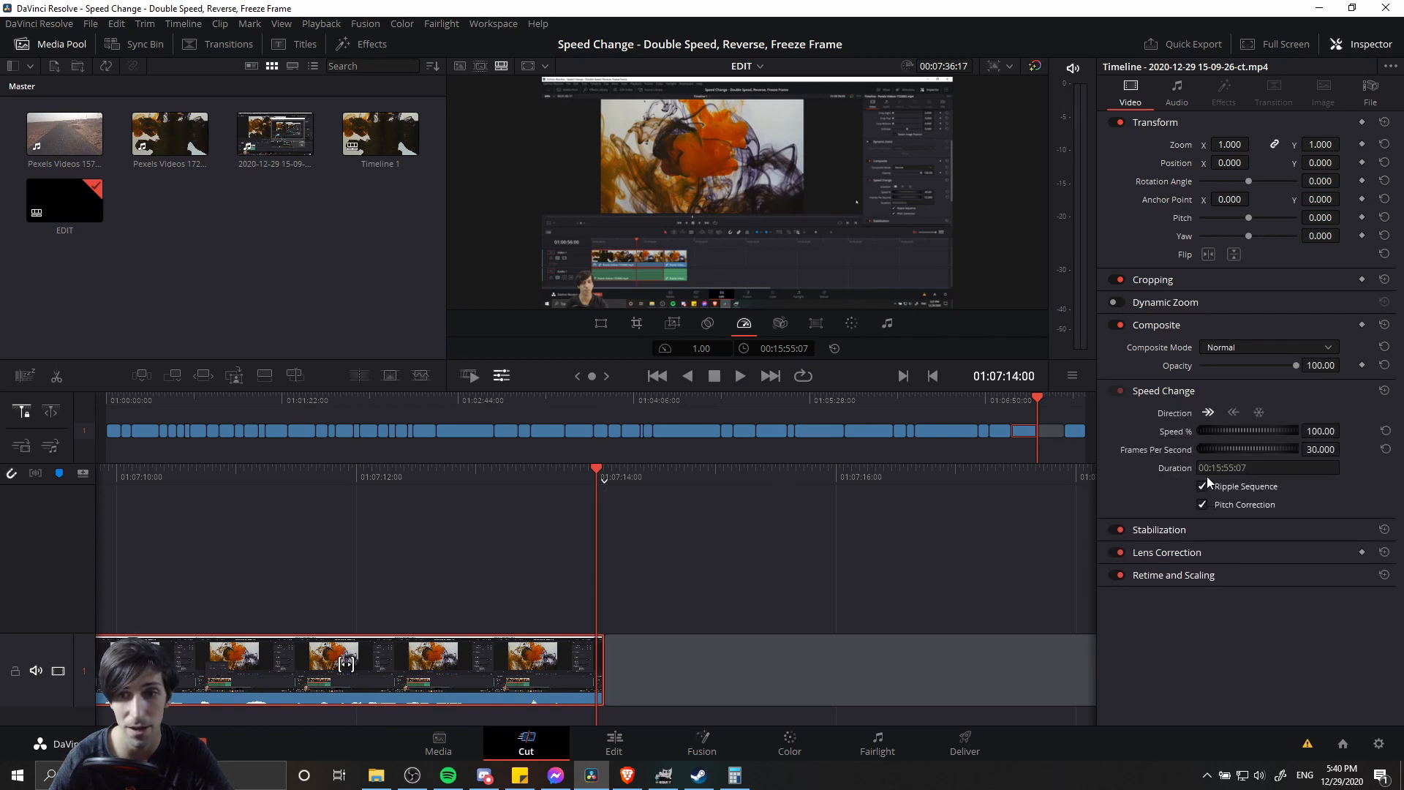
pyautogui.moveTo(1170, 423)
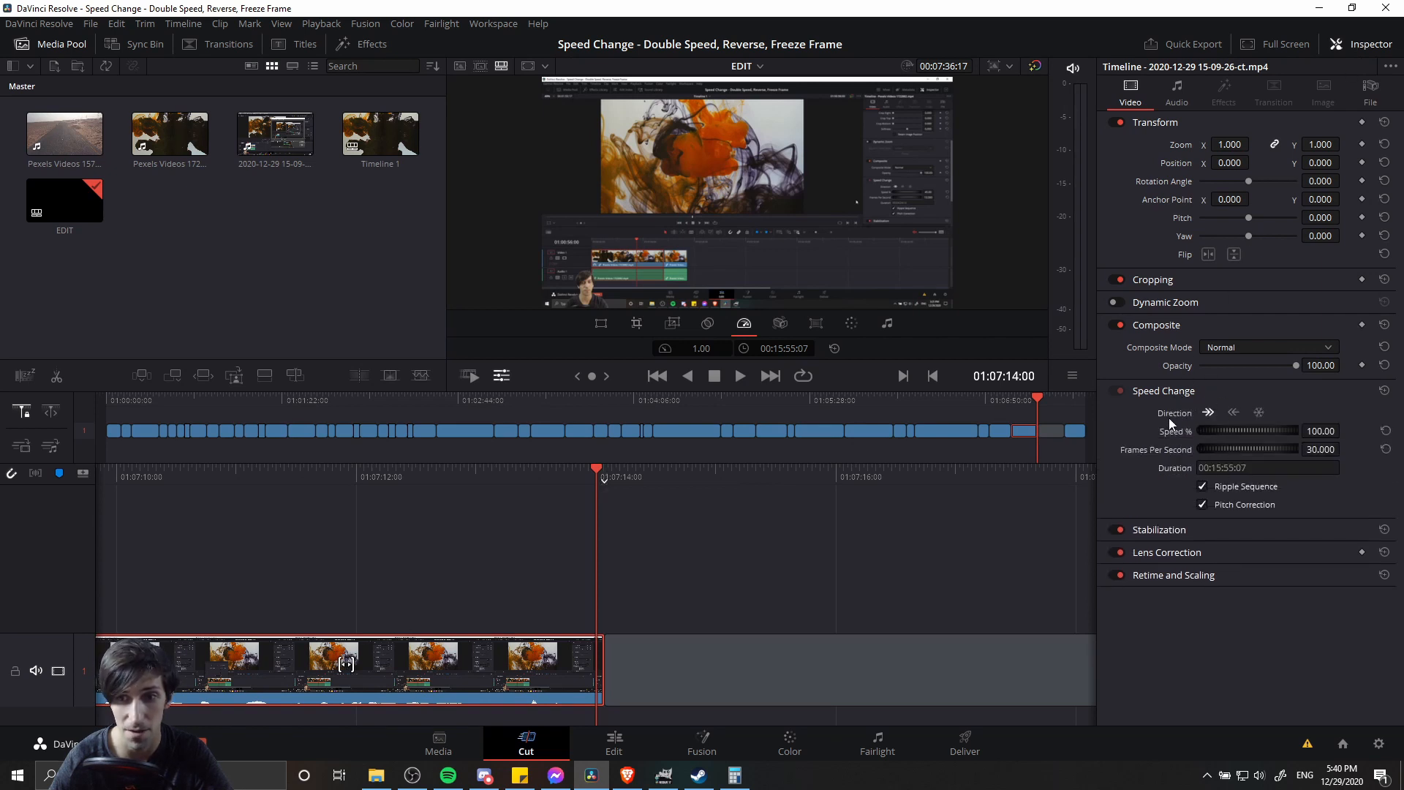
pyautogui.moveTo(1169, 423)
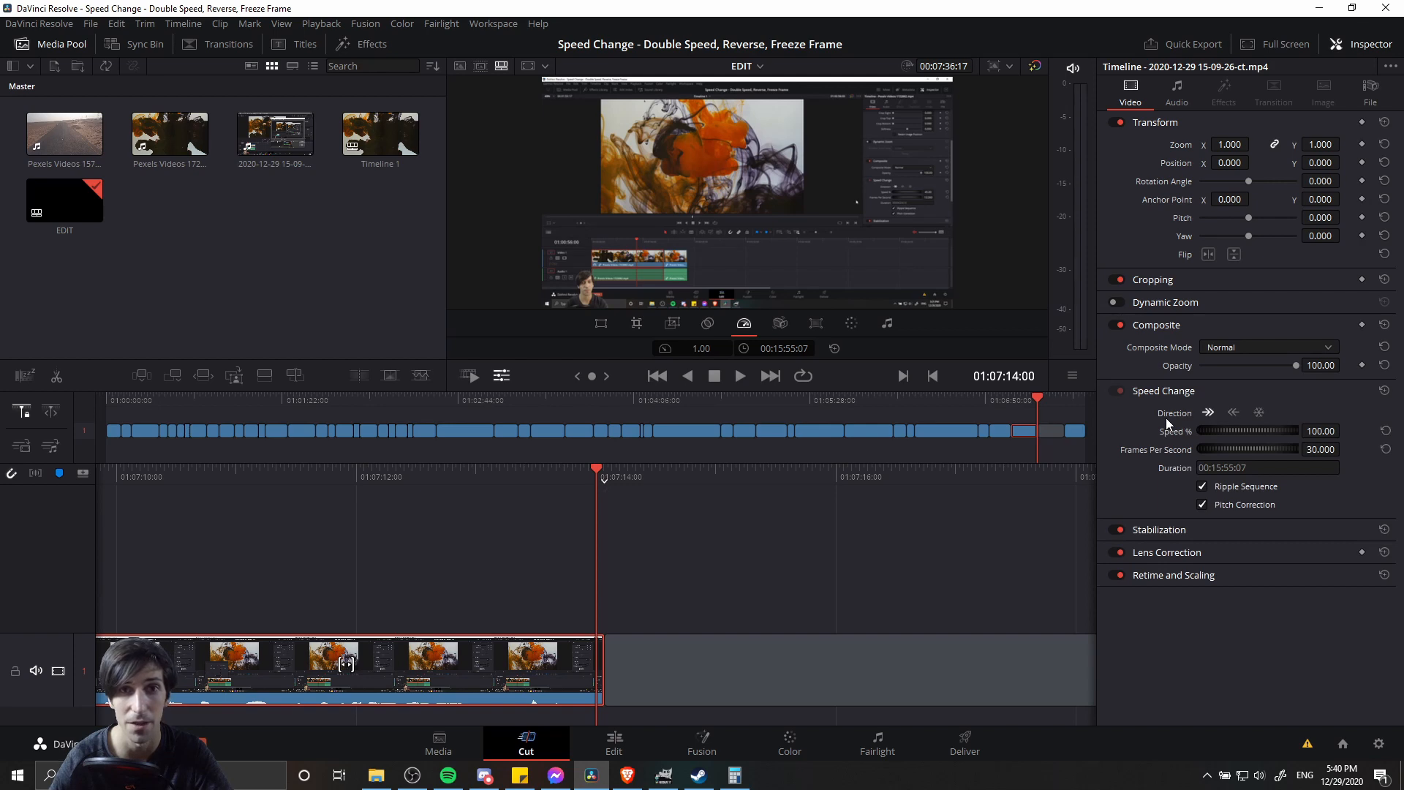
pyautogui.click(614, 742)
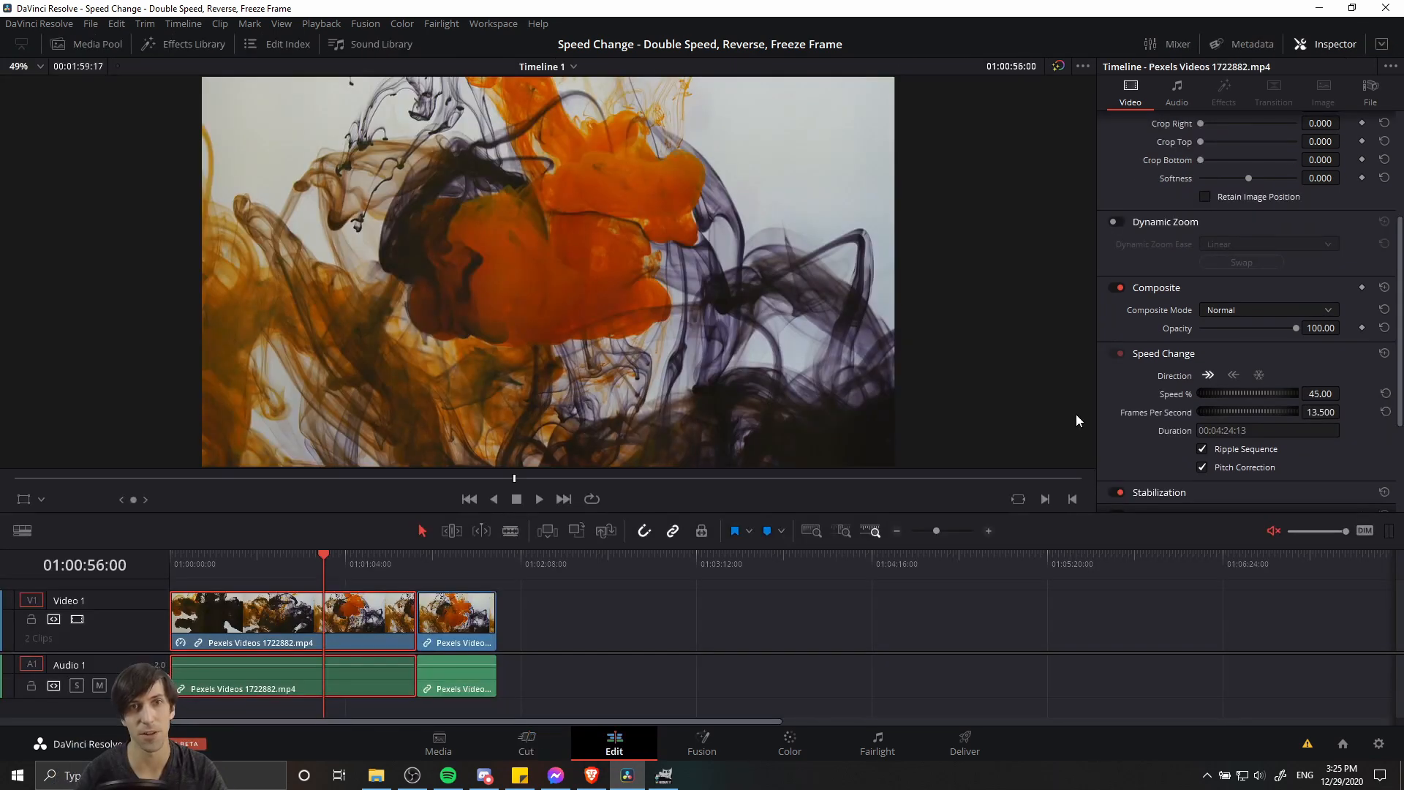